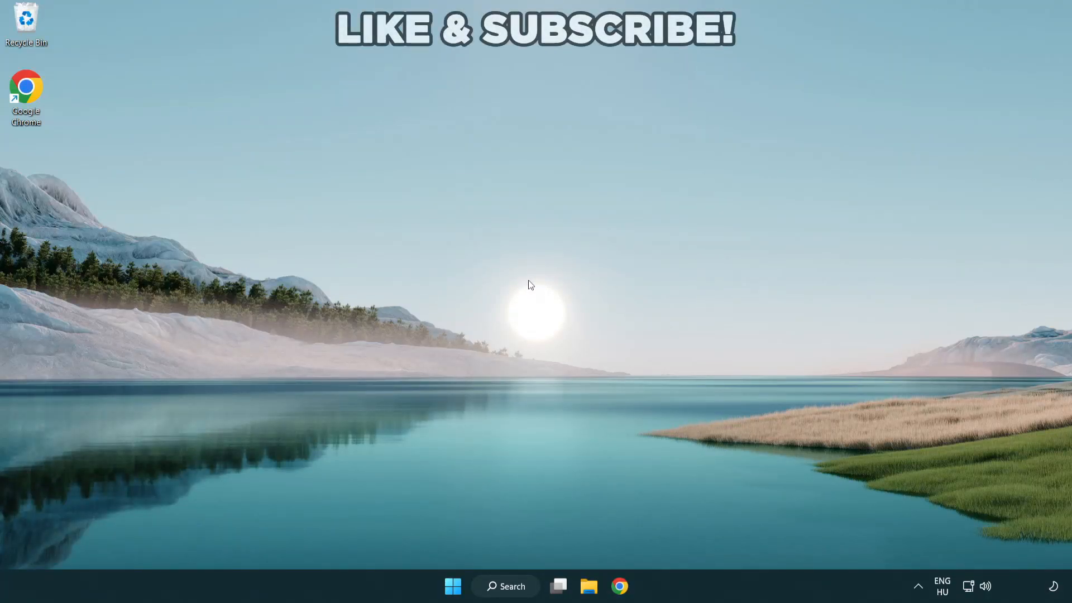
{"action": "mouse_move", "coordinate": [512, 578]}
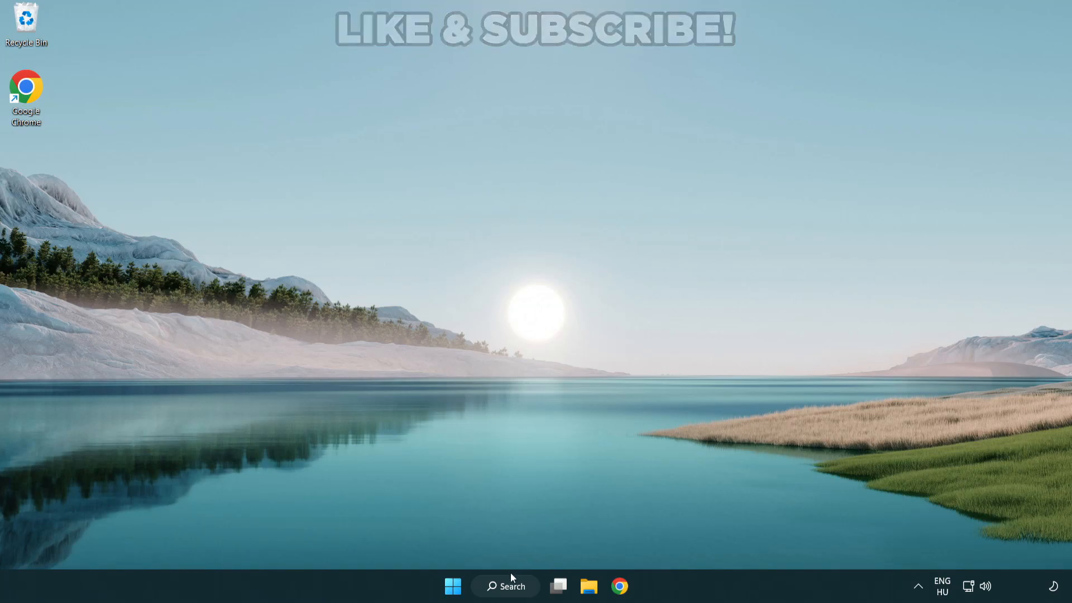
Search Windows for 'device manager' to find the Device Manager control panel
{"action": "left_click", "coordinate": [505, 586]}
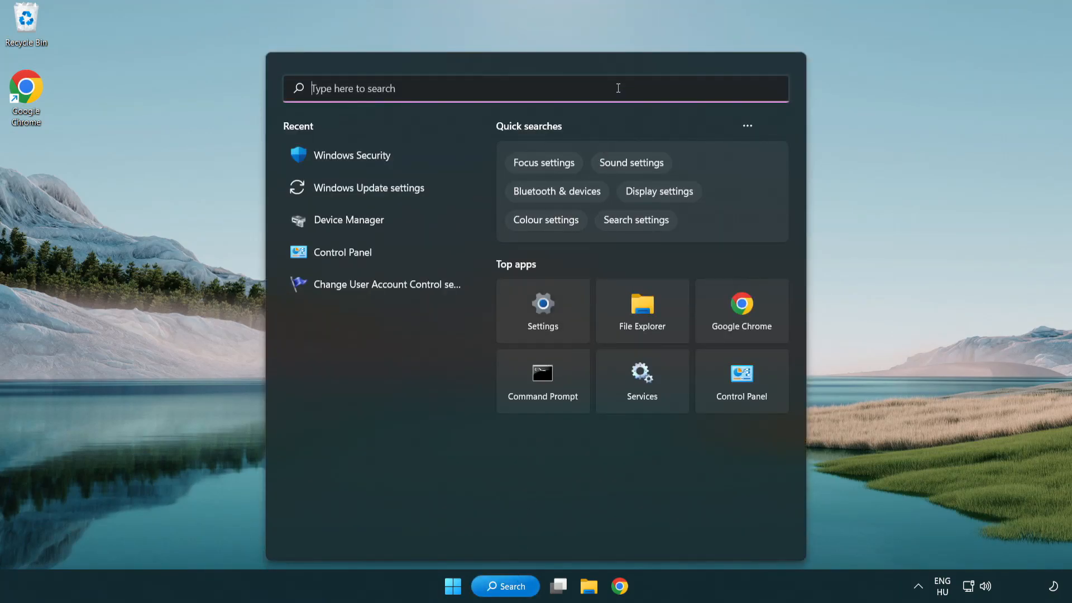
{"action": "type", "text": "device manager"}
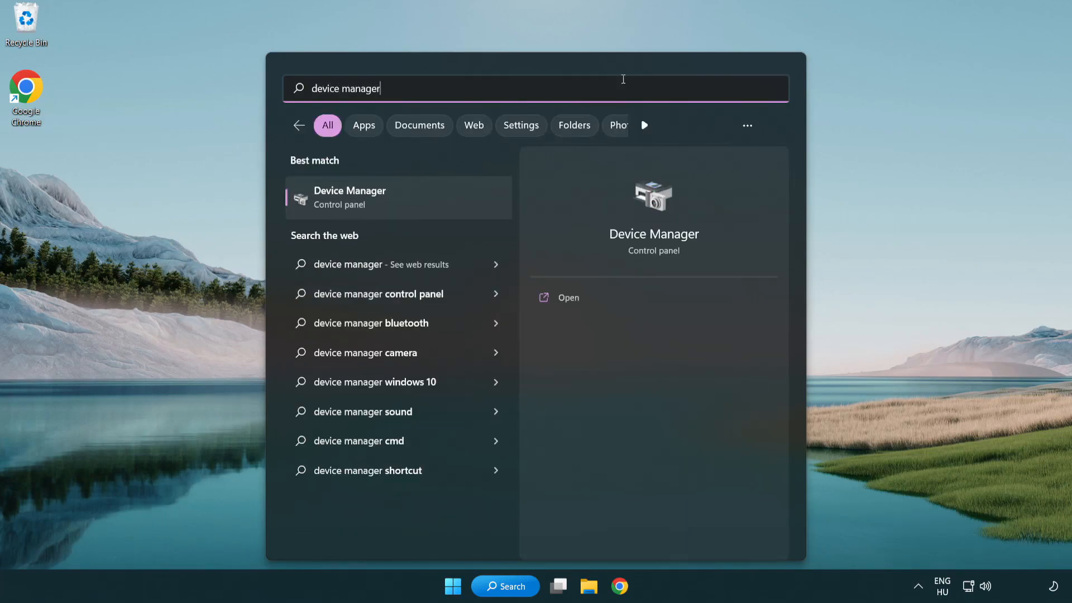
{"action": "mouse_move", "coordinate": [430, 207]}
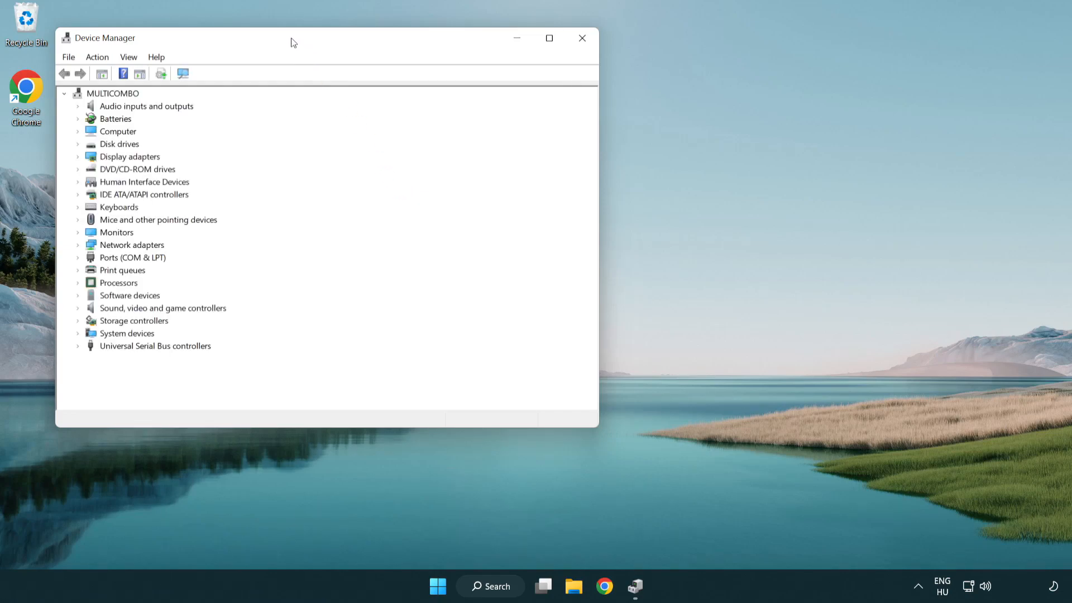
Centre Device Manager, expand Display adapters and right-click VMware SVGA 3D
{"action": "left_click_drag", "start_coordinate": [290, 38], "coordinate": [492, 102]}
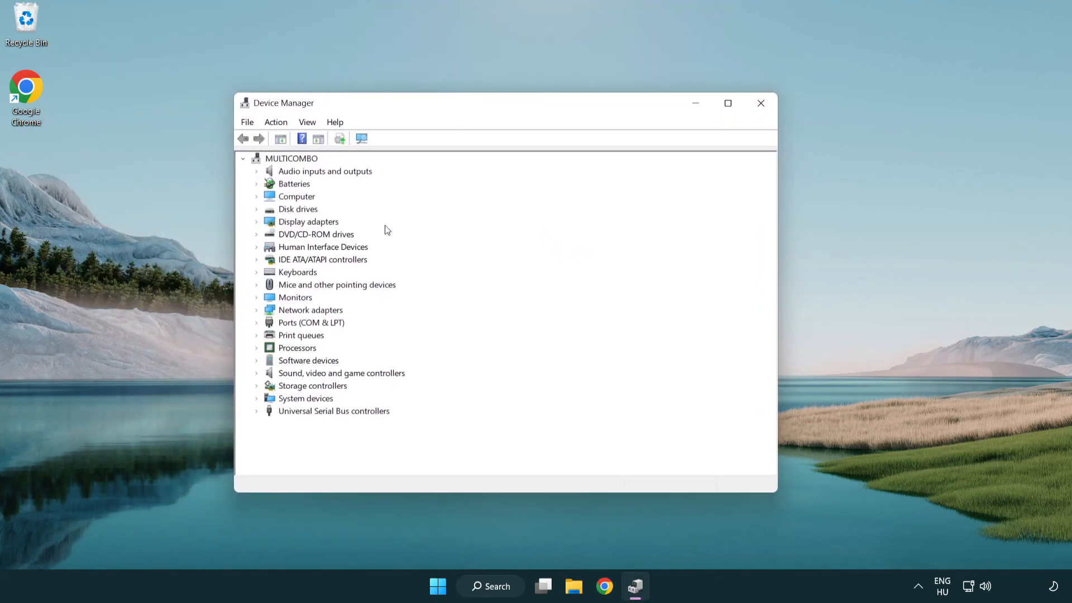
{"action": "left_click", "coordinate": [308, 221]}
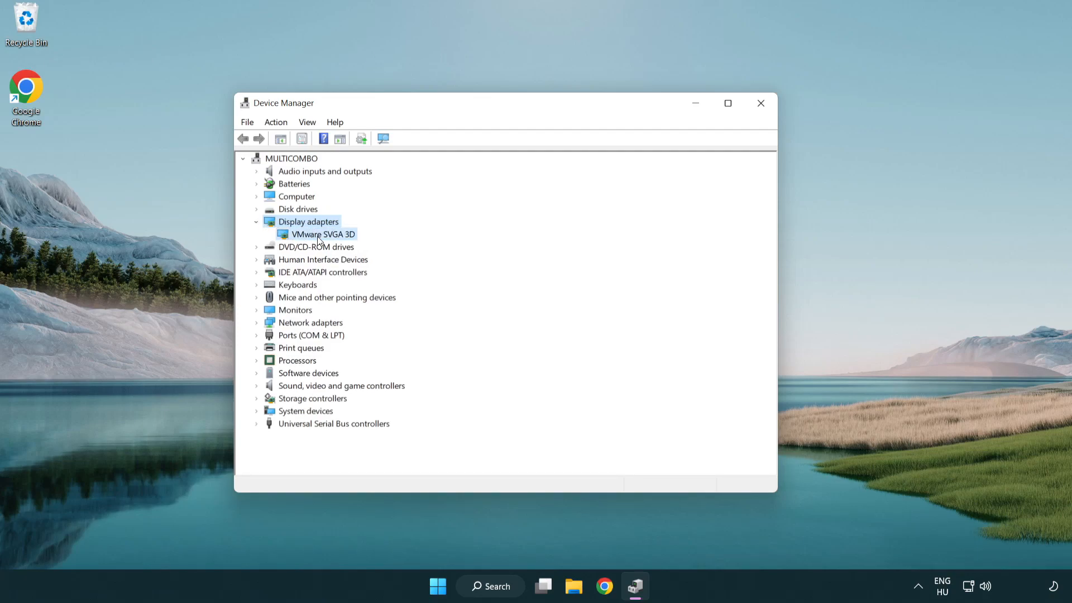
{"action": "left_click", "coordinate": [321, 233]}
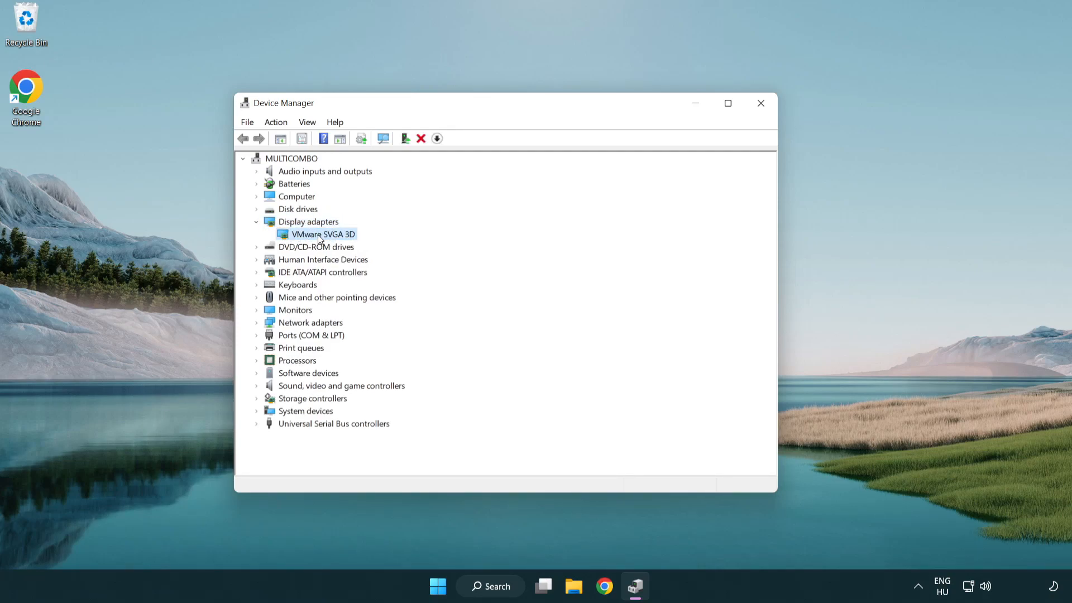
{"action": "right_click", "coordinate": [322, 233]}
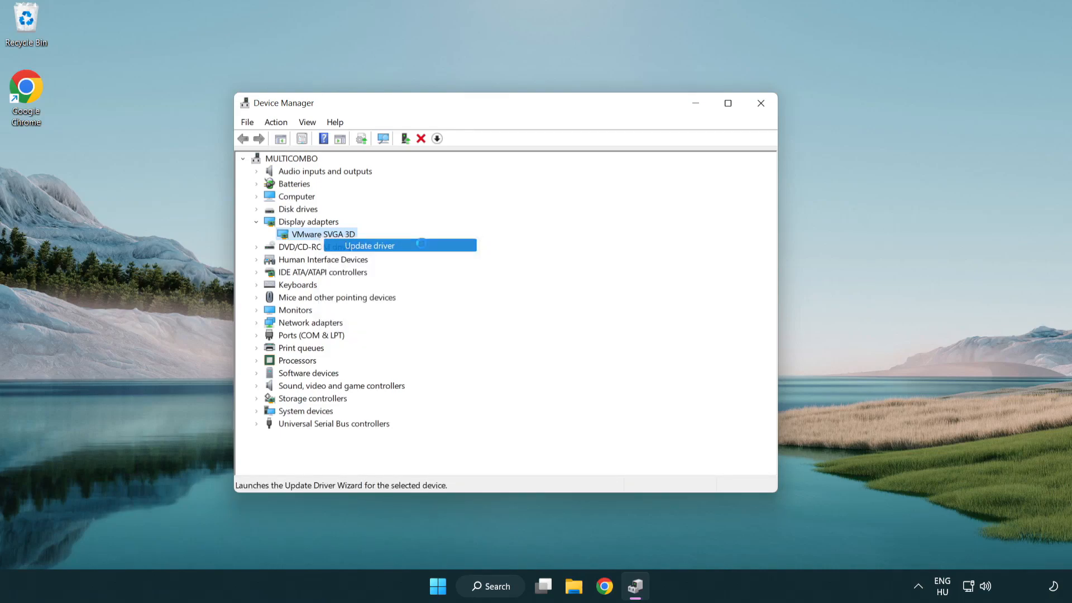
Search automatically for a VMware SVGA 3D driver and close the 'best driver installed' result
{"action": "left_click", "coordinate": [368, 245]}
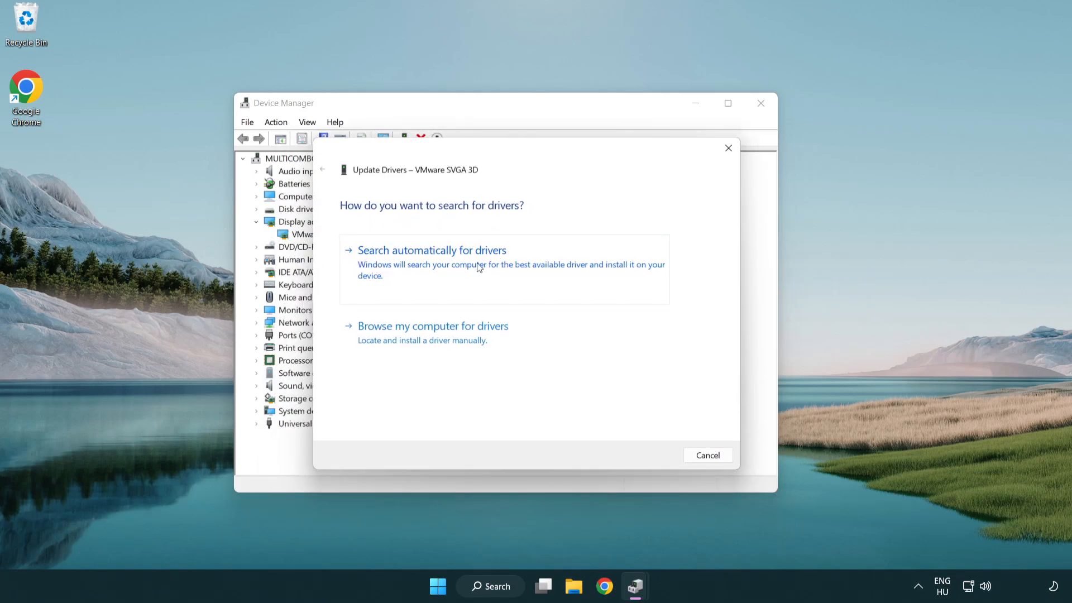
{"action": "left_click", "coordinate": [432, 249]}
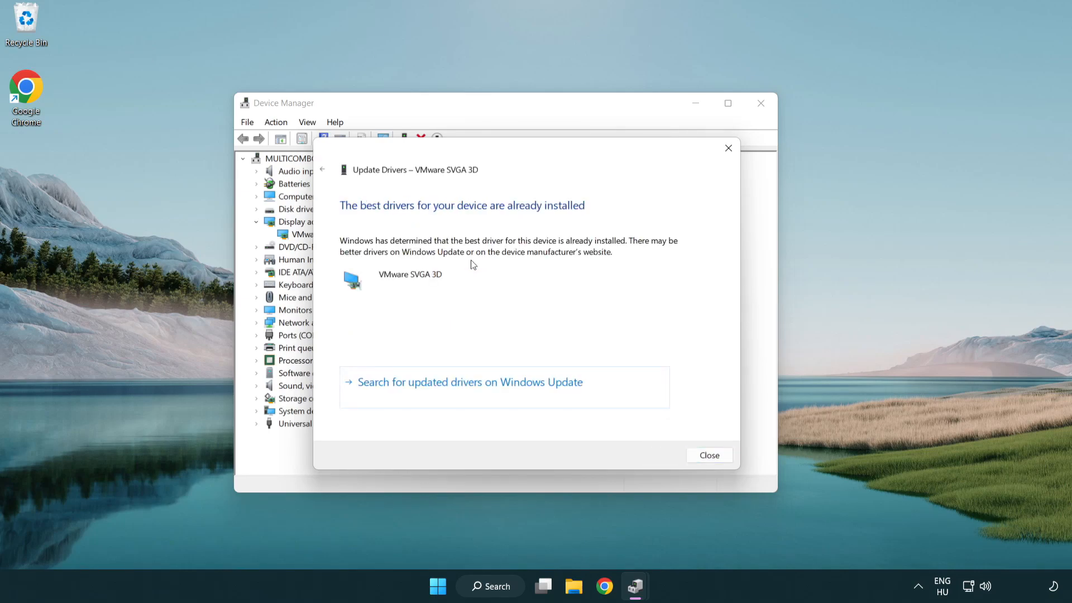
{"action": "mouse_move", "coordinate": [369, 216]}
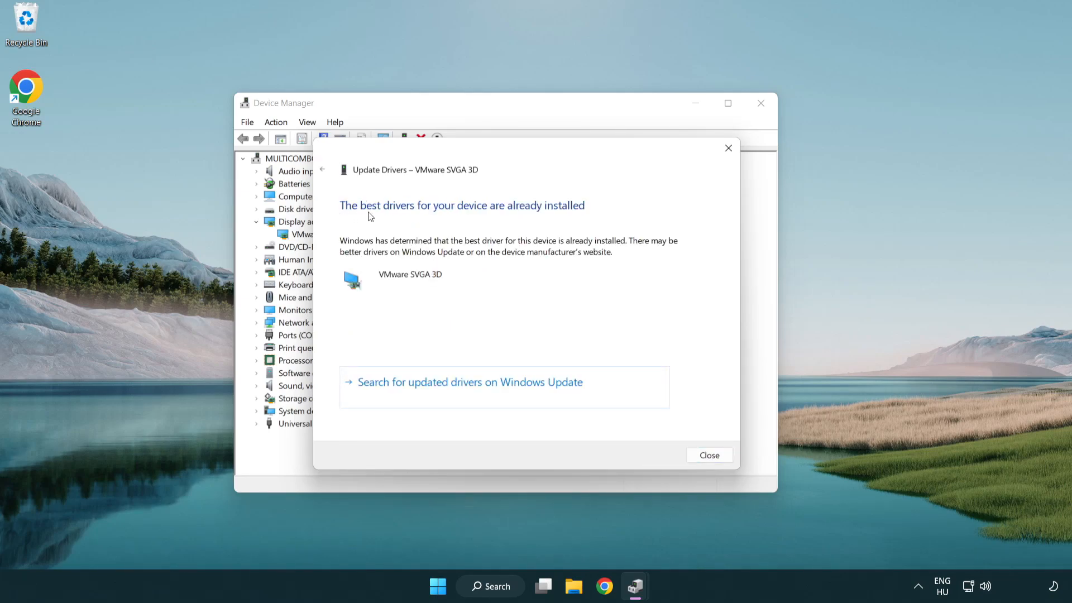
{"action": "mouse_move", "coordinate": [503, 293]}
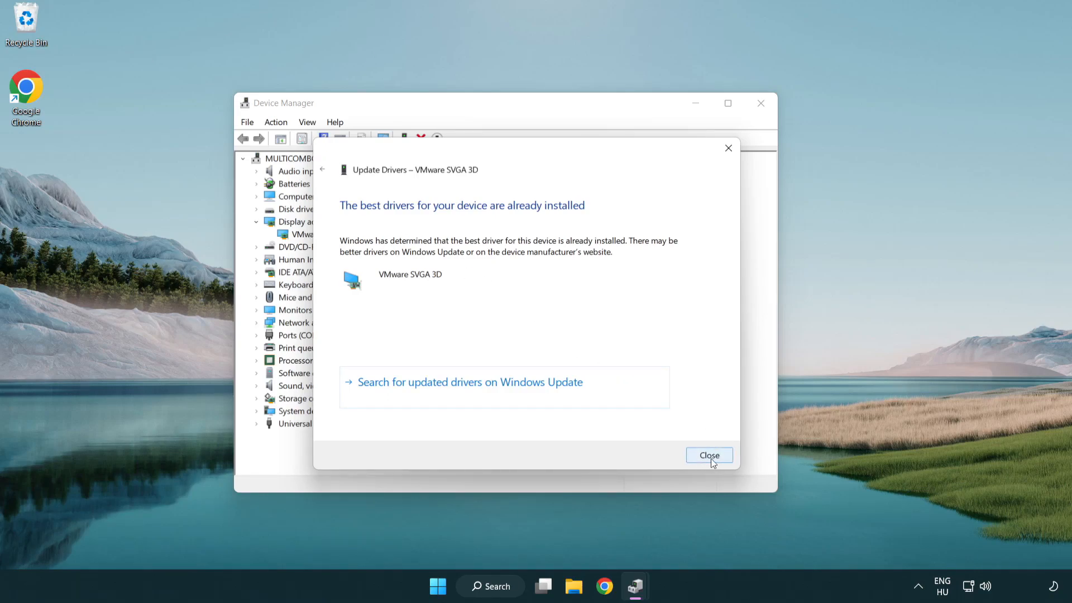
{"action": "left_click", "coordinate": [710, 454]}
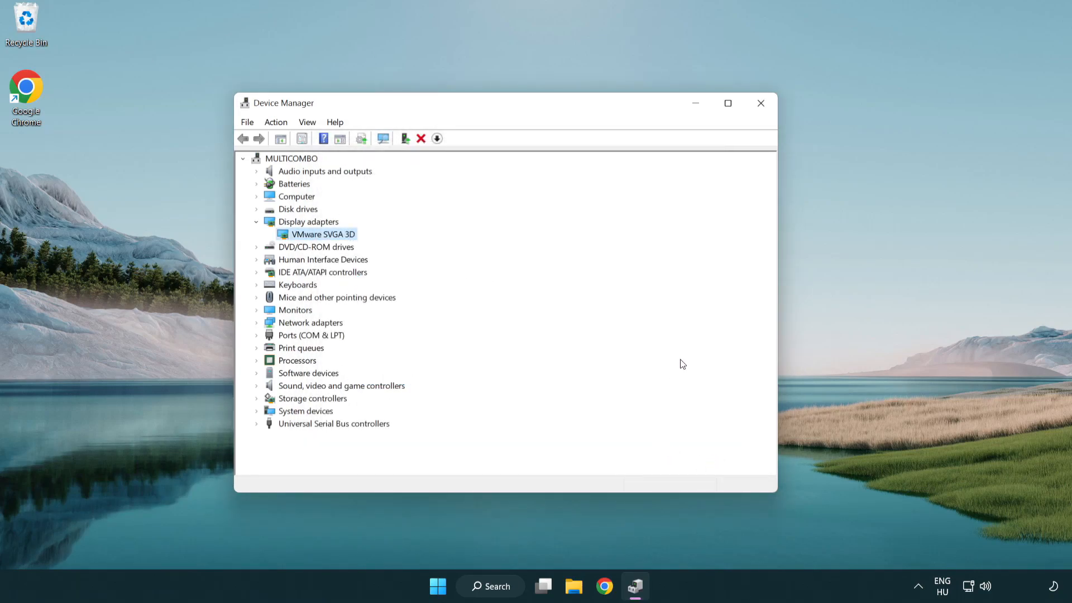
{"action": "mouse_move", "coordinate": [761, 104]}
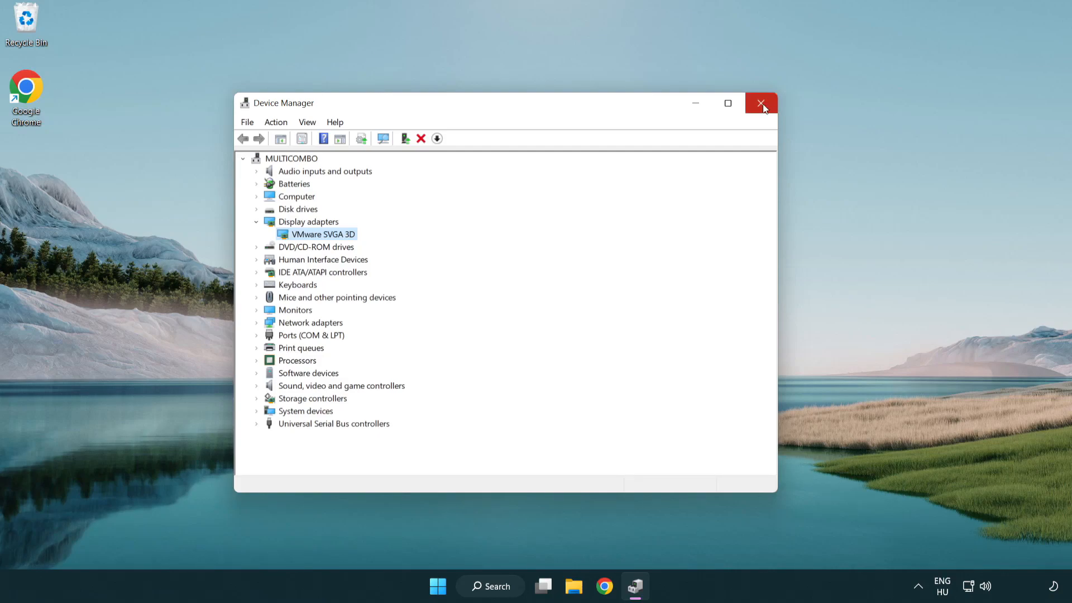
Close Device Manager and search Windows for 'update'
{"action": "left_click", "coordinate": [761, 103]}
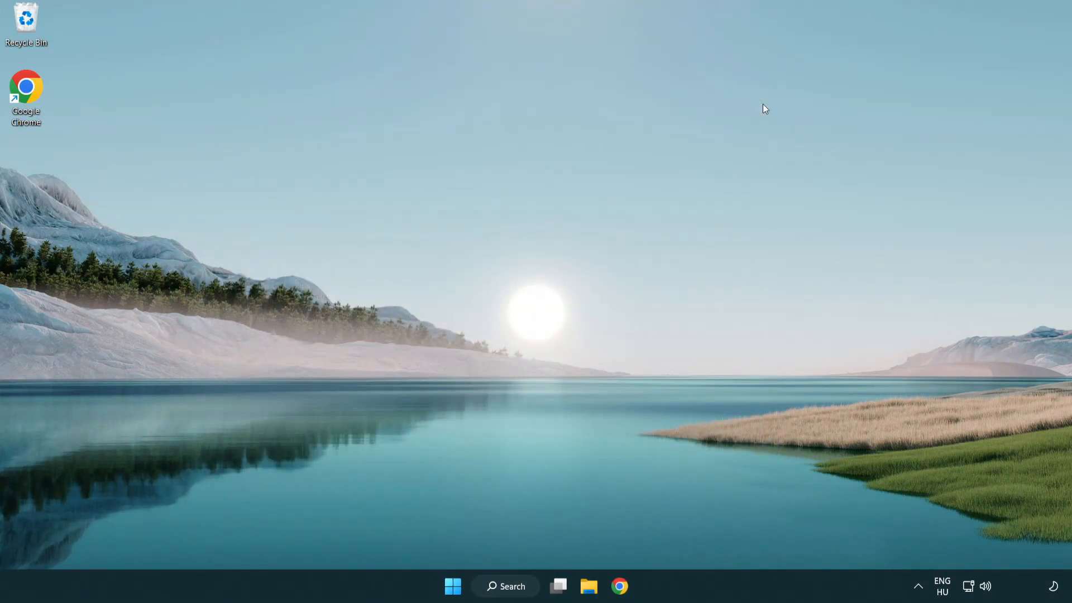
{"action": "mouse_move", "coordinate": [514, 586]}
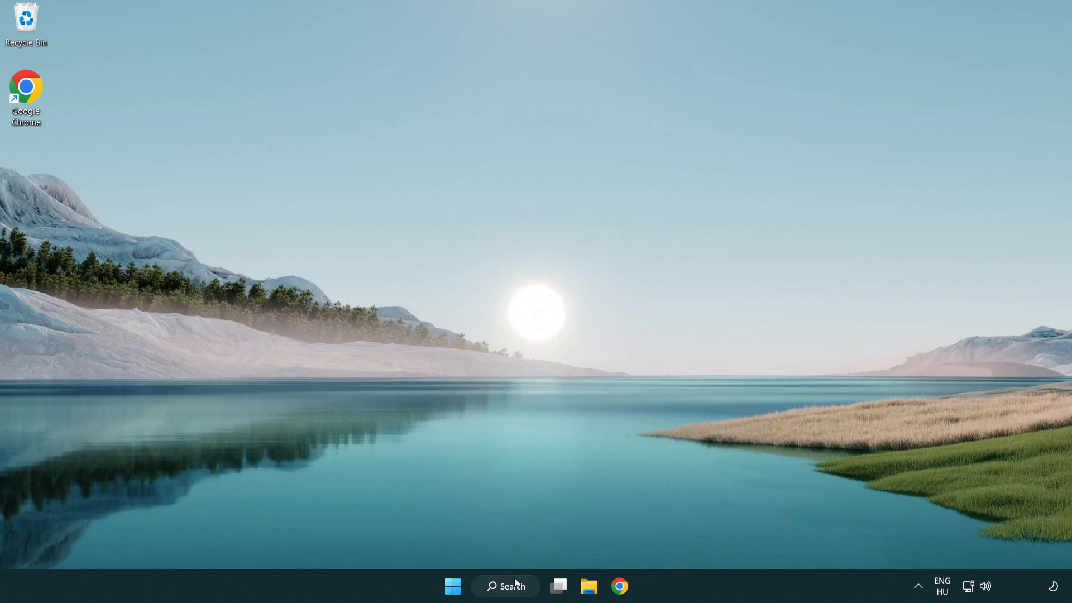
{"action": "left_click", "coordinate": [506, 586]}
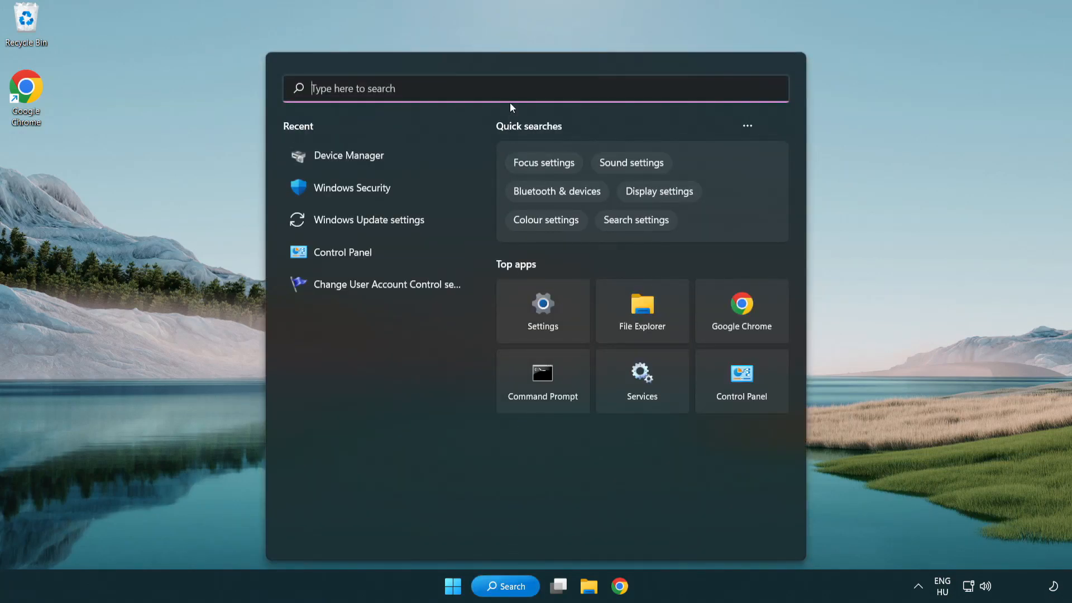
{"action": "type", "text": "u"}
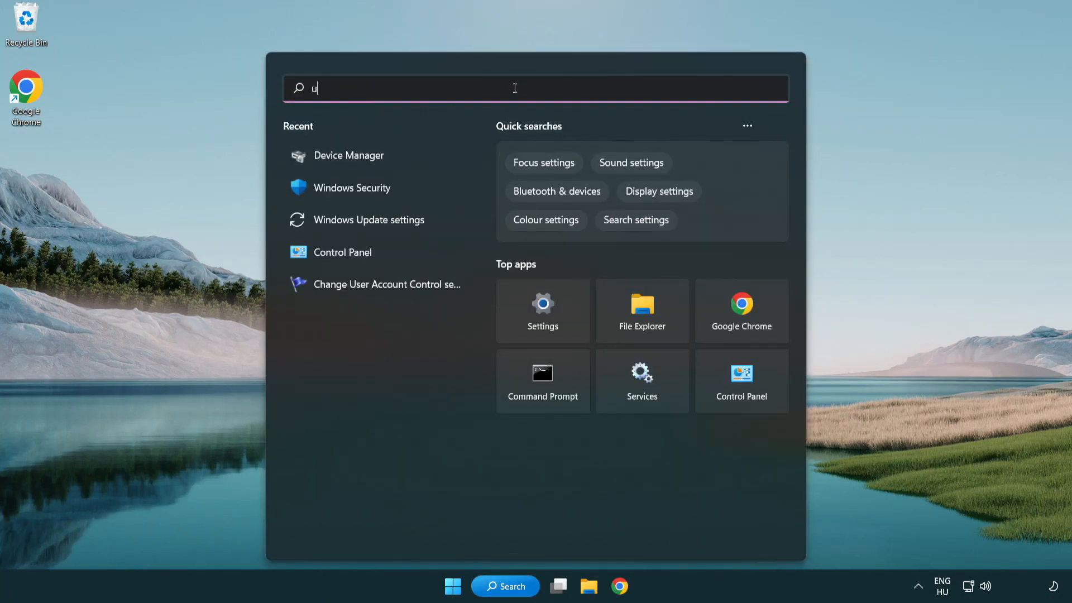
{"action": "type", "text": "pdate"}
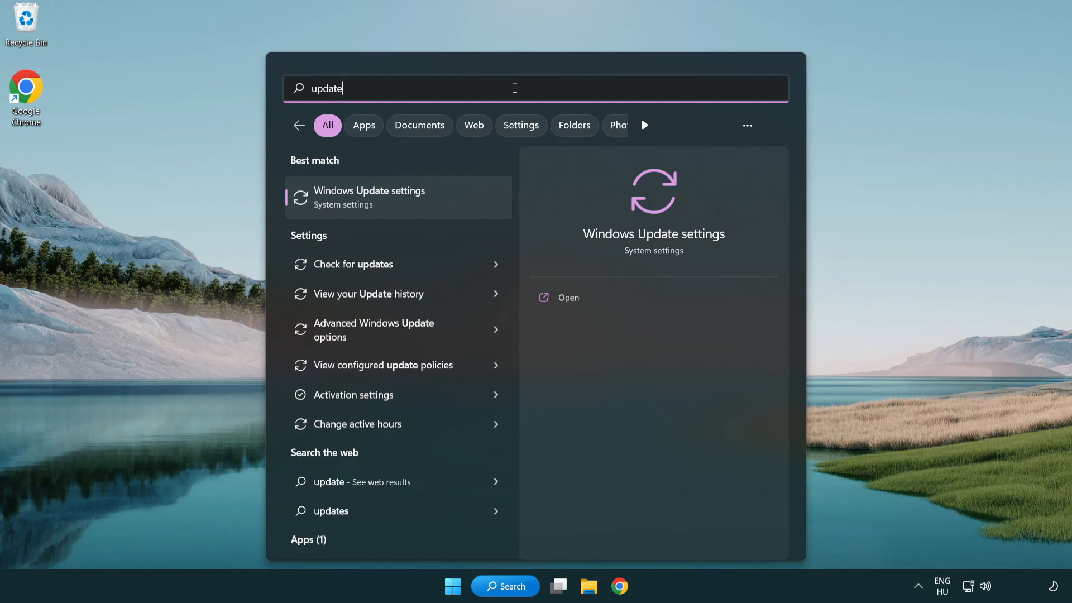
{"action": "mouse_move", "coordinate": [418, 206]}
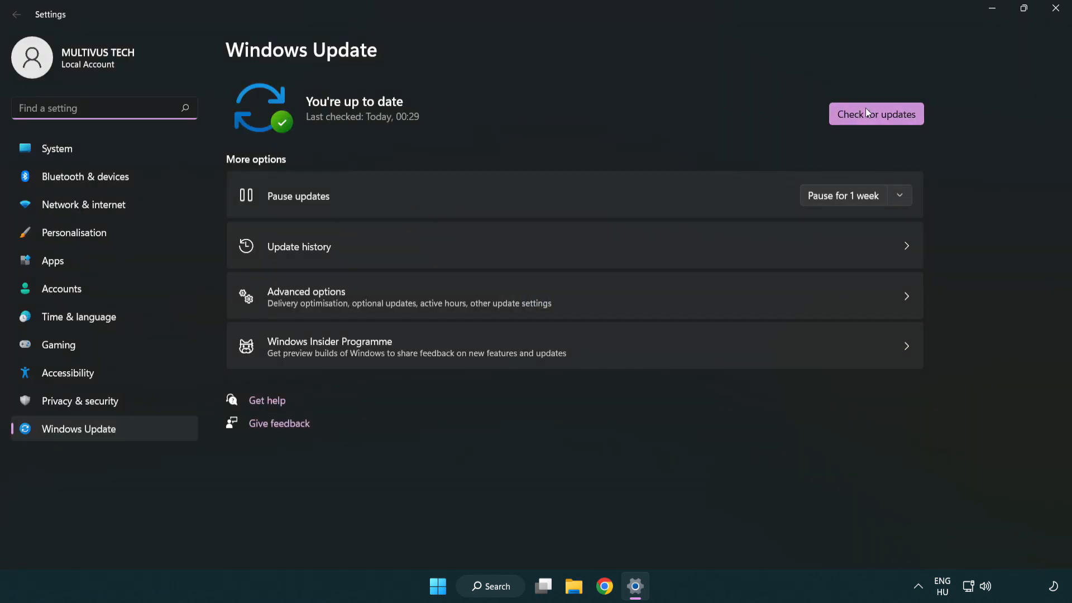
Start a check for updates on the Windows Update page
{"action": "left_click", "coordinate": [876, 113]}
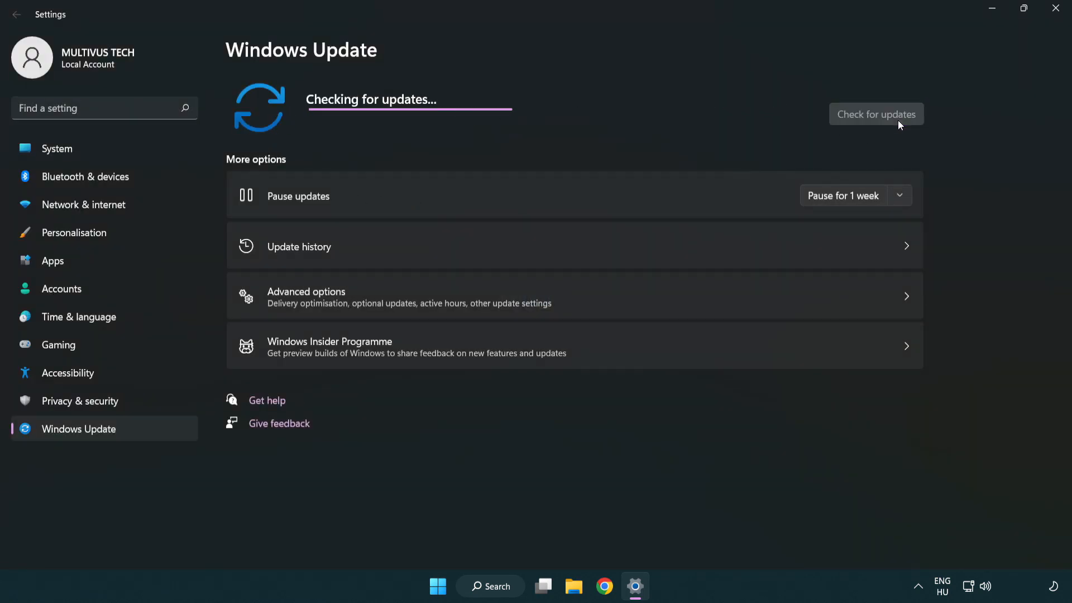
{"action": "mouse_move", "coordinate": [576, 142]}
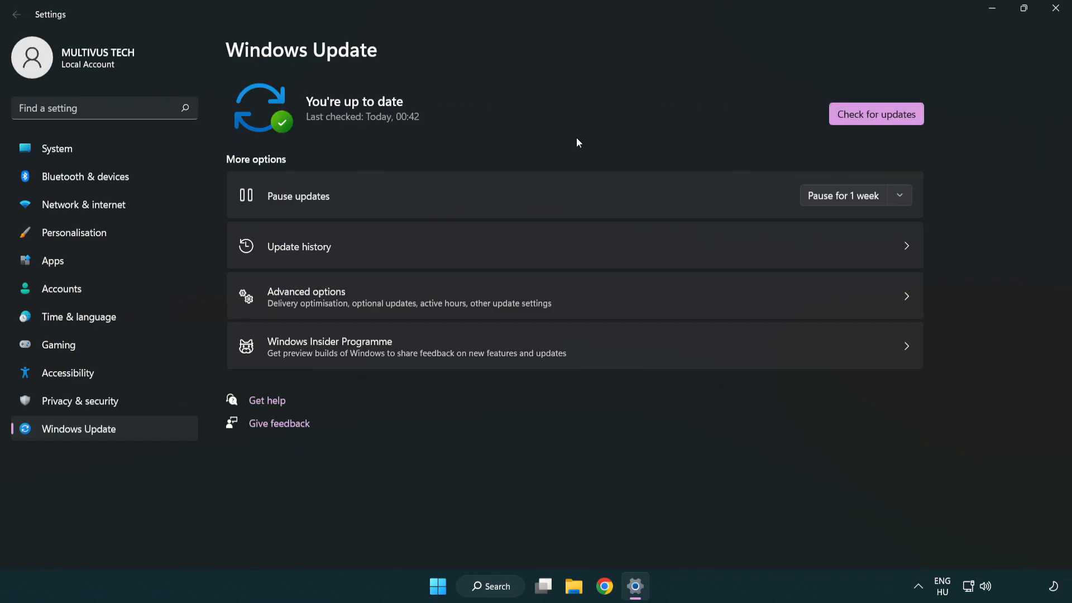
{"action": "mouse_move", "coordinate": [920, 69]}
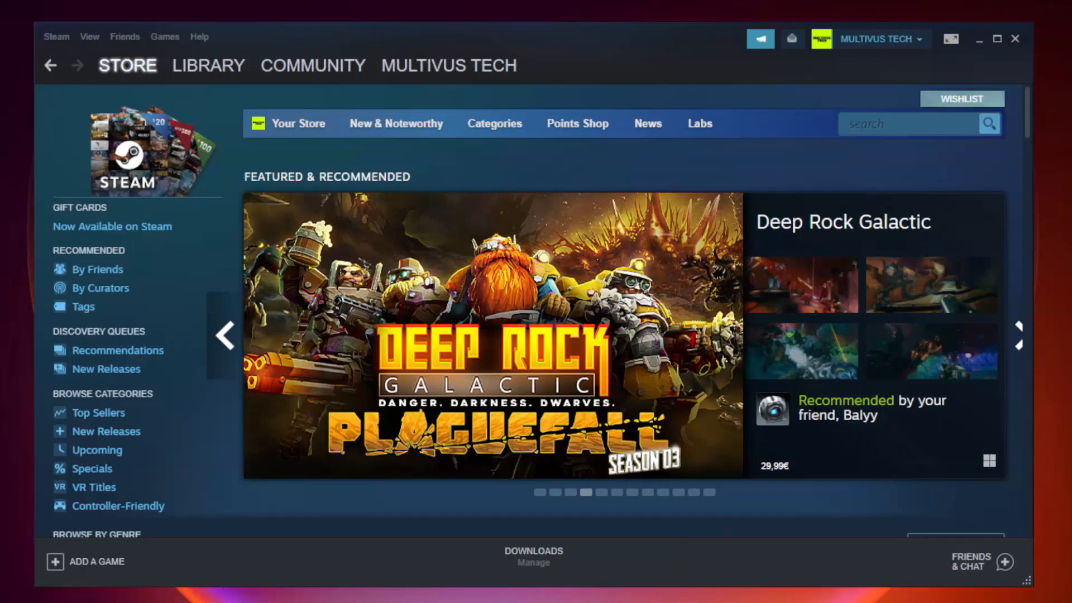
Switch Steam to the Library and right-click YOUR NOT WORKING GAME under Favorites
{"action": "left_click", "coordinate": [208, 65]}
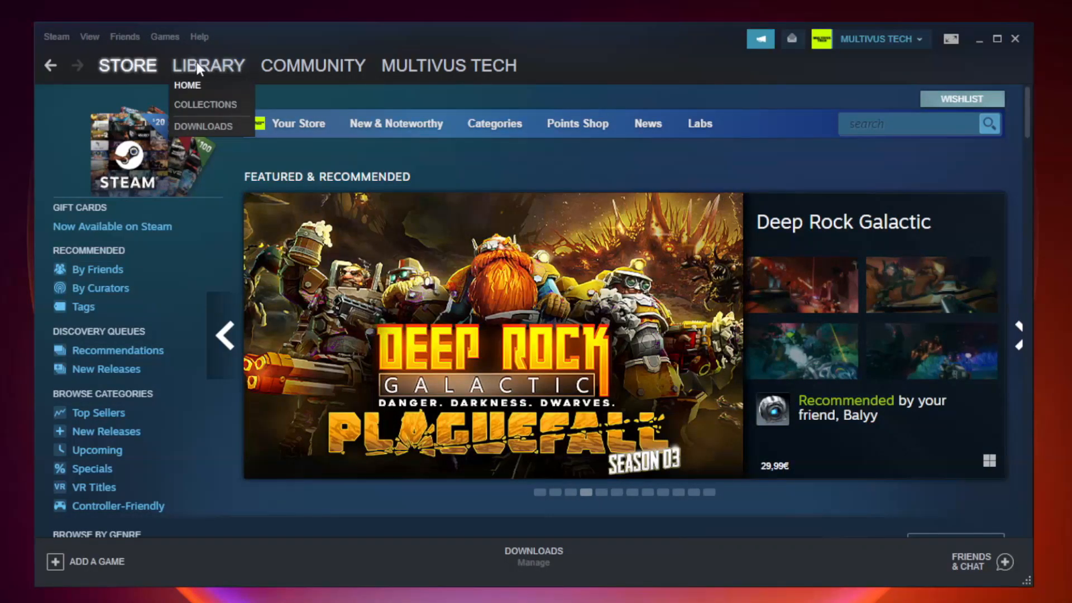
{"action": "mouse_move", "coordinate": [217, 71]}
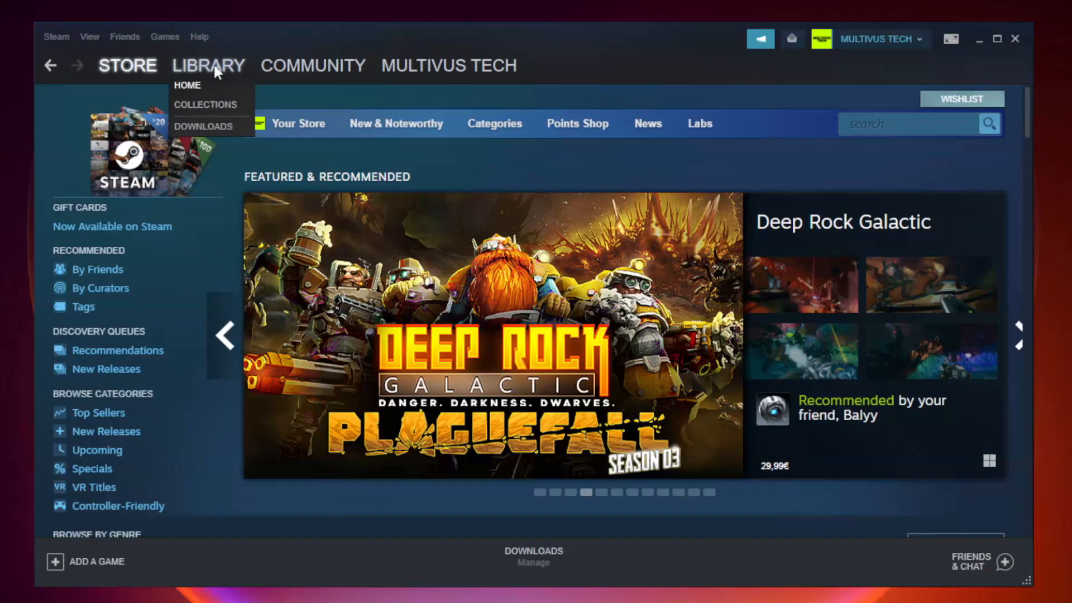
{"action": "left_click", "coordinate": [189, 85]}
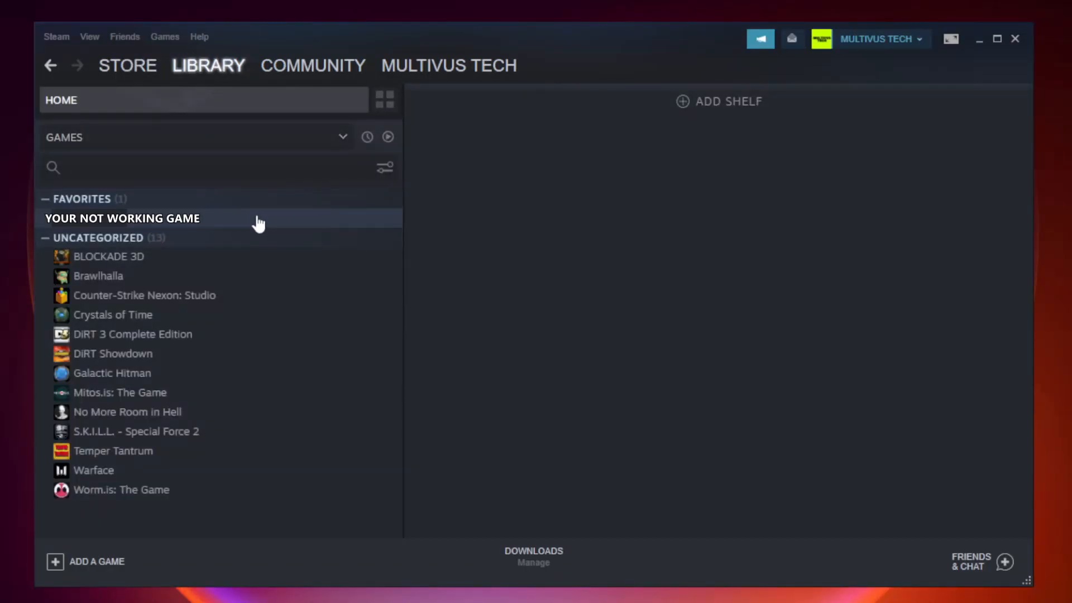
{"action": "right_click", "coordinate": [122, 219]}
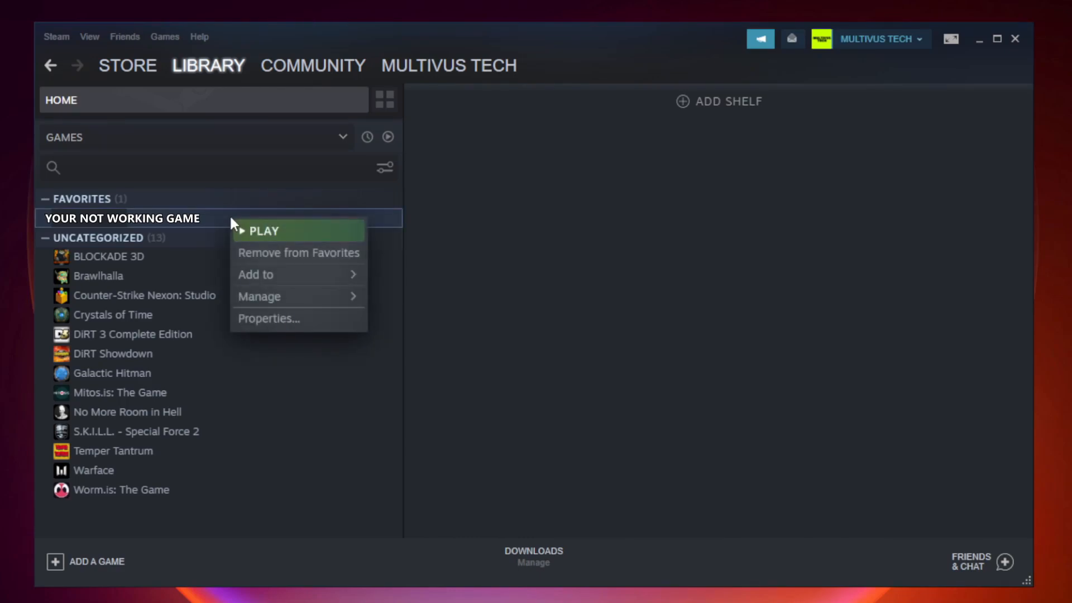
{"action": "mouse_move", "coordinate": [304, 321]}
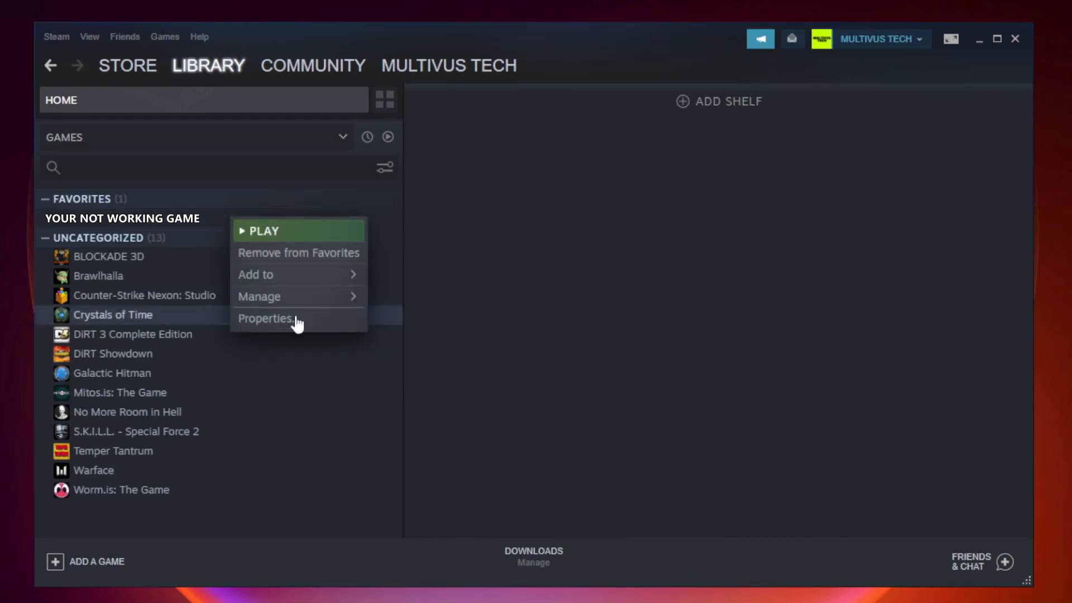
Verify integrity of game files from the game's Properties Local Files section
{"action": "left_click", "coordinate": [265, 319]}
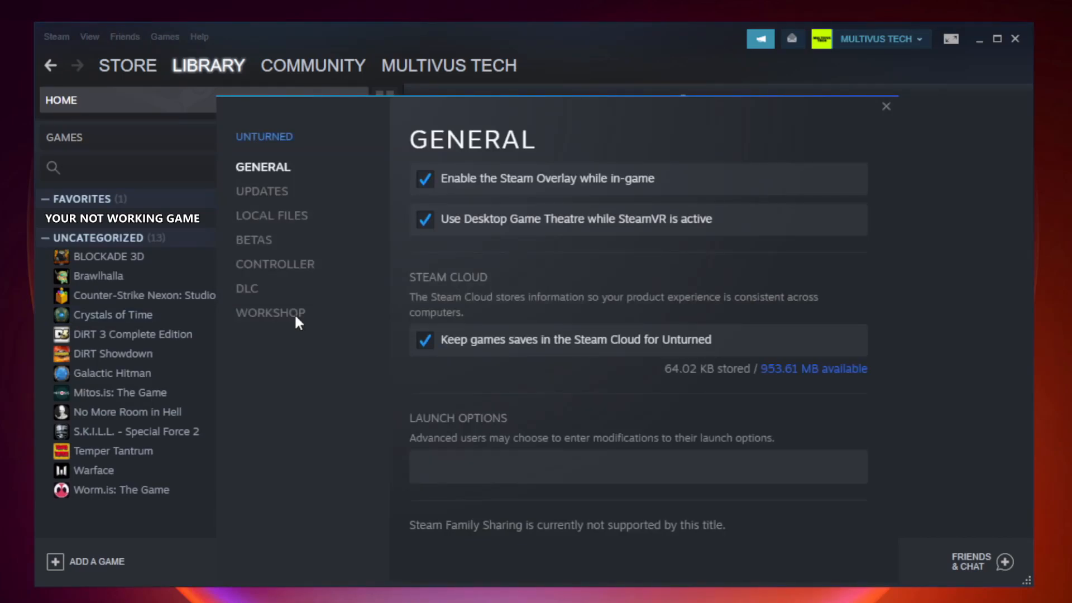
{"action": "mouse_move", "coordinate": [283, 231]}
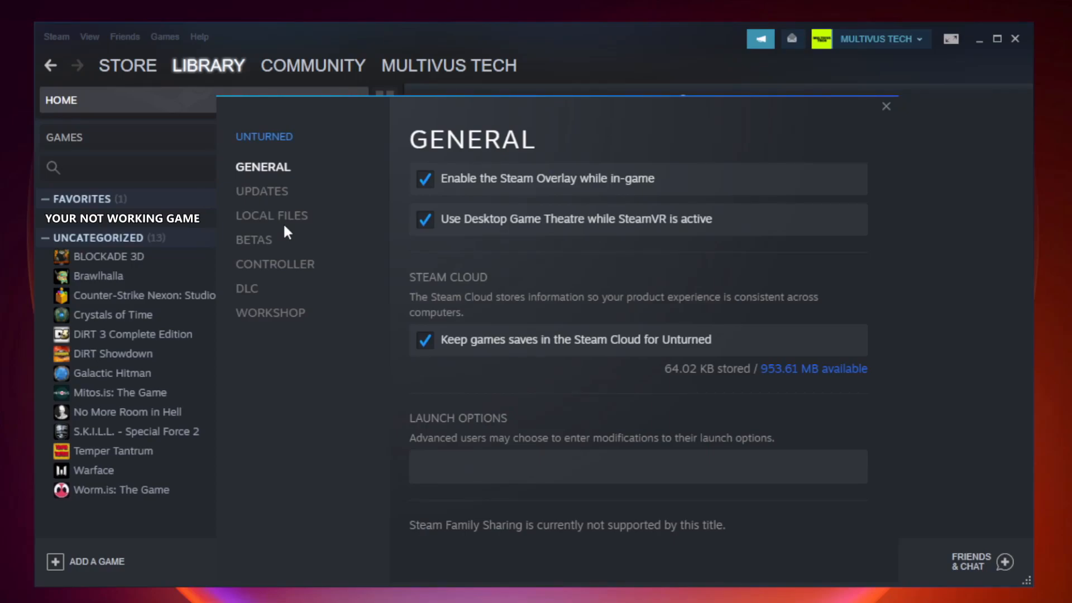
{"action": "left_click", "coordinate": [271, 216]}
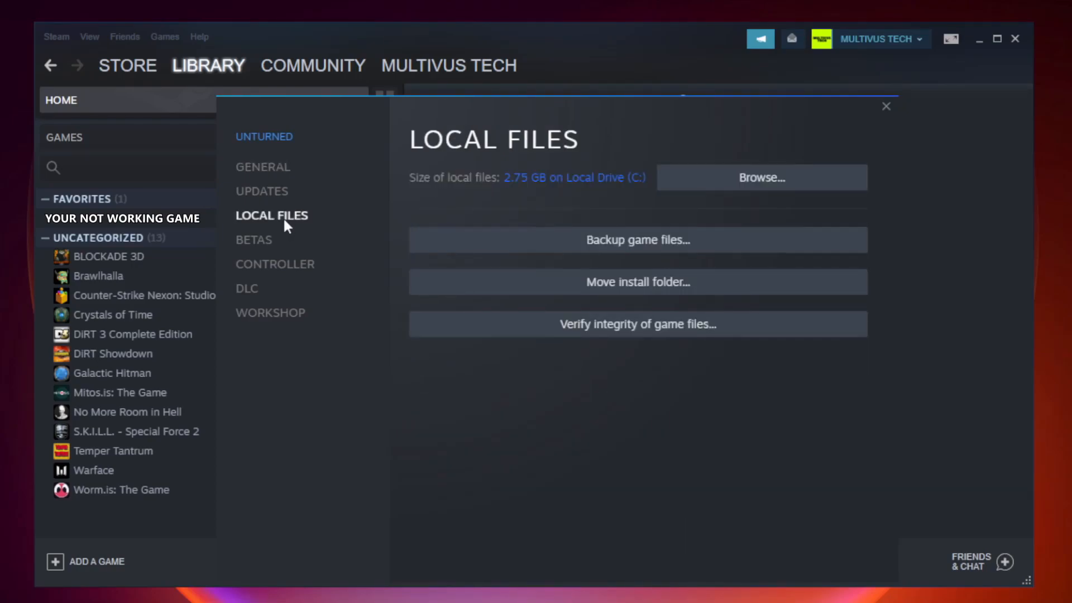
{"action": "mouse_move", "coordinate": [627, 333]}
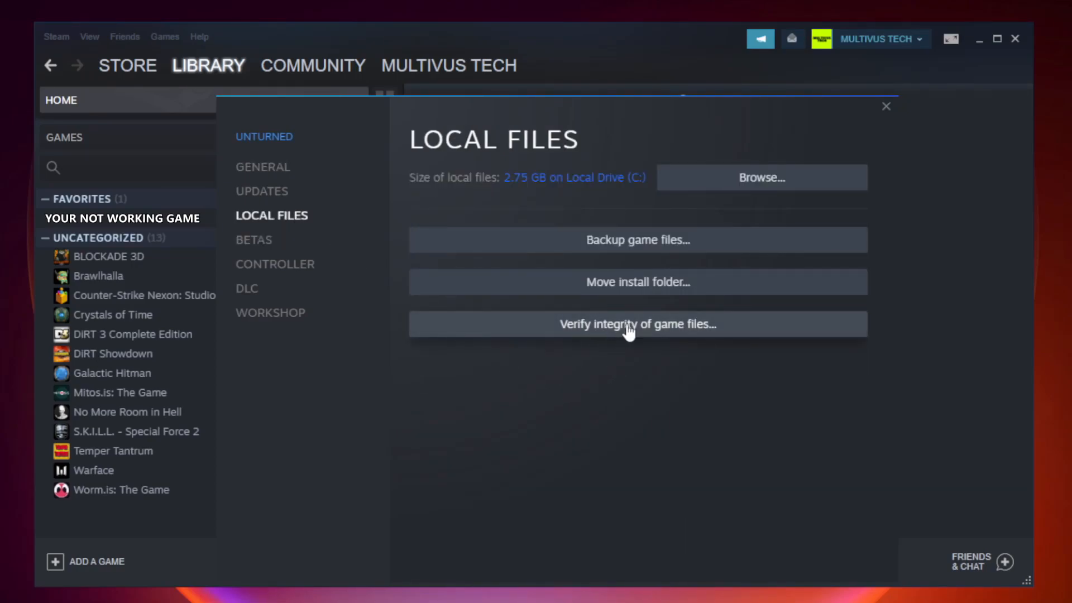
{"action": "mouse_move", "coordinate": [652, 335]}
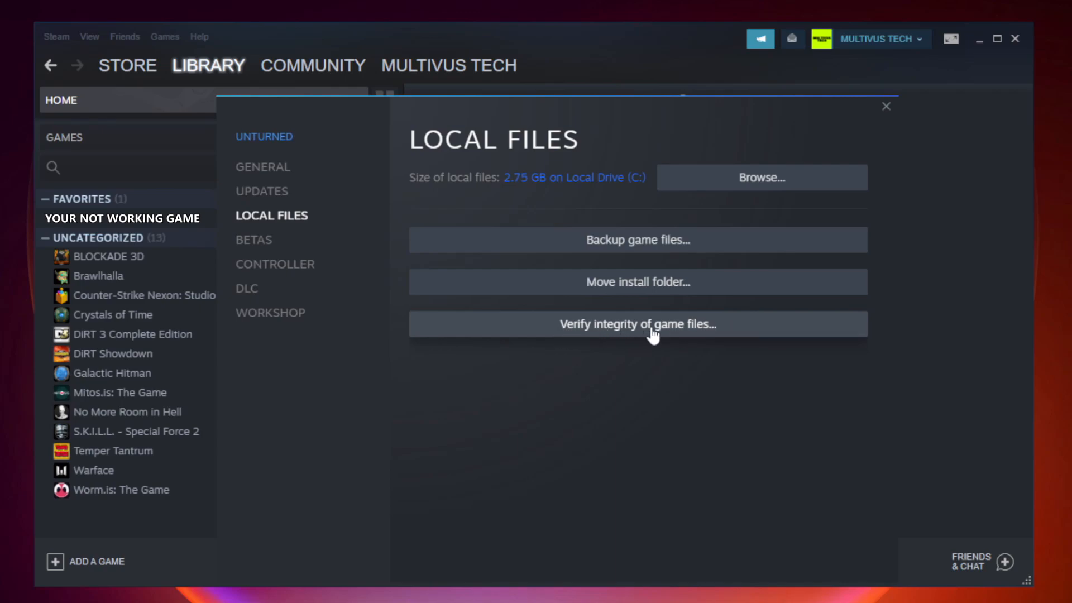
{"action": "left_click", "coordinate": [637, 324]}
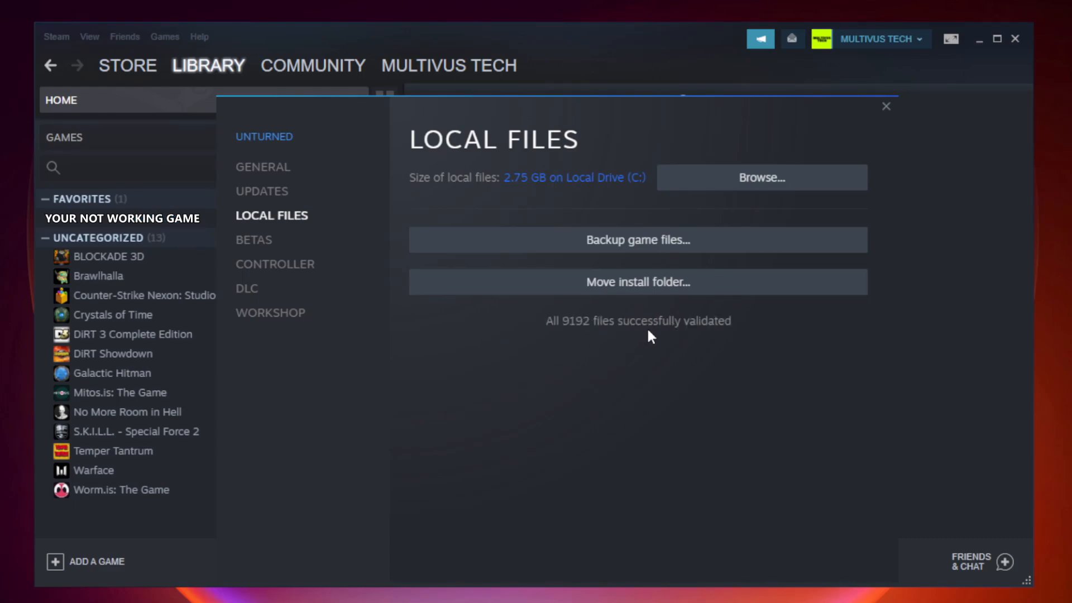
{"action": "mouse_move", "coordinate": [711, 344]}
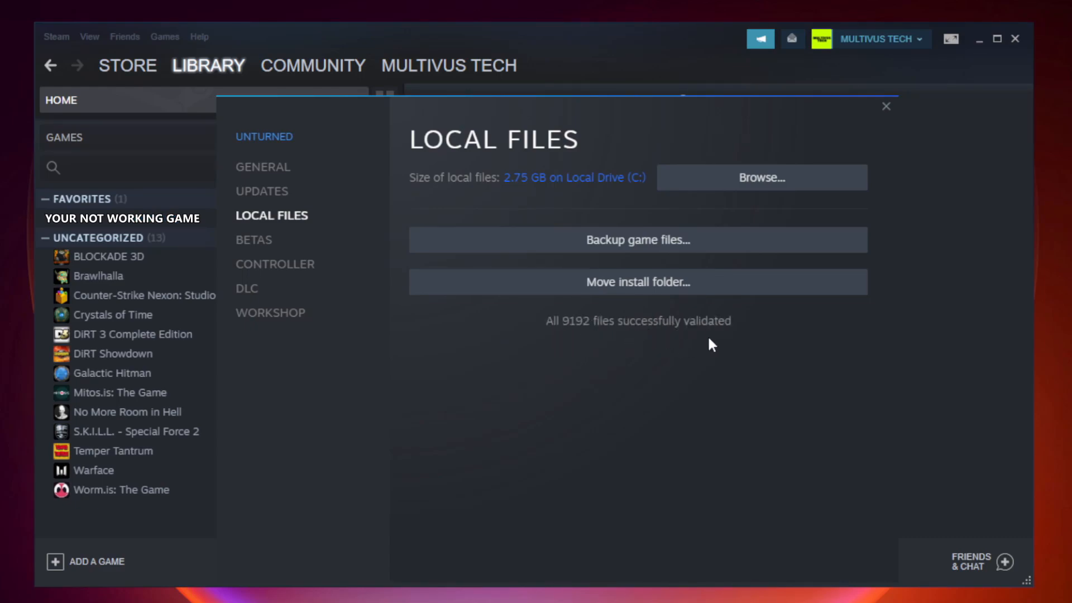
{"action": "mouse_move", "coordinate": [745, 192]}
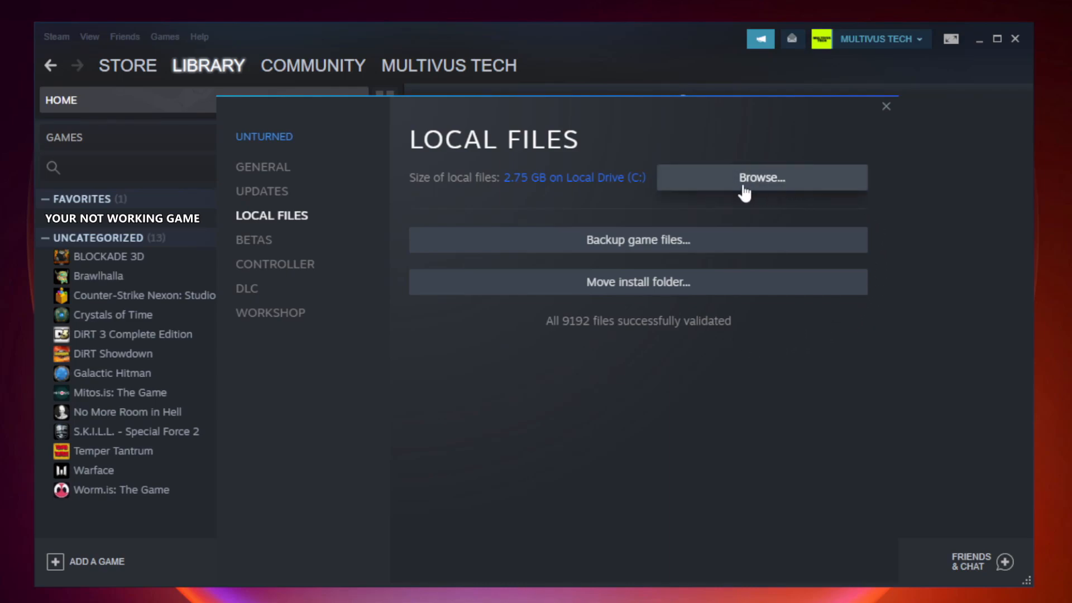
Browse to the game's install folder and right-click the YOUR NOT WORKING GAME shortcut
{"action": "left_click", "coordinate": [761, 177]}
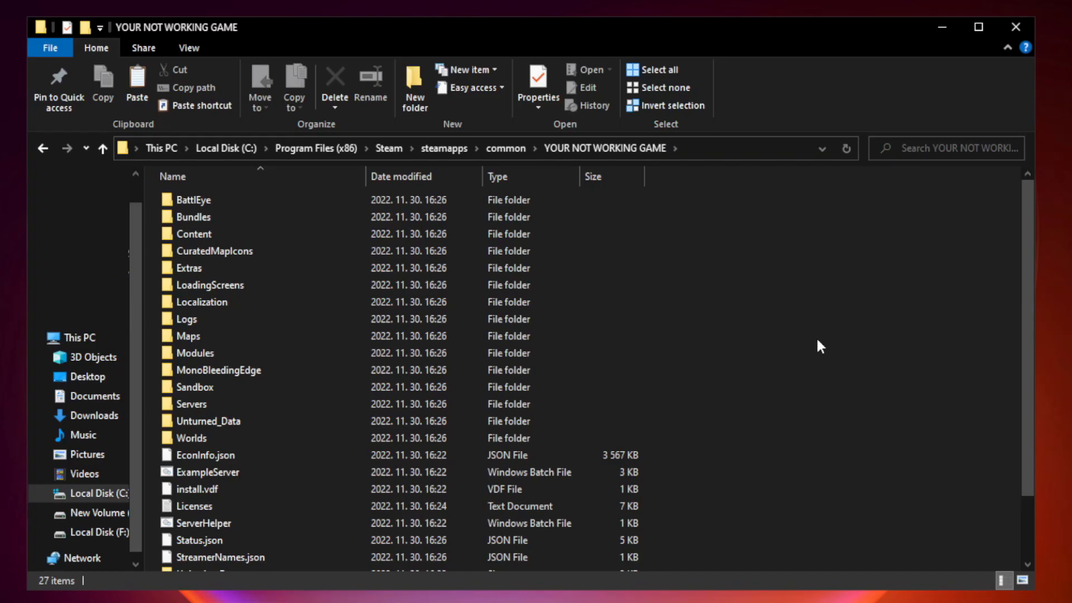
{"action": "scroll", "scroll_direction": "down", "scroll_amount": 3}
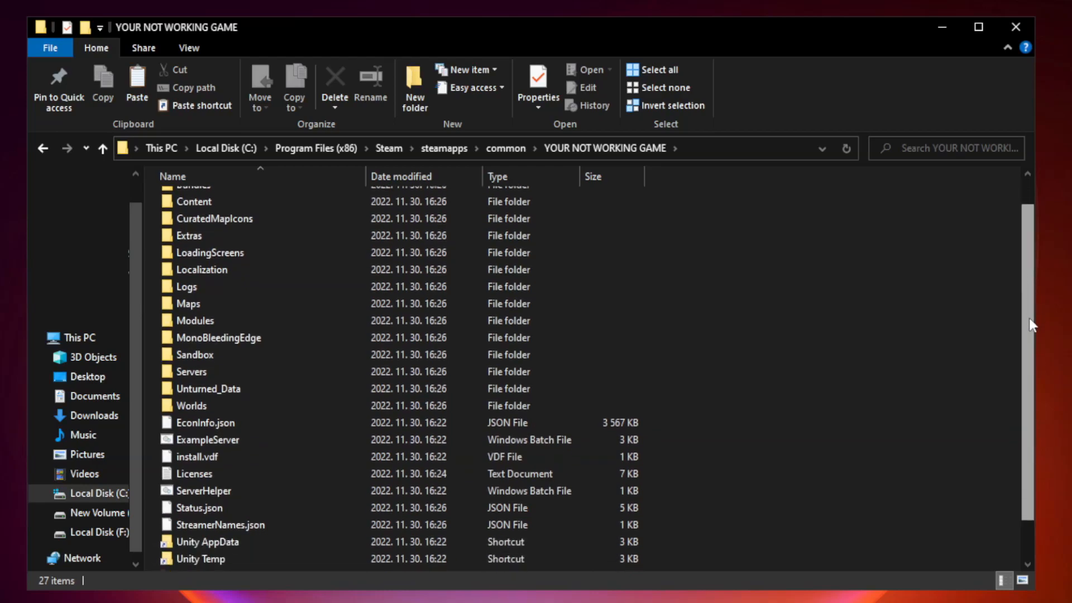
{"action": "scroll", "scroll_direction": "down", "scroll_amount": 3}
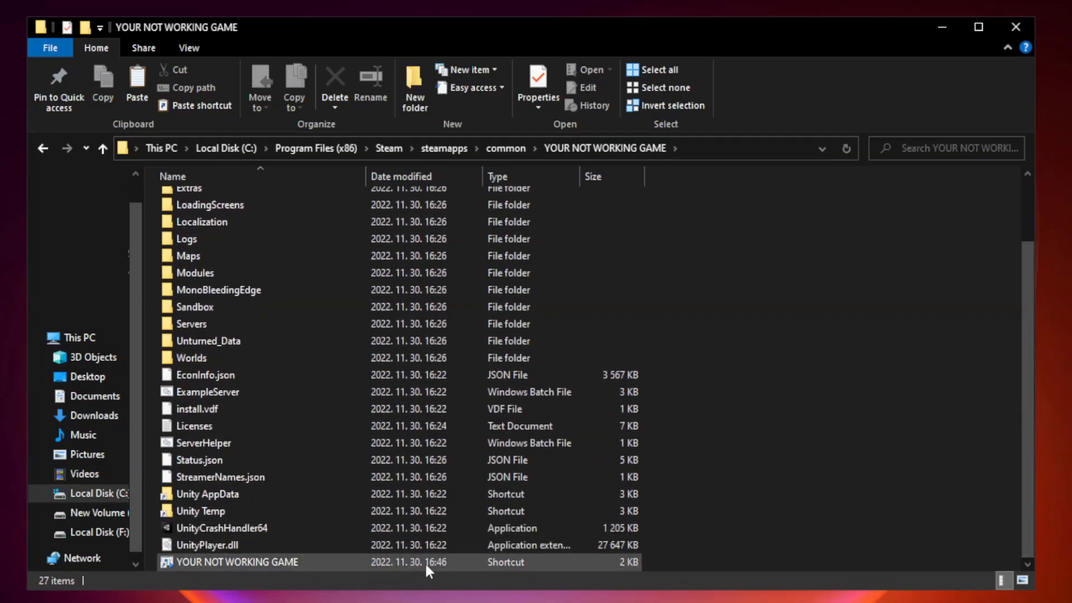
{"action": "left_click", "coordinate": [237, 561]}
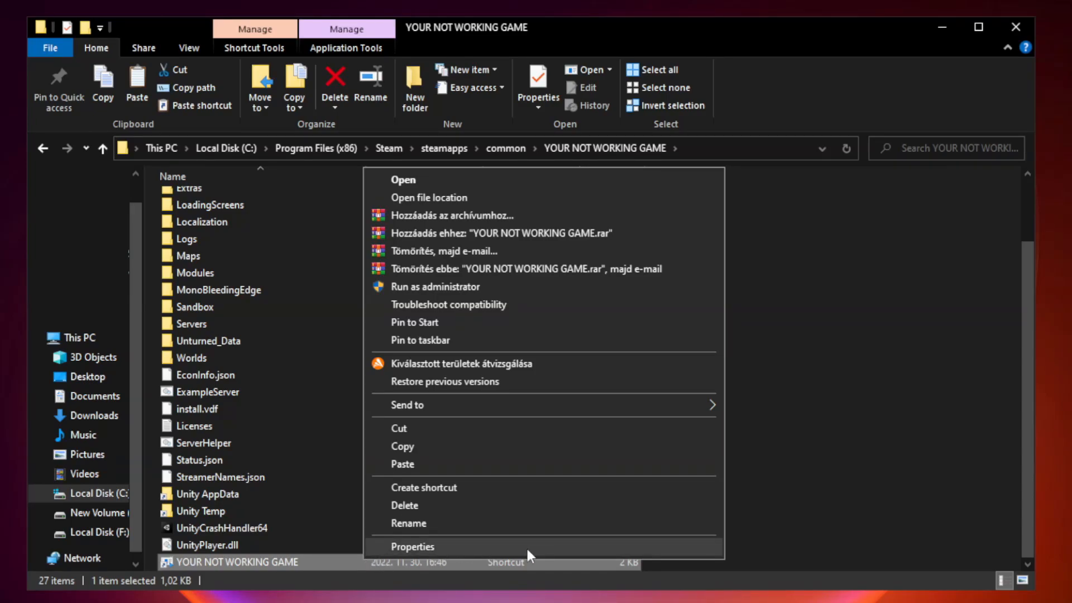
{"action": "mouse_move", "coordinate": [542, 552]}
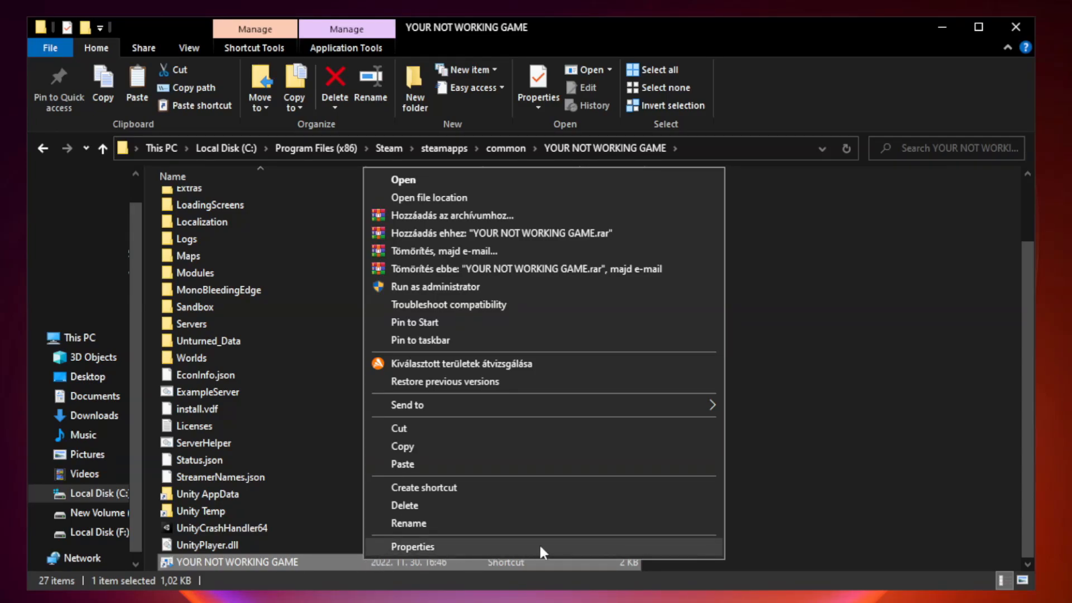
Enable Windows 8 compatibility, disable fullscreen optimizations, run as administrator, and confirm with OK
{"action": "left_click", "coordinate": [412, 546]}
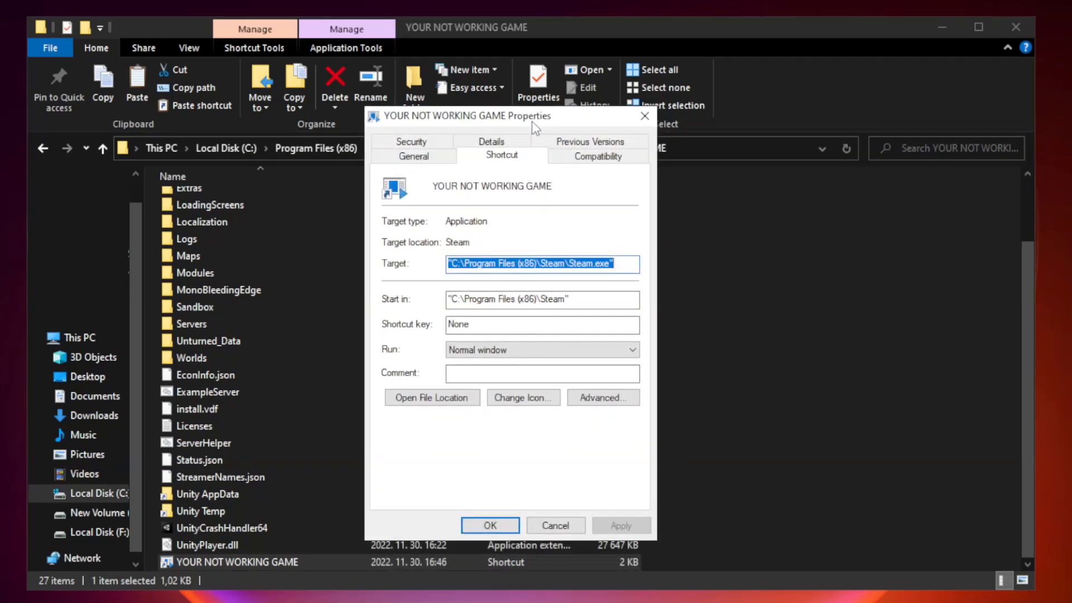
{"action": "mouse_move", "coordinate": [590, 170]}
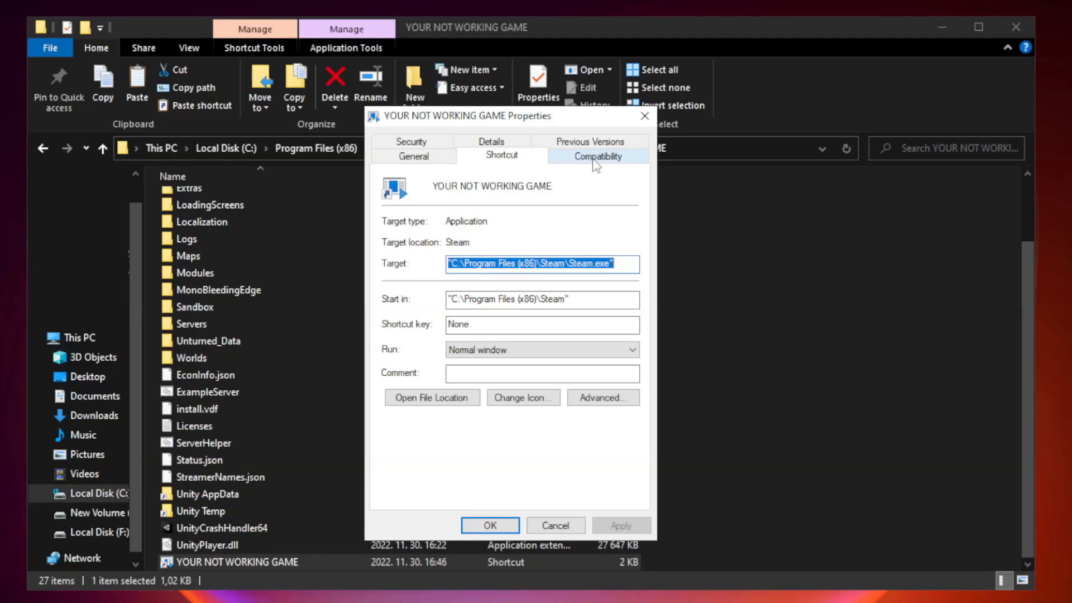
{"action": "left_click", "coordinate": [597, 155]}
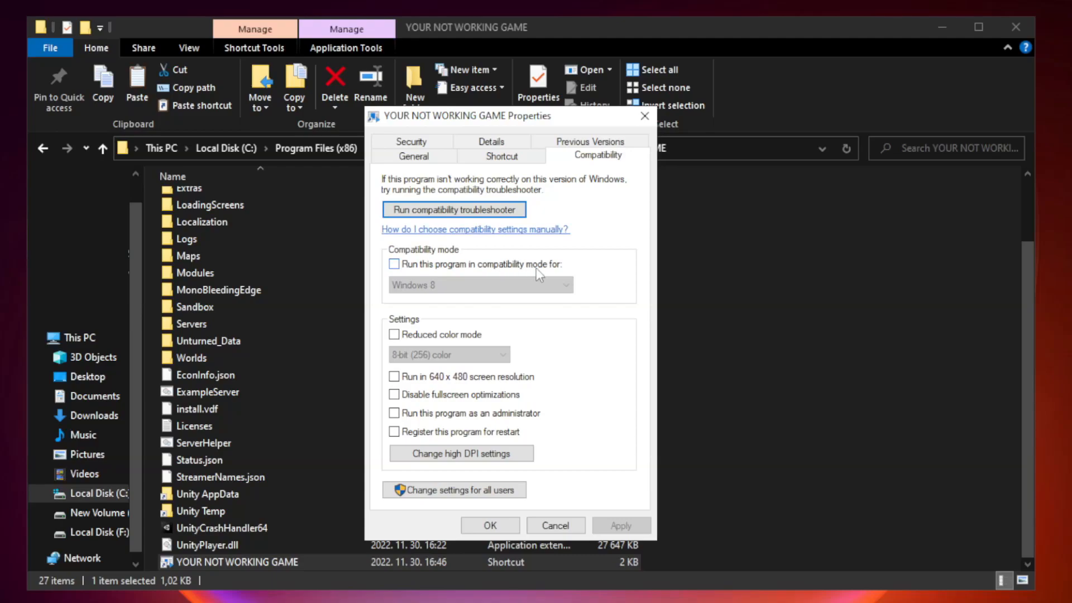
{"action": "left_click", "coordinate": [395, 264]}
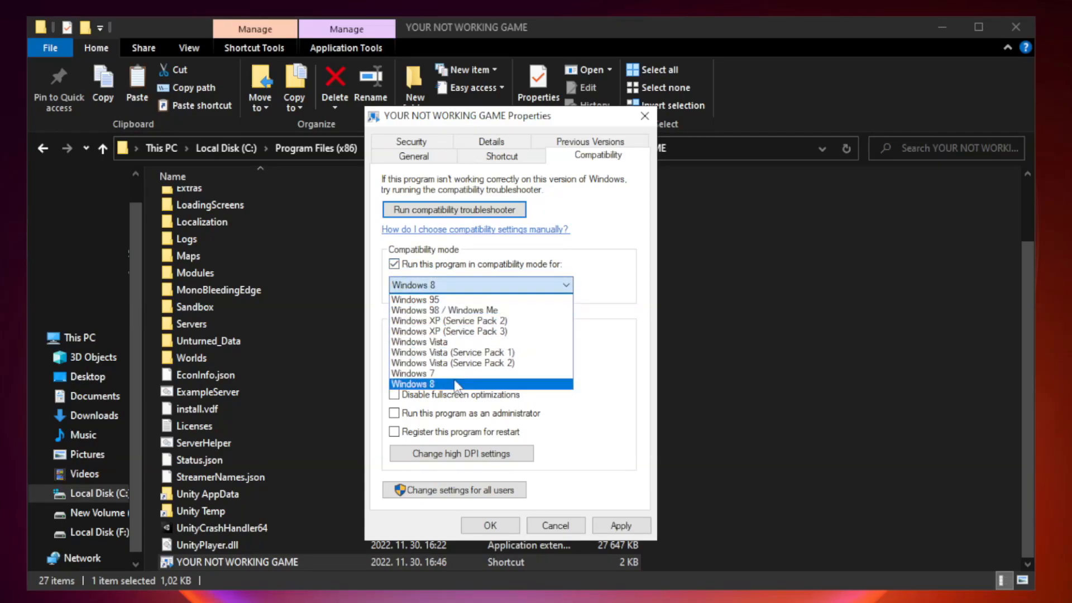
{"action": "mouse_move", "coordinate": [453, 390]}
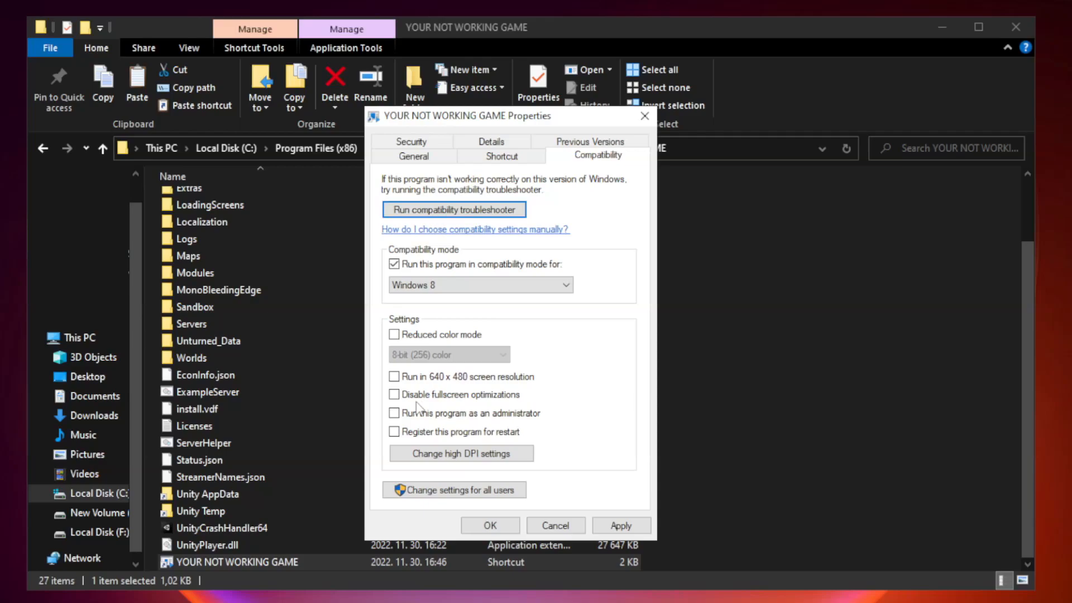
{"action": "left_click", "coordinate": [394, 395]}
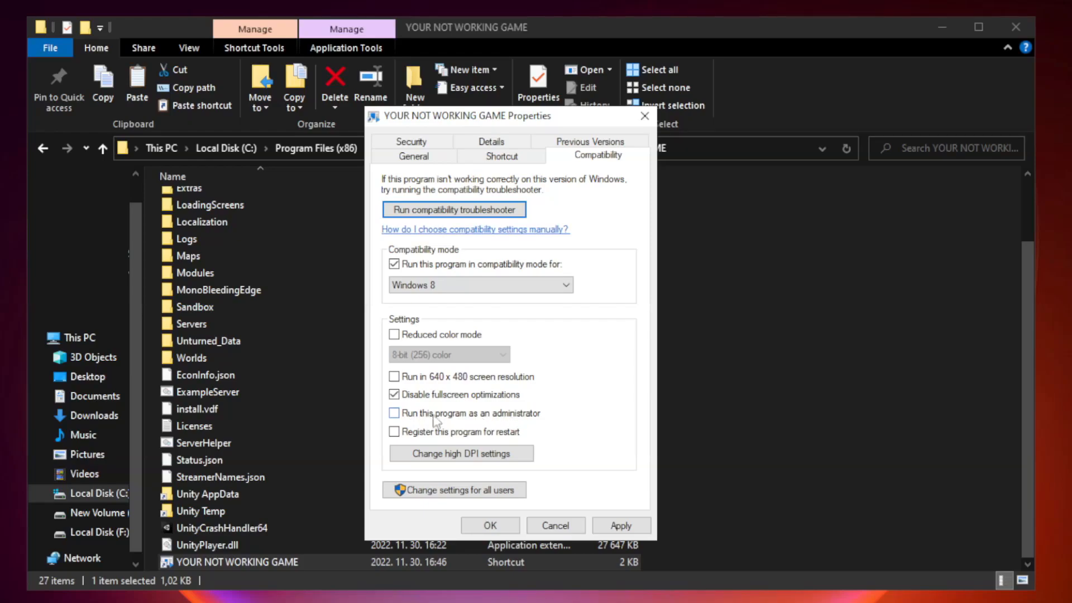
{"action": "left_click", "coordinate": [395, 413]}
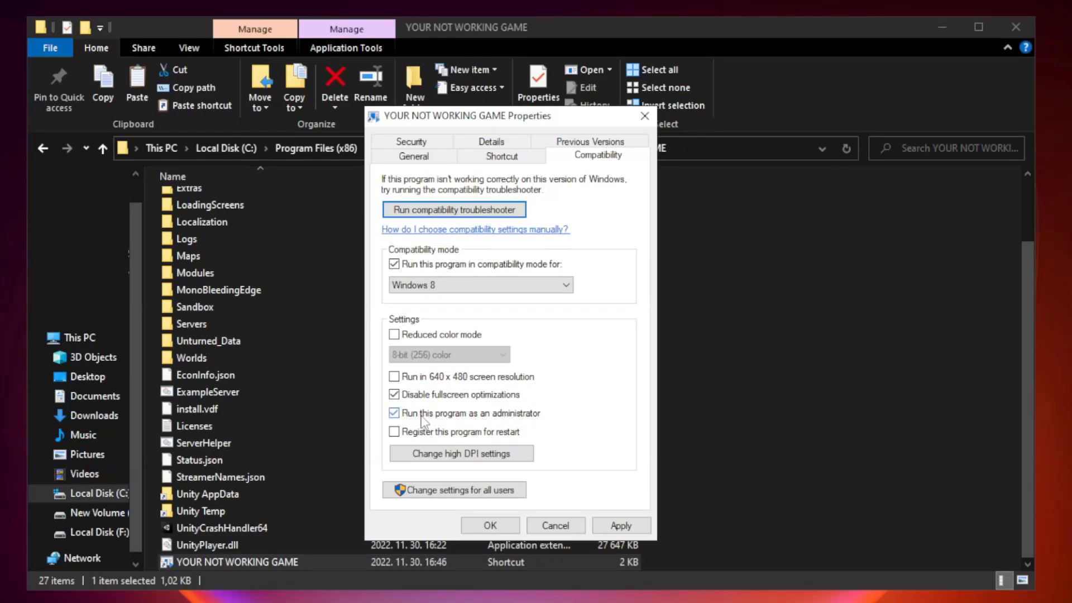
{"action": "mouse_move", "coordinate": [561, 451]}
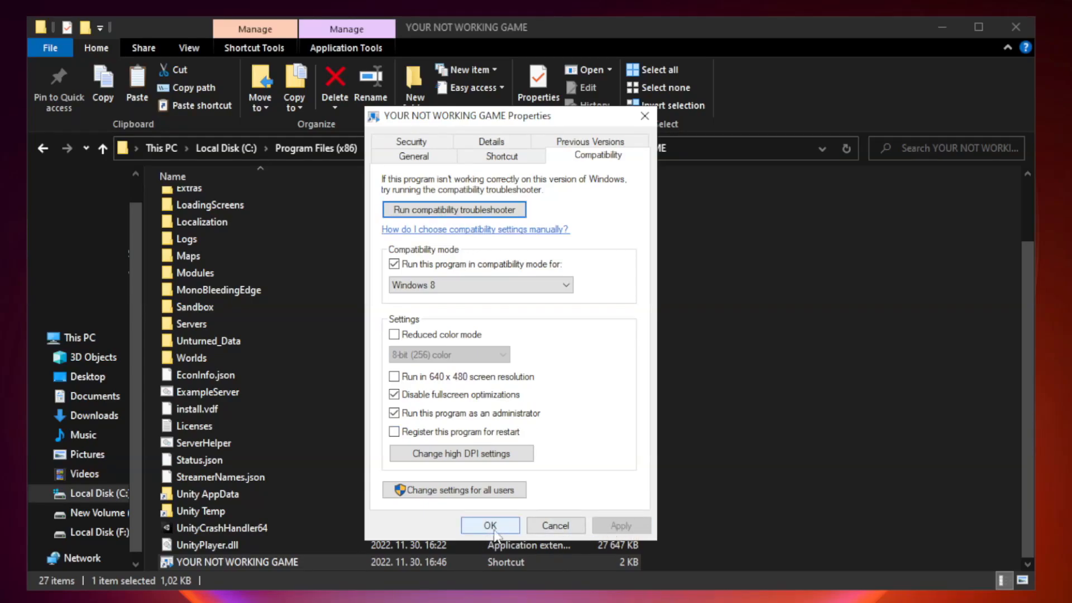
{"action": "left_click", "coordinate": [490, 525]}
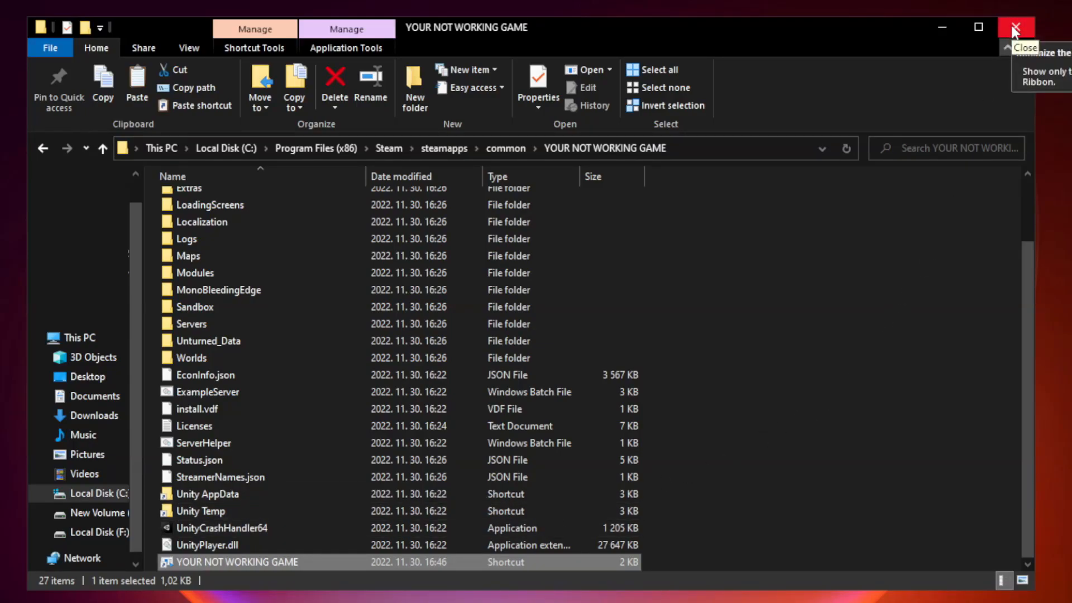
Close File Explorer and launch Task Manager from the Start button's right-click menu
{"action": "left_click", "coordinate": [1016, 27]}
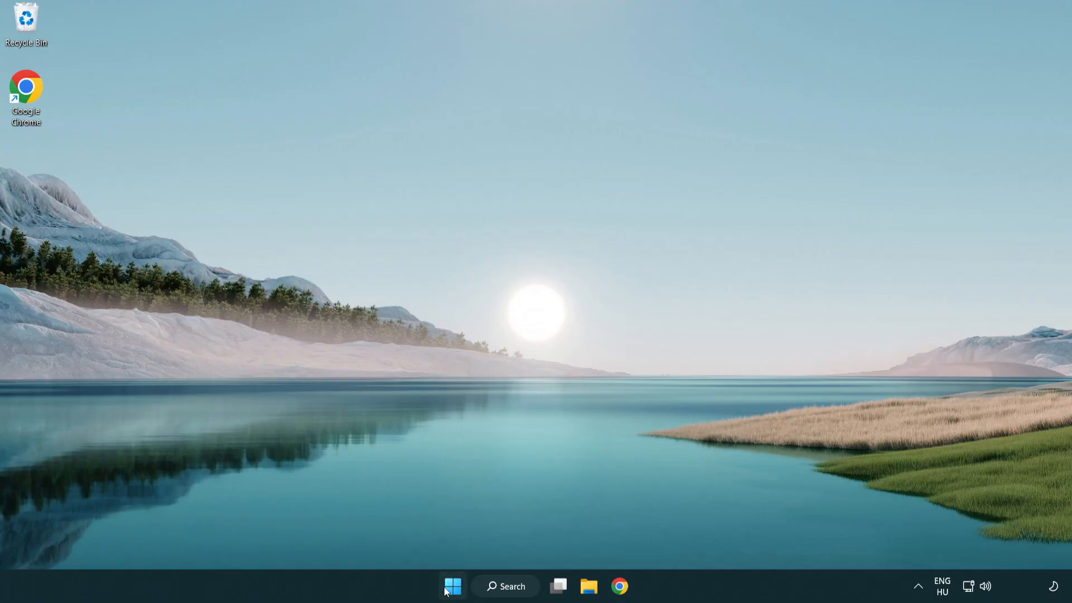
{"action": "right_click", "coordinate": [451, 586]}
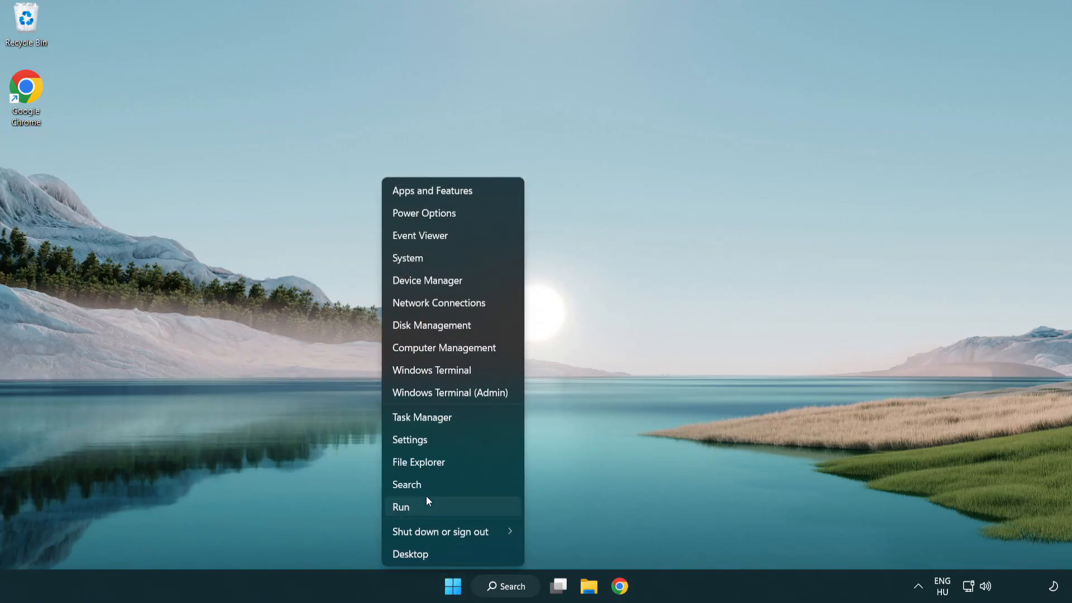
{"action": "mouse_move", "coordinate": [463, 421]}
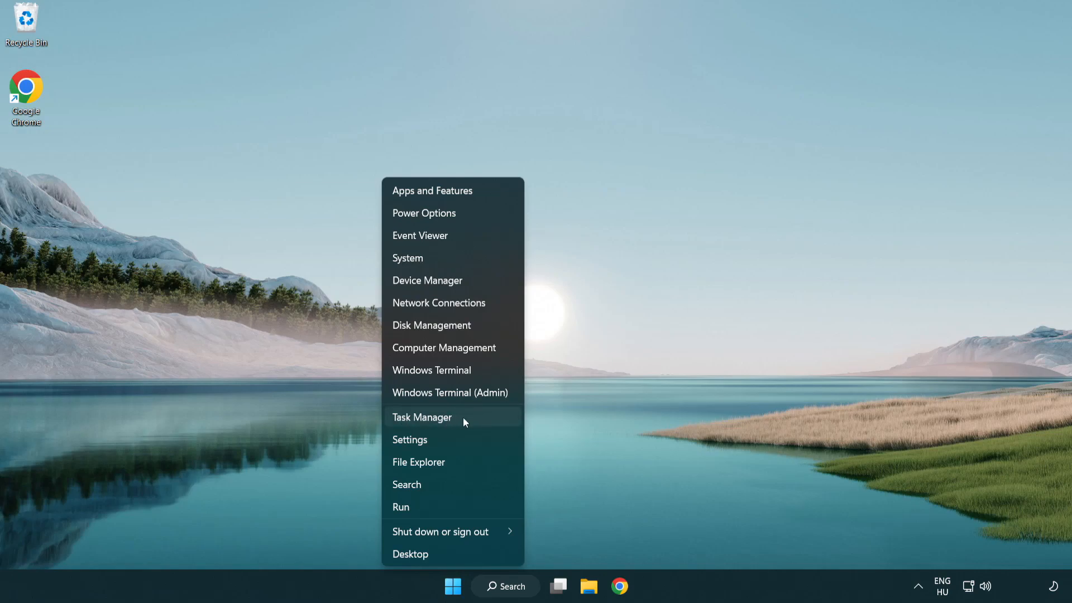
{"action": "left_click", "coordinate": [422, 417]}
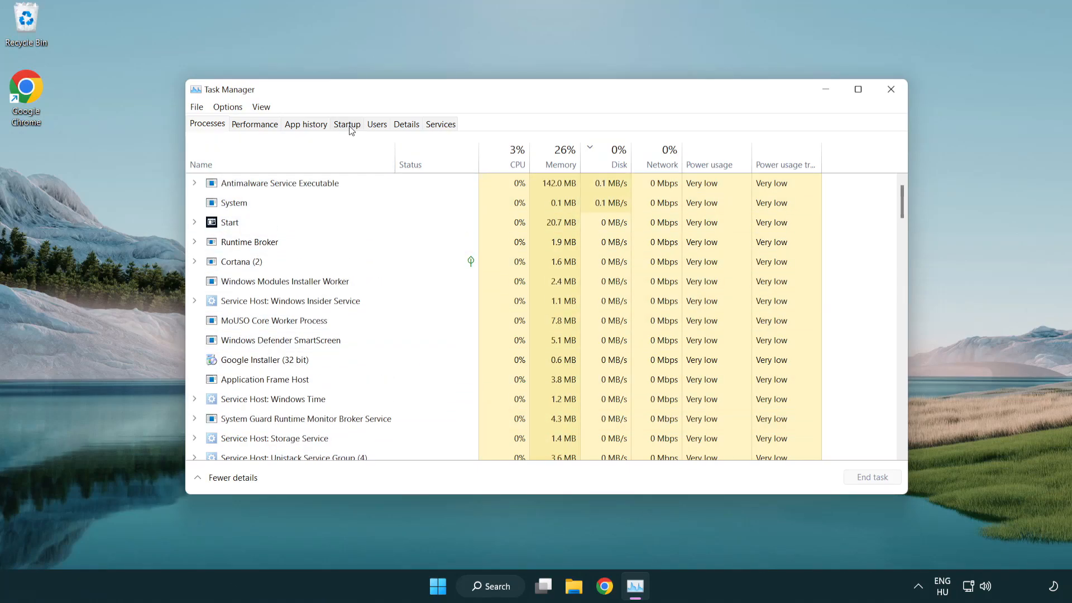
Disable Terminal, Phone Link, Cortana and Windows Security notifications at startup, then close Task Manager
{"action": "left_click", "coordinate": [347, 124]}
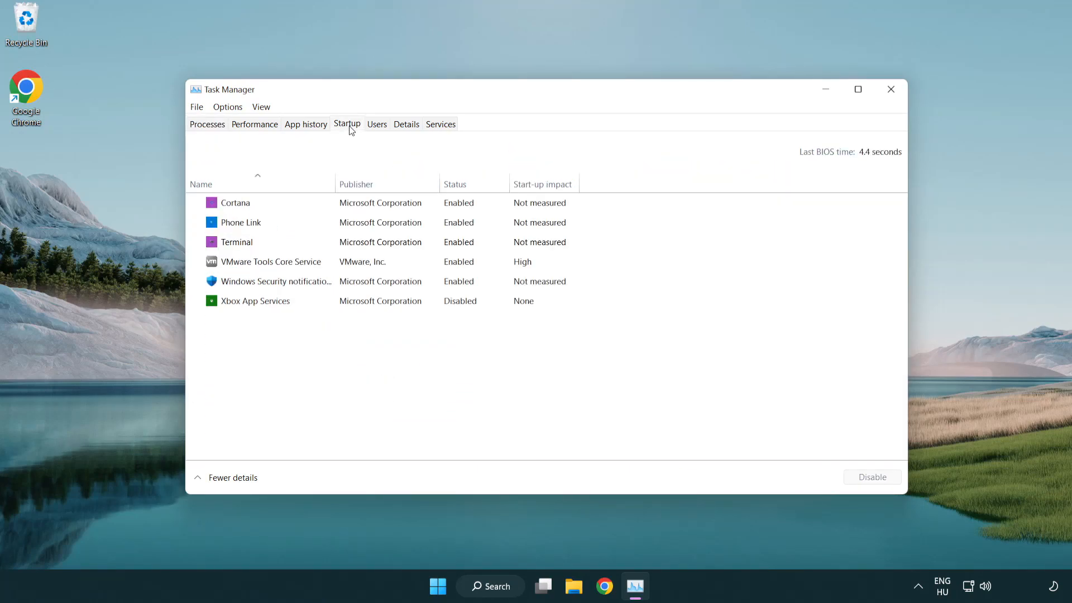
{"action": "left_click", "coordinate": [236, 241]}
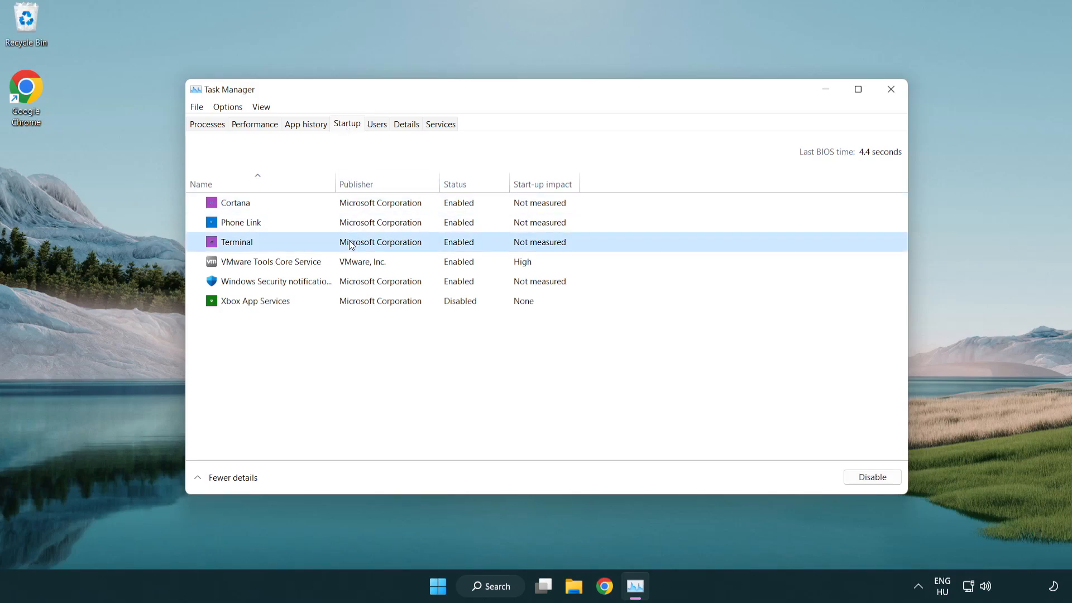
{"action": "left_click", "coordinate": [872, 476]}
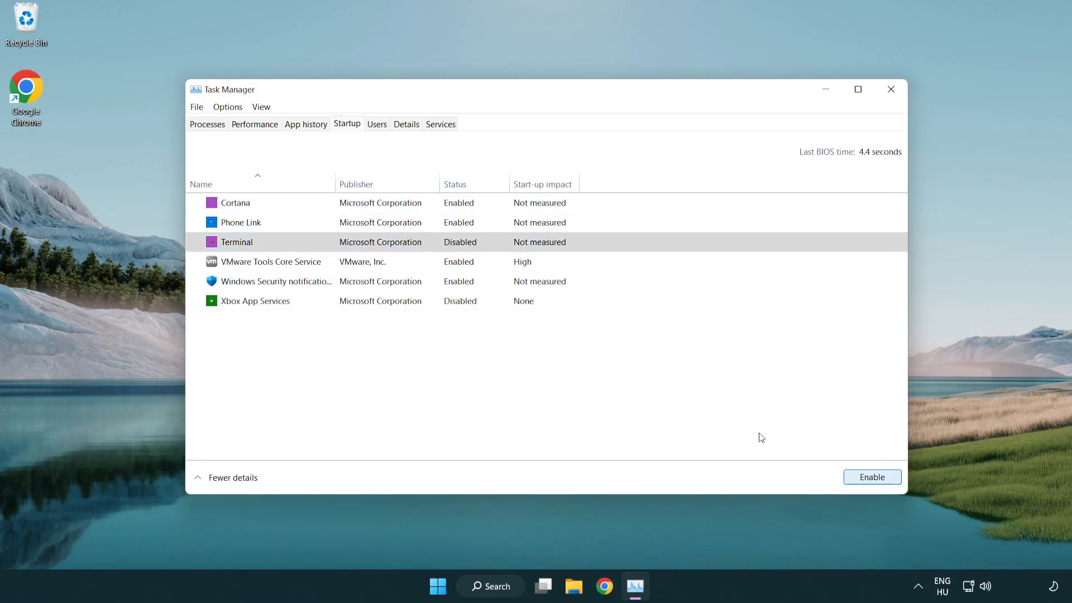
{"action": "left_click", "coordinate": [240, 222]}
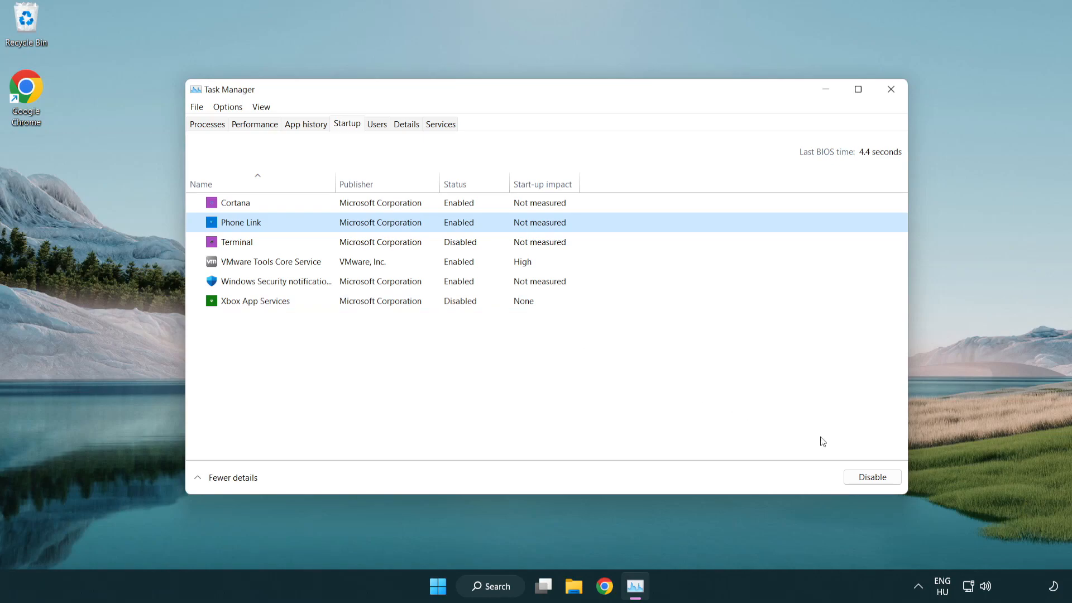
{"action": "left_click", "coordinate": [871, 476]}
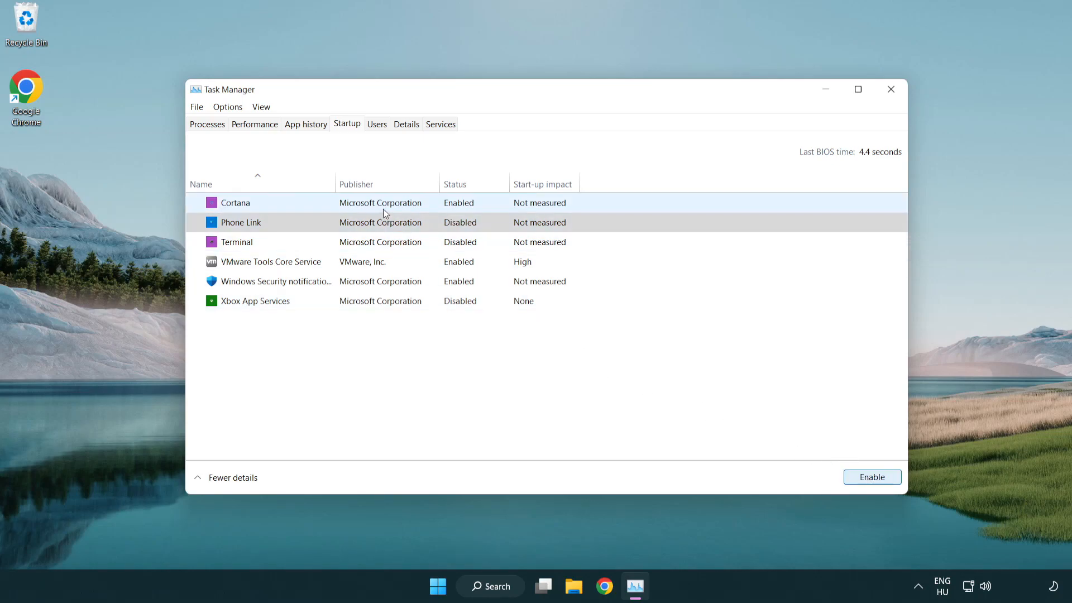
{"action": "left_click", "coordinate": [235, 202]}
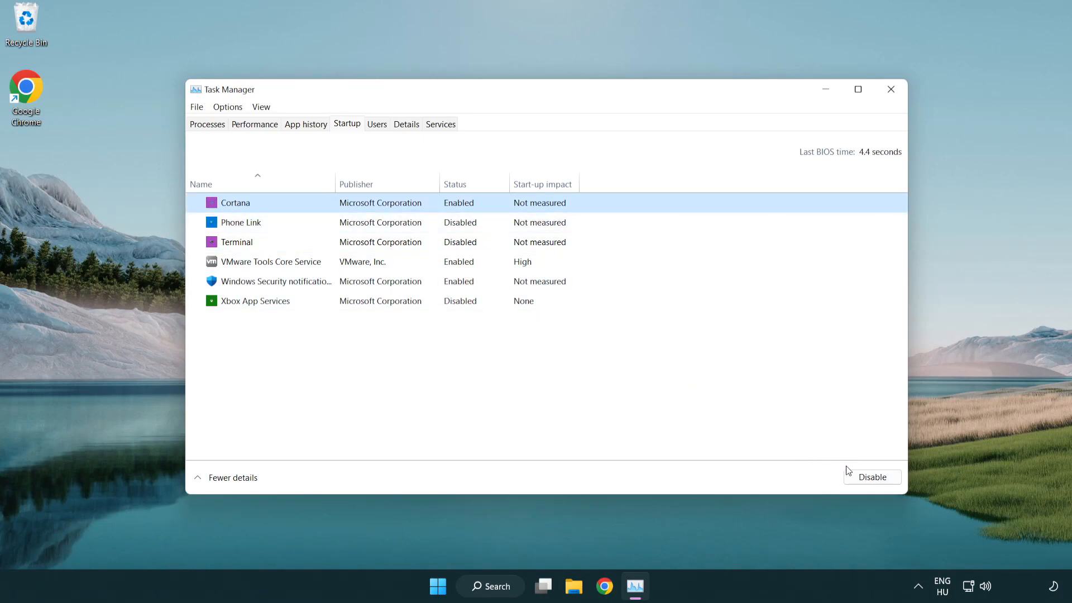
{"action": "left_click", "coordinate": [871, 476]}
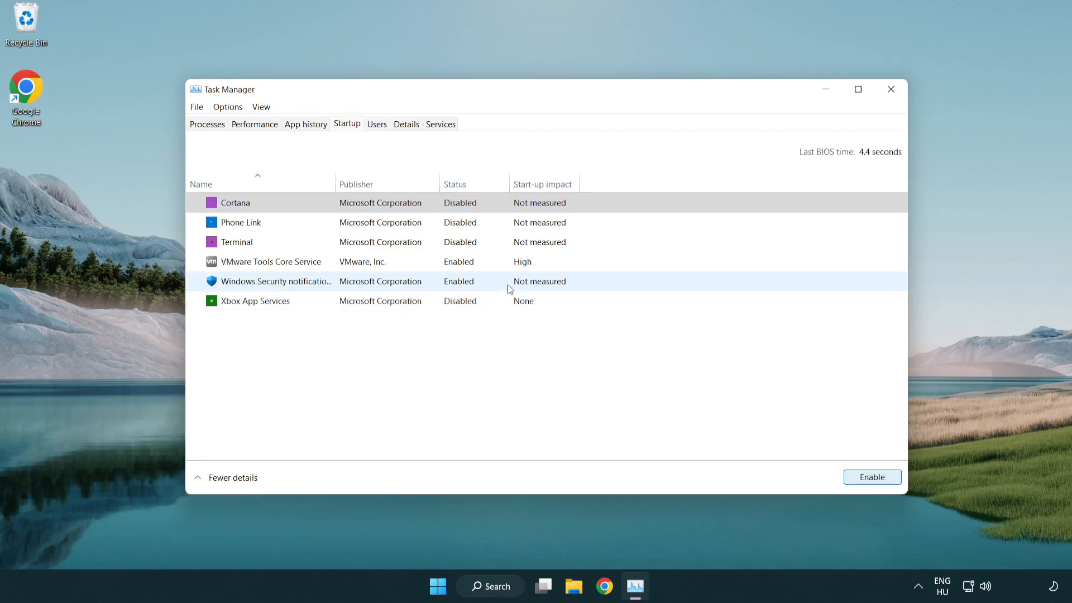
{"action": "left_click", "coordinate": [871, 476]}
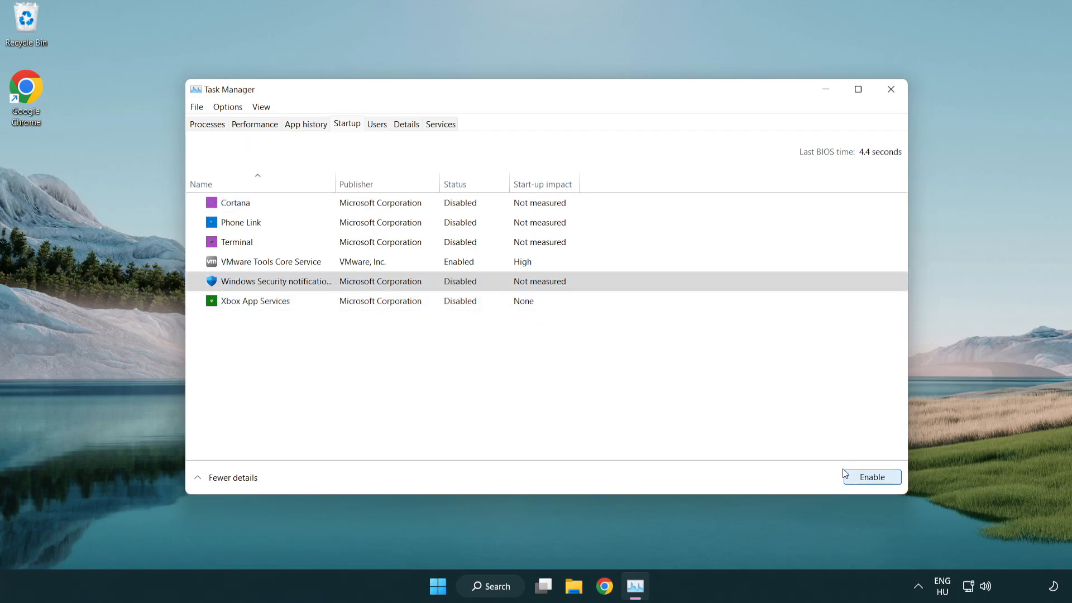
{"action": "mouse_move", "coordinate": [868, 124]}
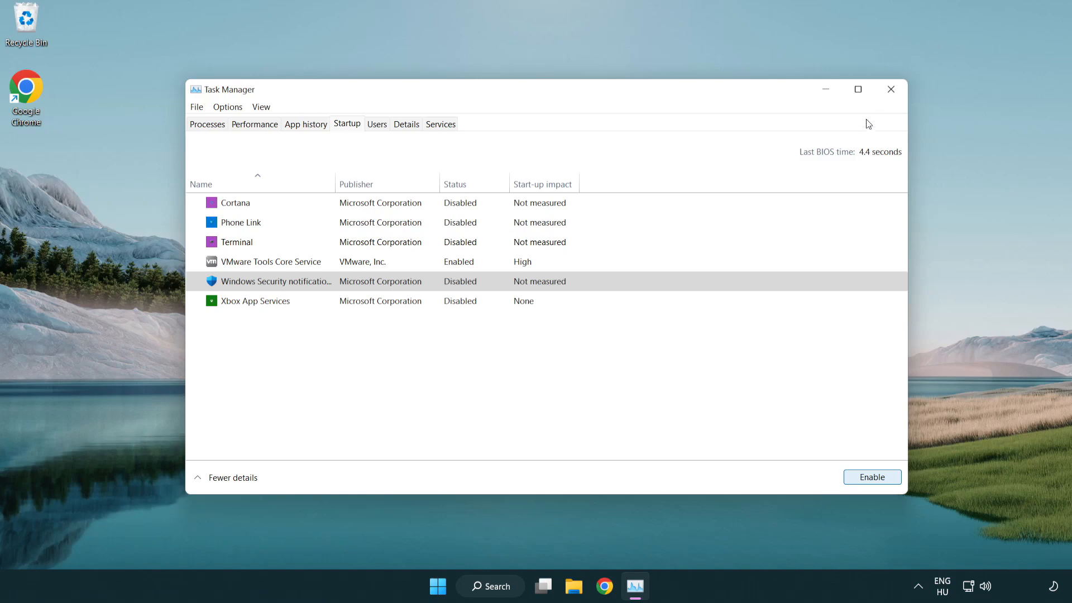
{"action": "mouse_move", "coordinate": [891, 90]}
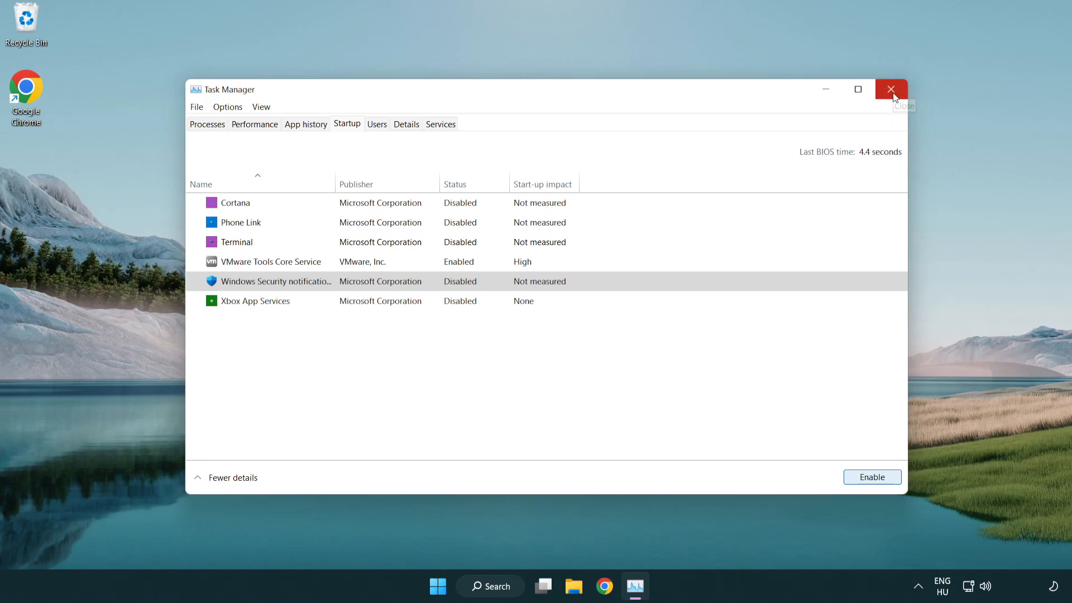
{"action": "left_click", "coordinate": [891, 89]}
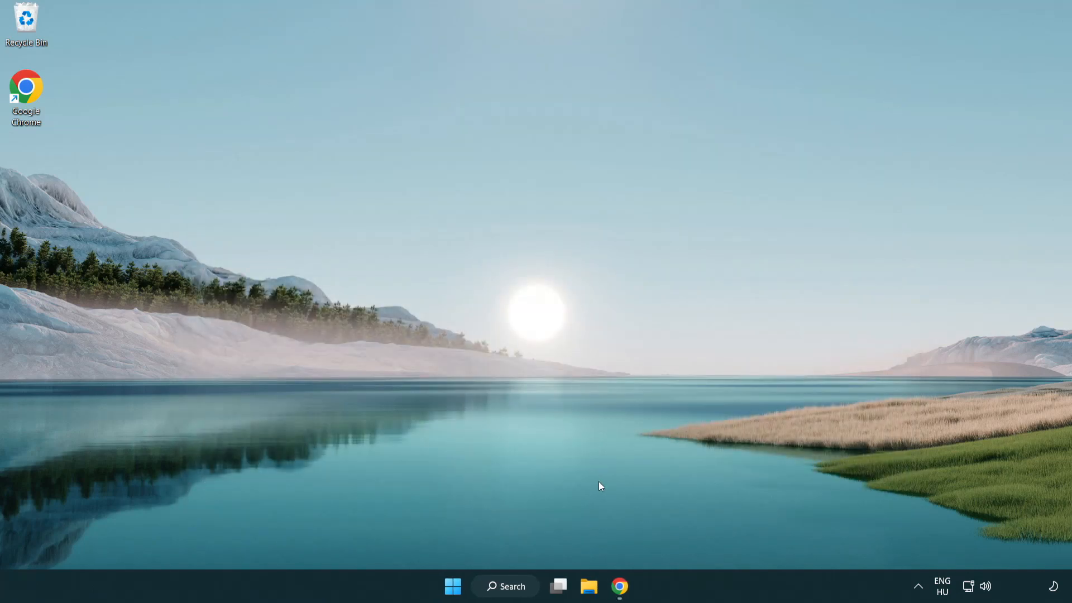
Download the DirectX End-User Runtime web installer from the page in Chrome
{"action": "left_click", "coordinate": [619, 587]}
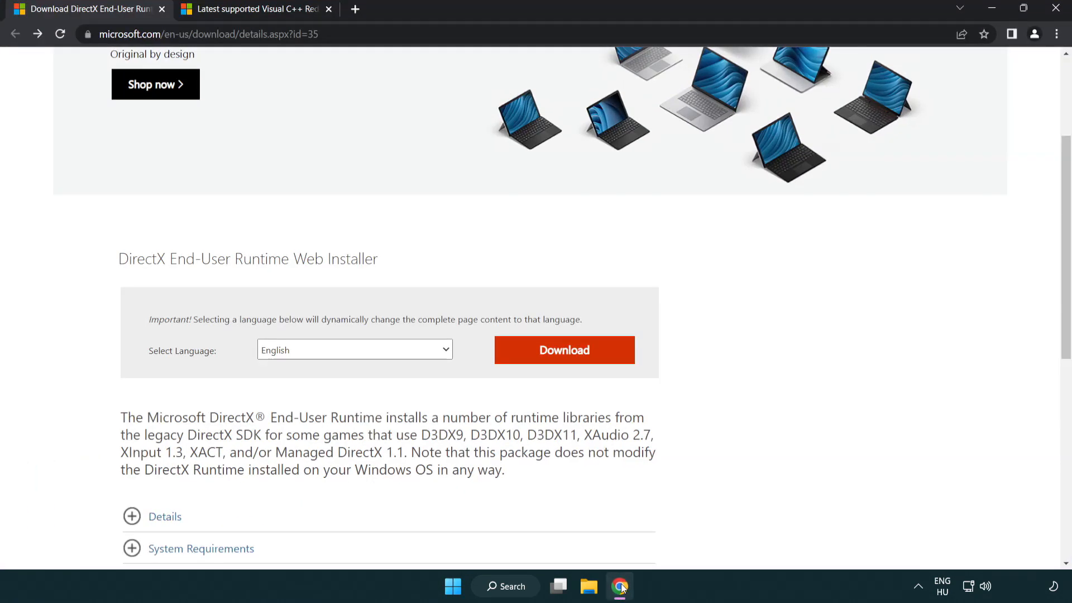
{"action": "scroll", "scroll_direction": "up", "scroll_amount": 3}
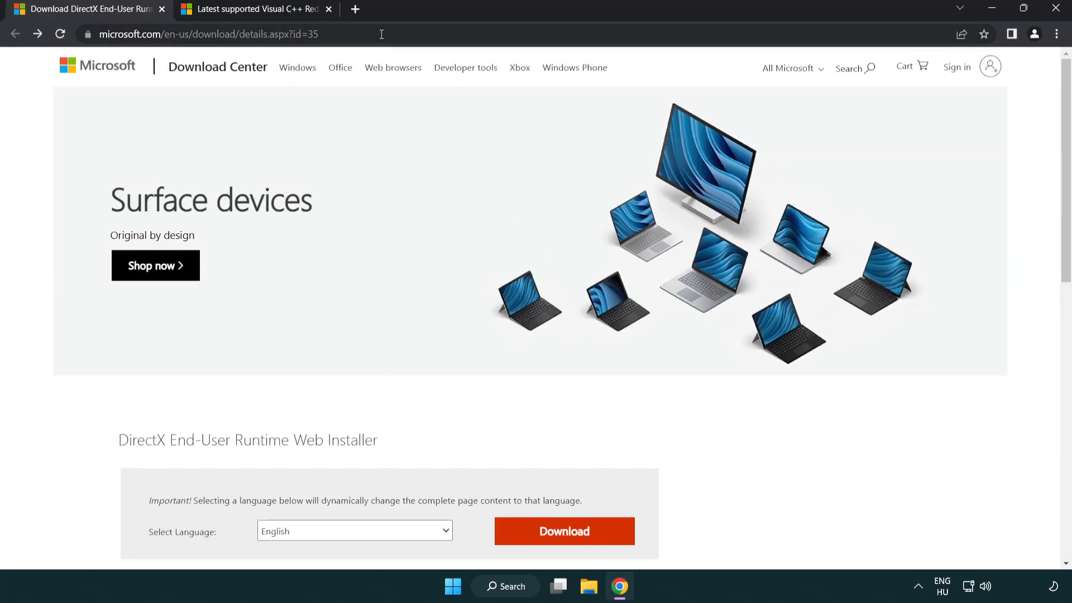
{"action": "mouse_move", "coordinate": [1026, 244]}
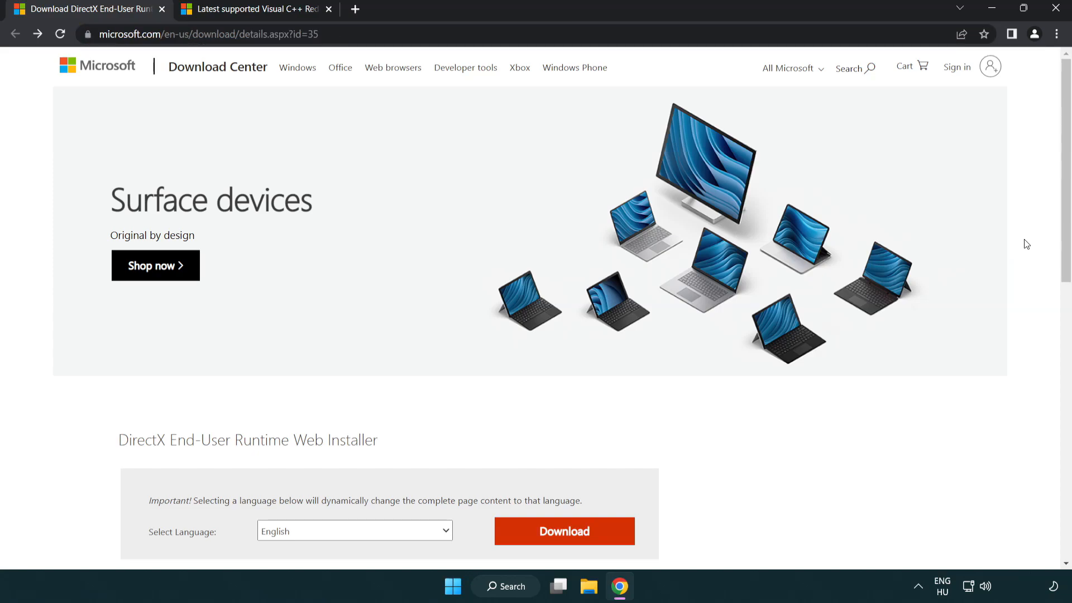
{"action": "scroll", "scroll_direction": "down", "scroll_amount": 3}
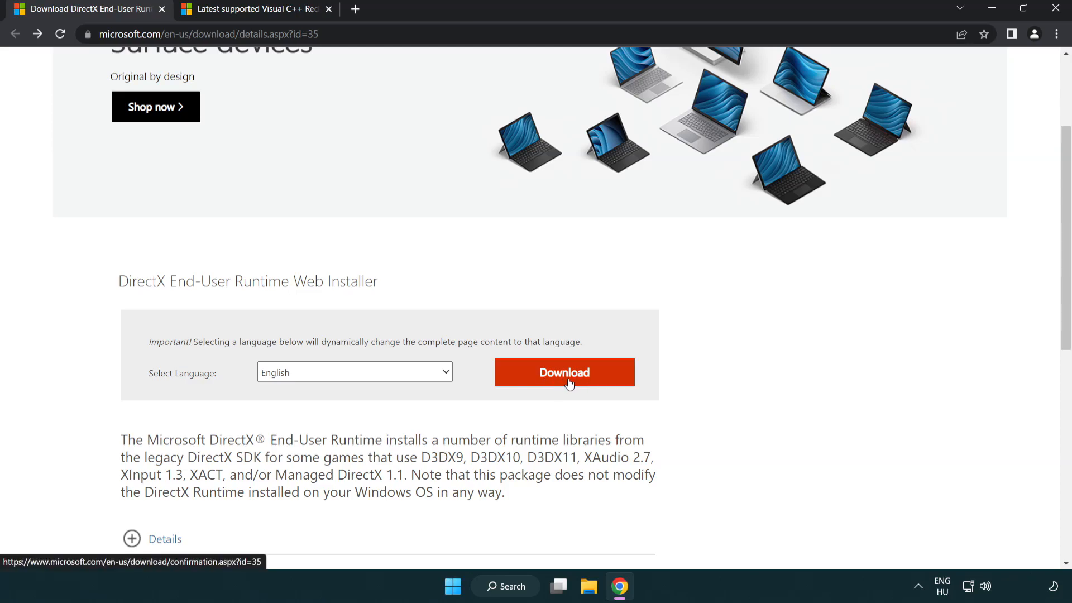
{"action": "left_click", "coordinate": [563, 372]}
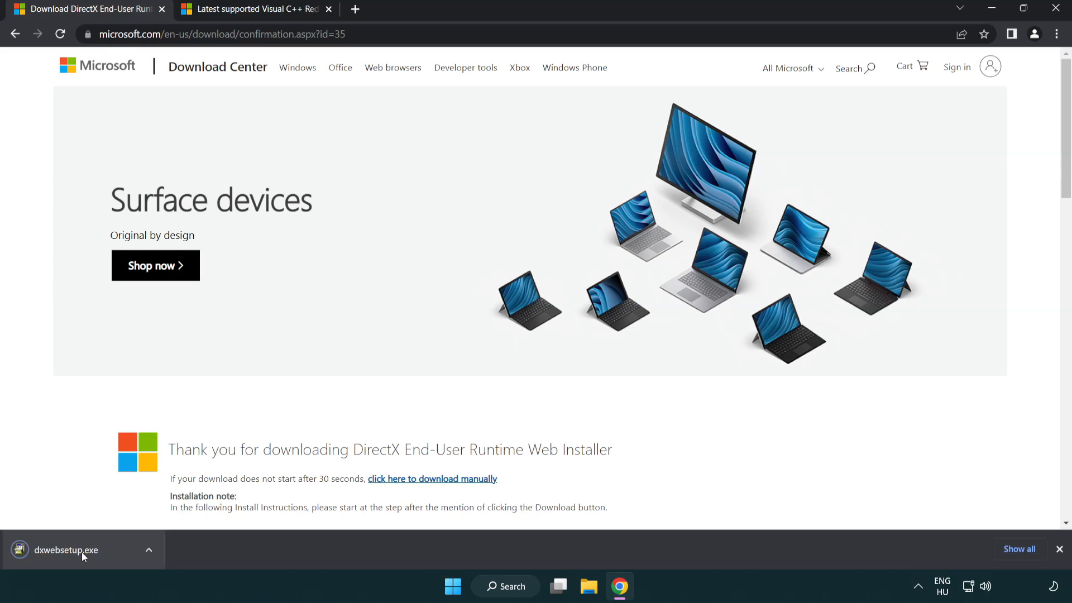
{"action": "mouse_move", "coordinate": [68, 549]}
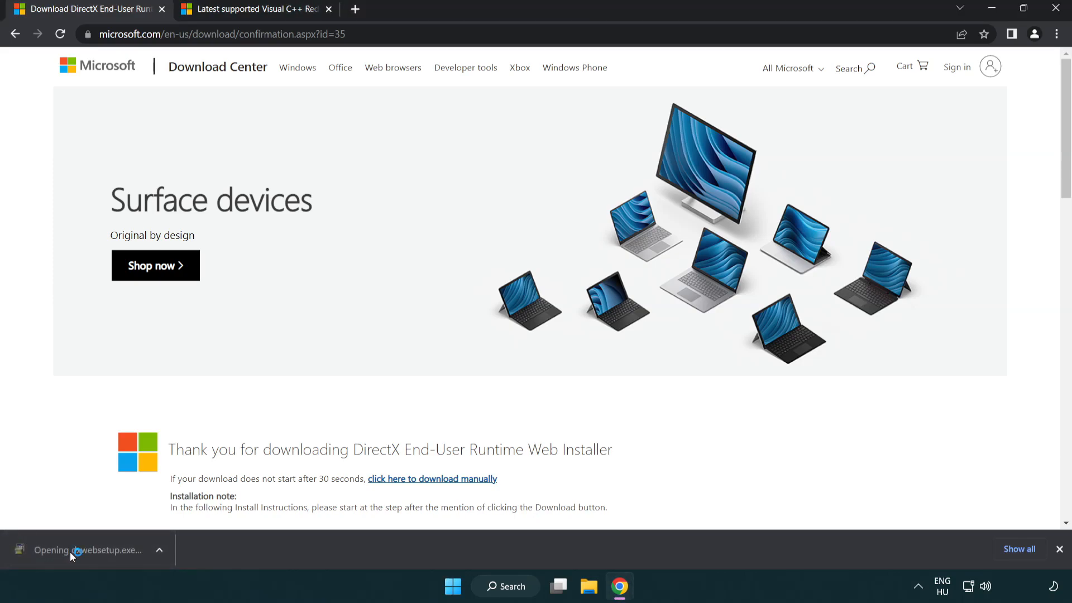
Run dxwebsetup.exe, accept the agreement, skip the Bing Bar, and finish setup
{"action": "left_click", "coordinate": [88, 550]}
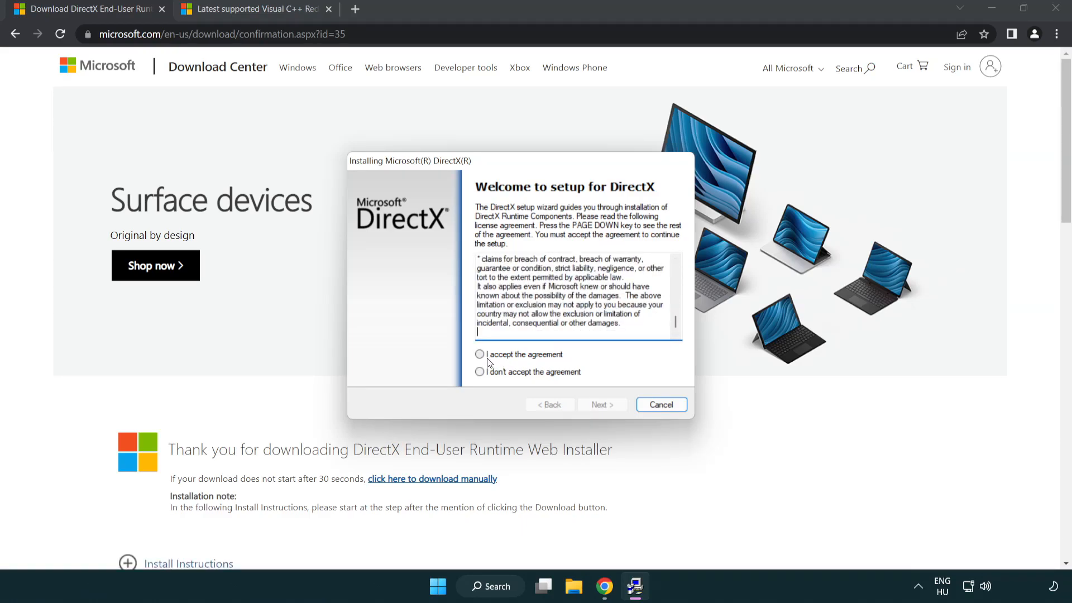
{"action": "left_click", "coordinate": [479, 354]}
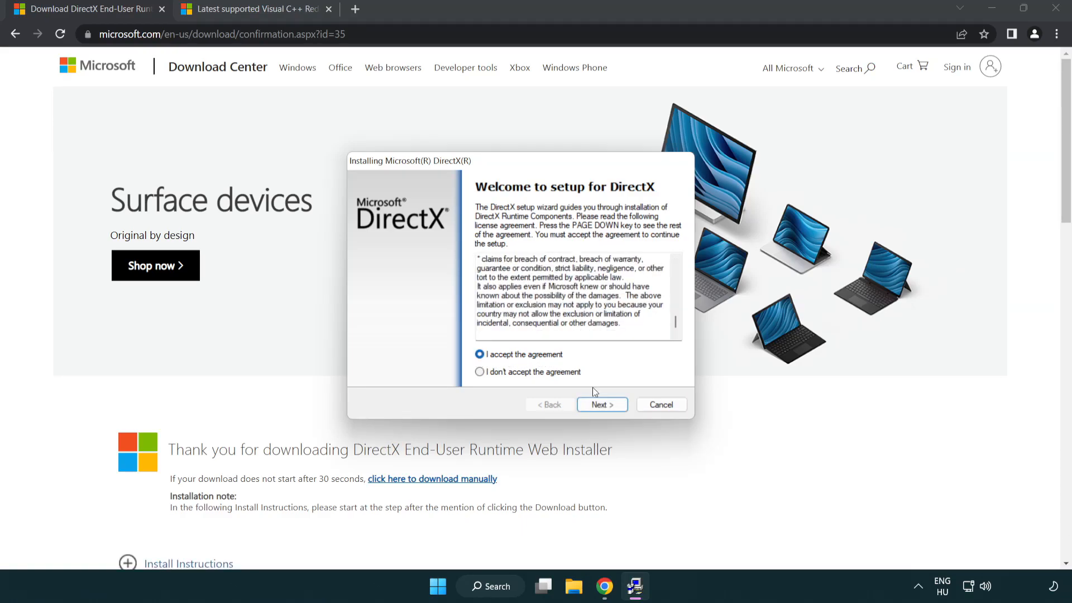
{"action": "left_click", "coordinate": [601, 404]}
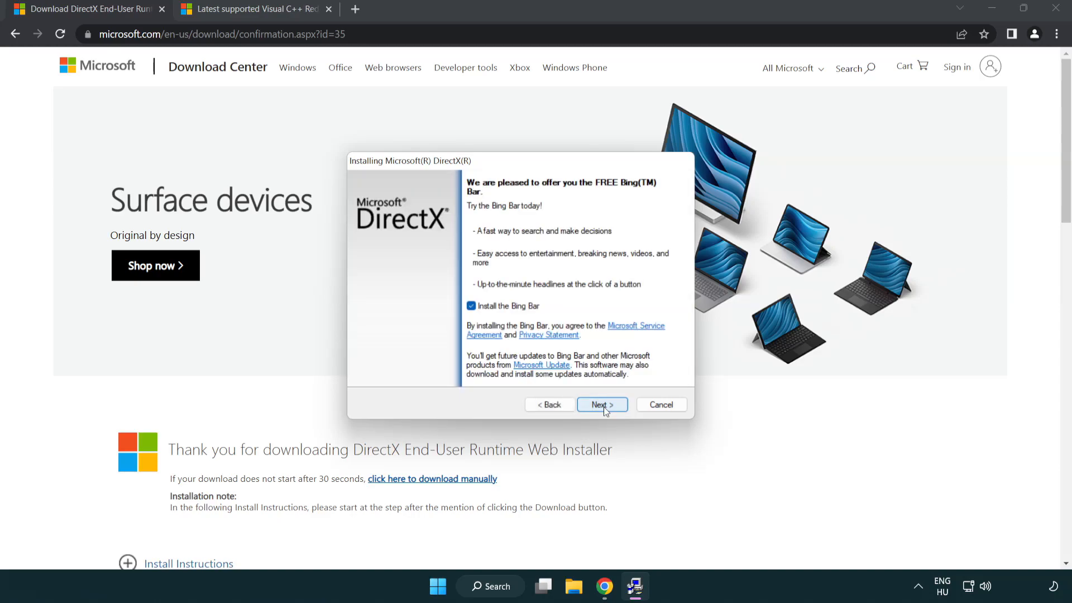
{"action": "left_click", "coordinate": [470, 305]}
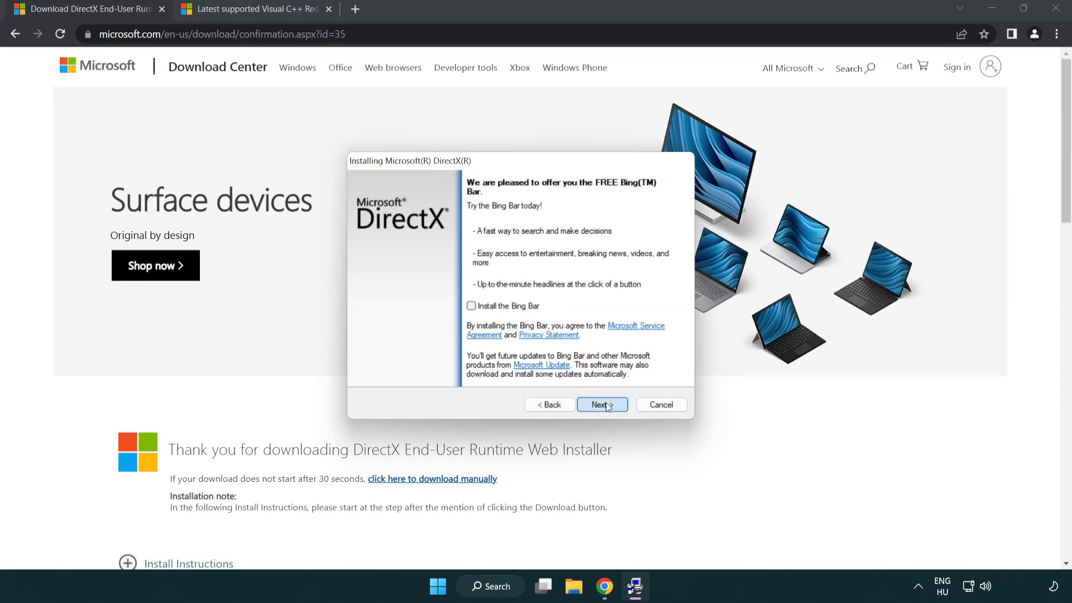
{"action": "left_click", "coordinate": [601, 405]}
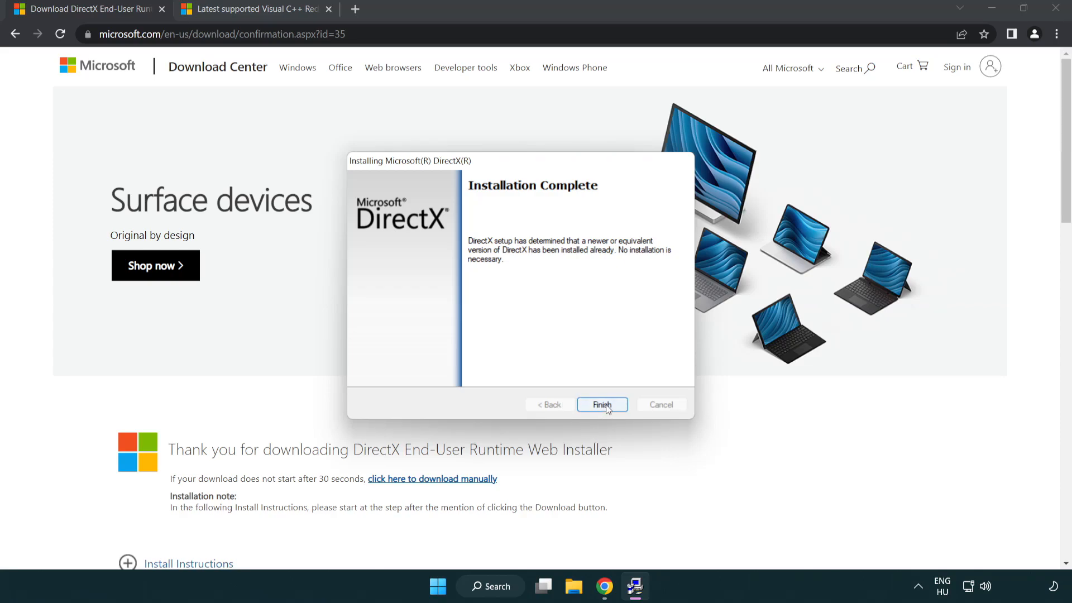
{"action": "left_click", "coordinate": [601, 405]}
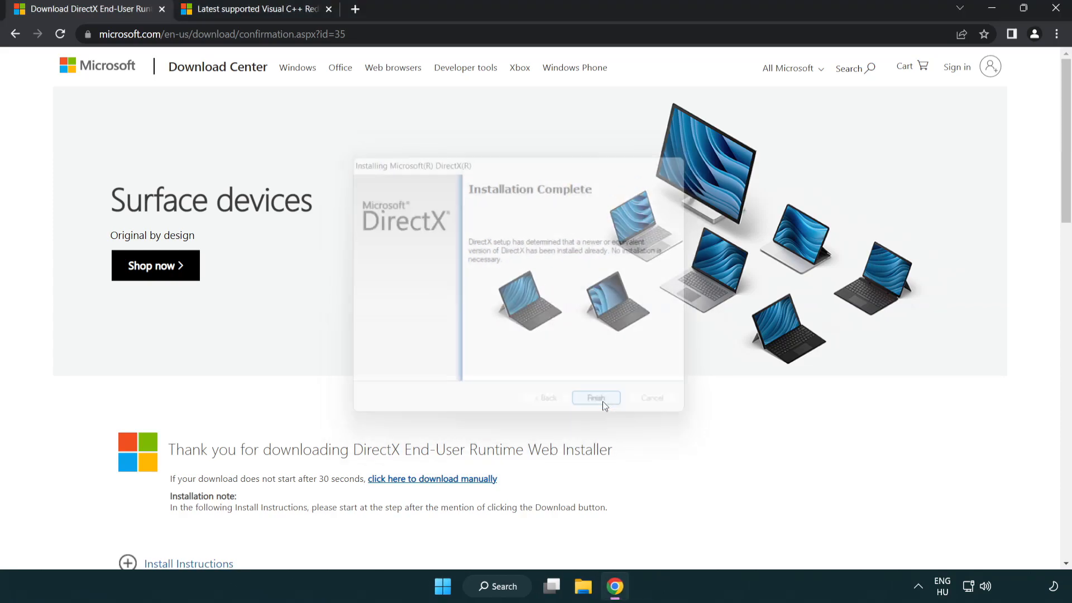
{"action": "left_click", "coordinate": [594, 397]}
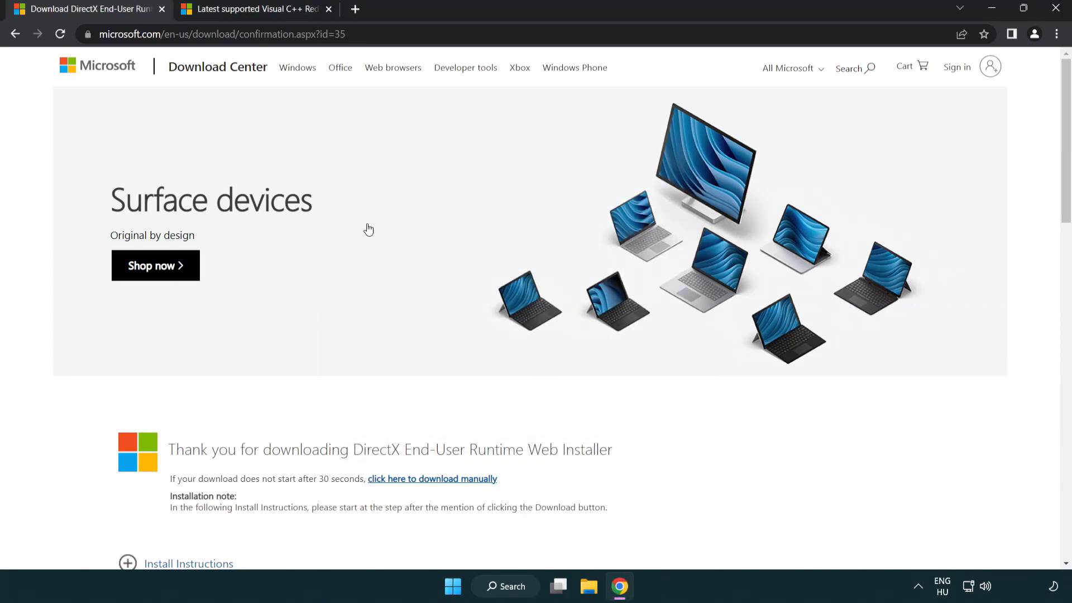
Download vc_redist.arm64.exe, vc_redist.x86.exe and vc_redist.x64.exe from the Visual C++ page
{"action": "left_click", "coordinate": [162, 9]}
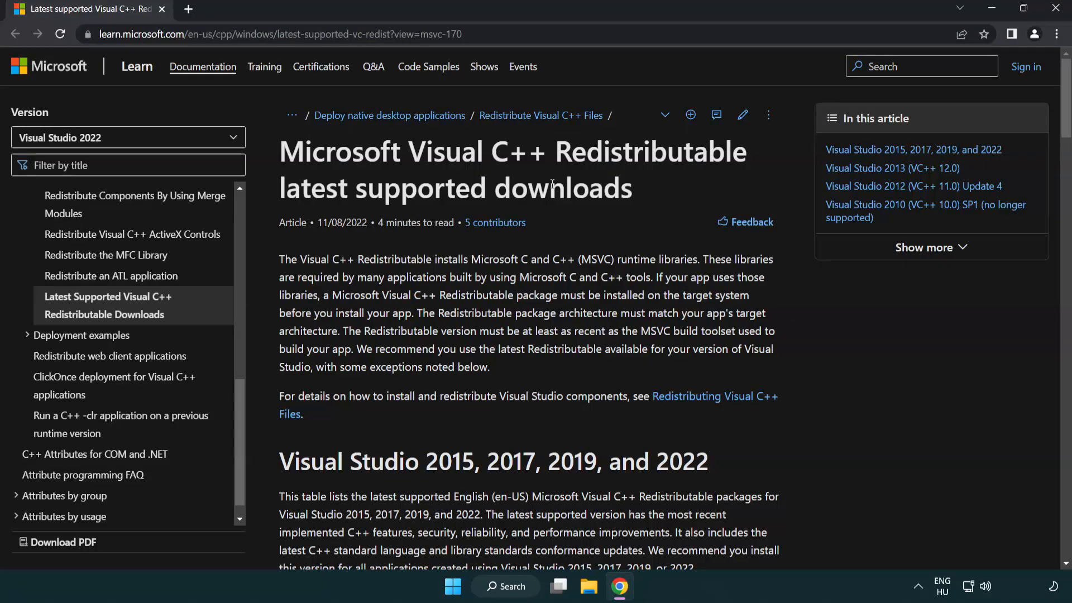
{"action": "scroll", "scroll_direction": "down", "scroll_amount": 3}
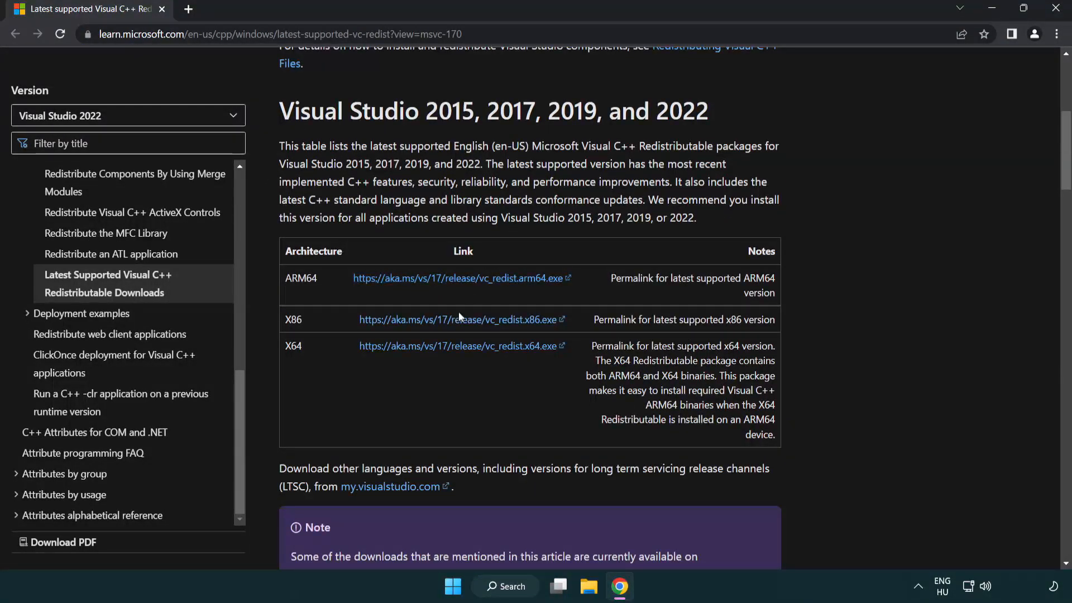
{"action": "left_click", "coordinate": [460, 320]}
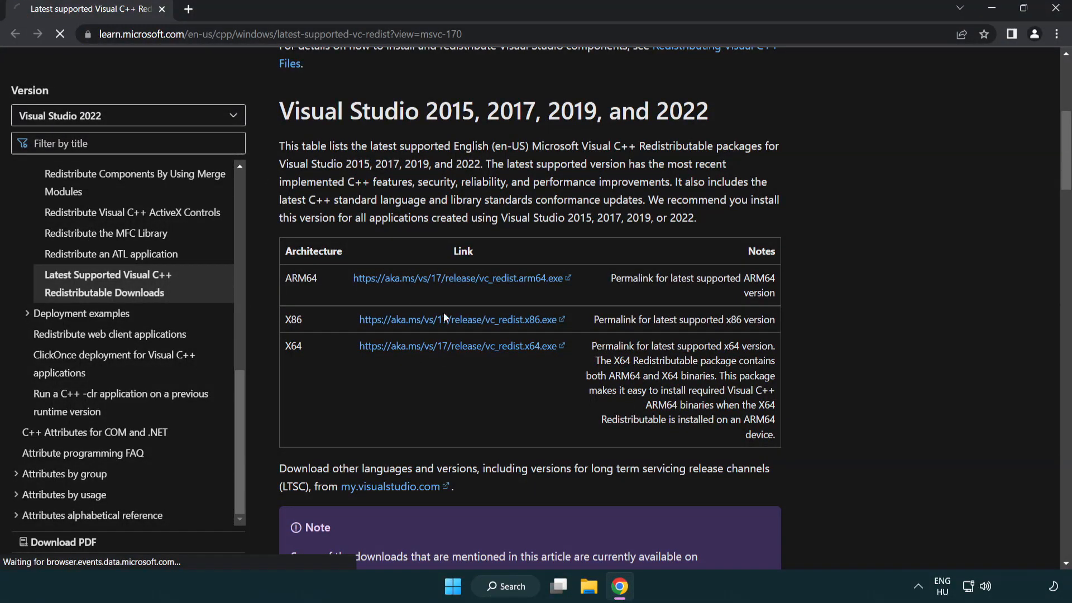
{"action": "left_click", "coordinate": [458, 345]}
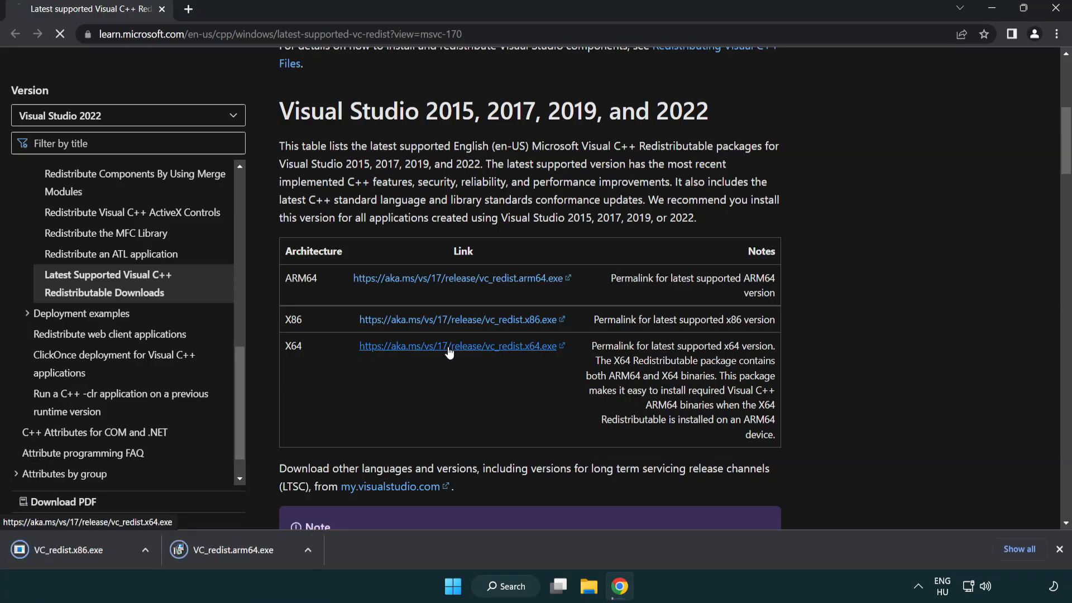
{"action": "left_click", "coordinate": [460, 345]}
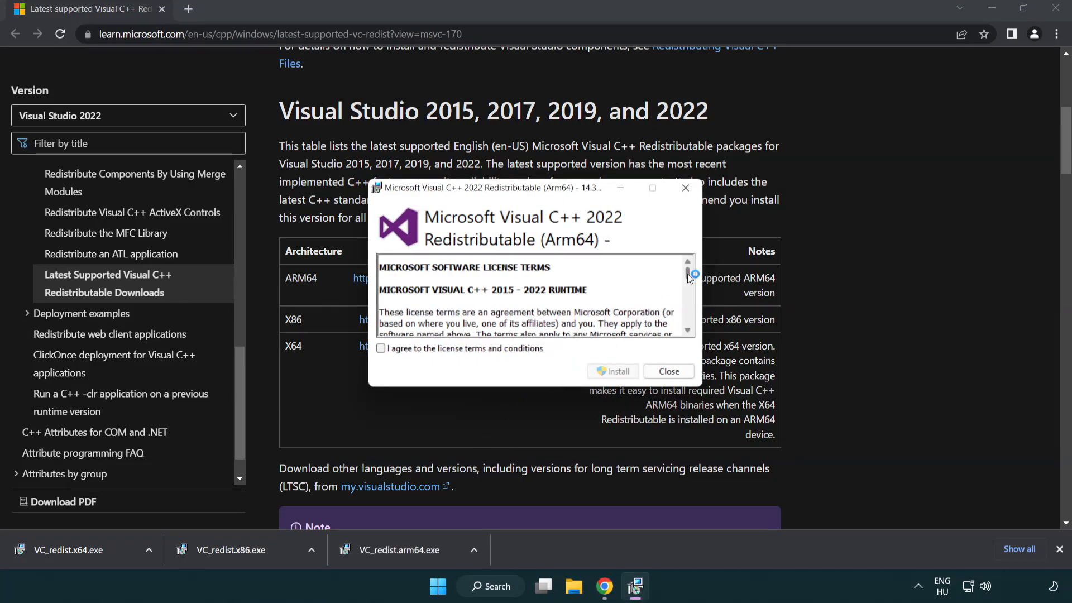
{"action": "scroll", "scroll_direction": "down", "scroll_amount": 3}
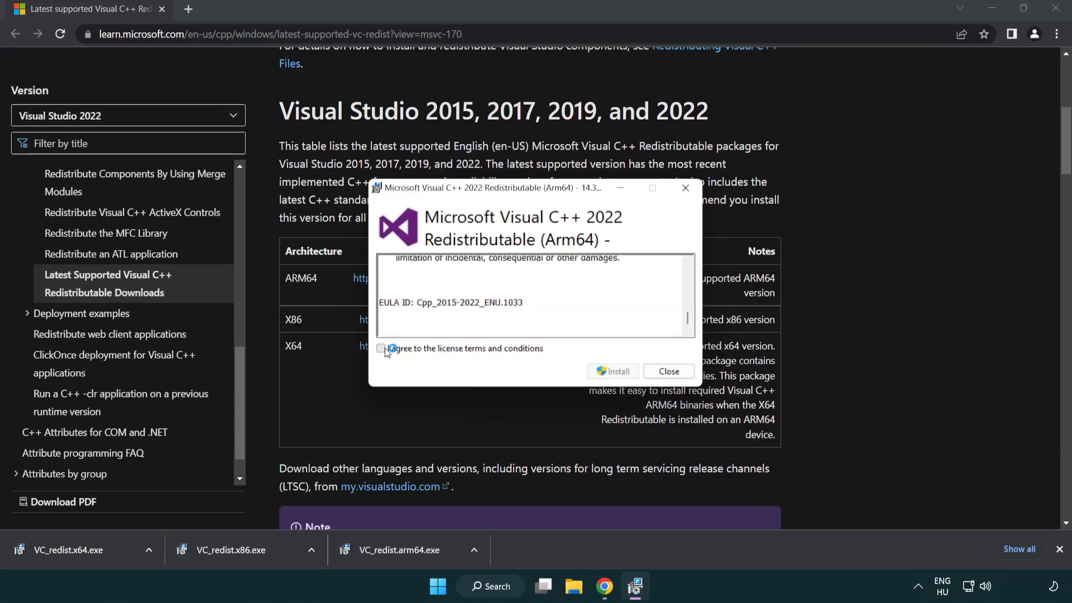
{"action": "left_click", "coordinate": [381, 348]}
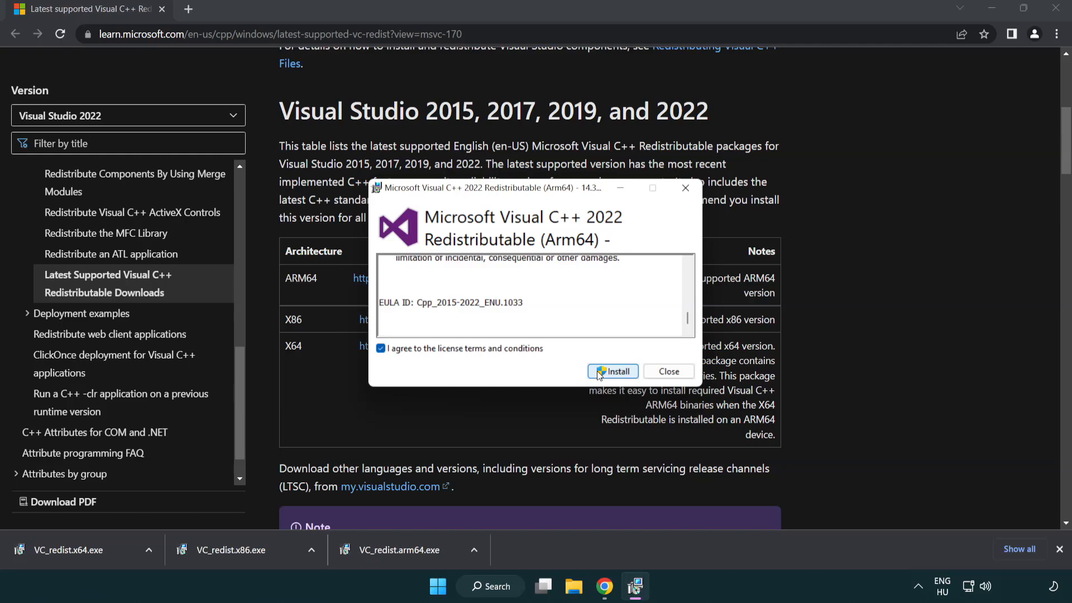
{"action": "left_click", "coordinate": [613, 371]}
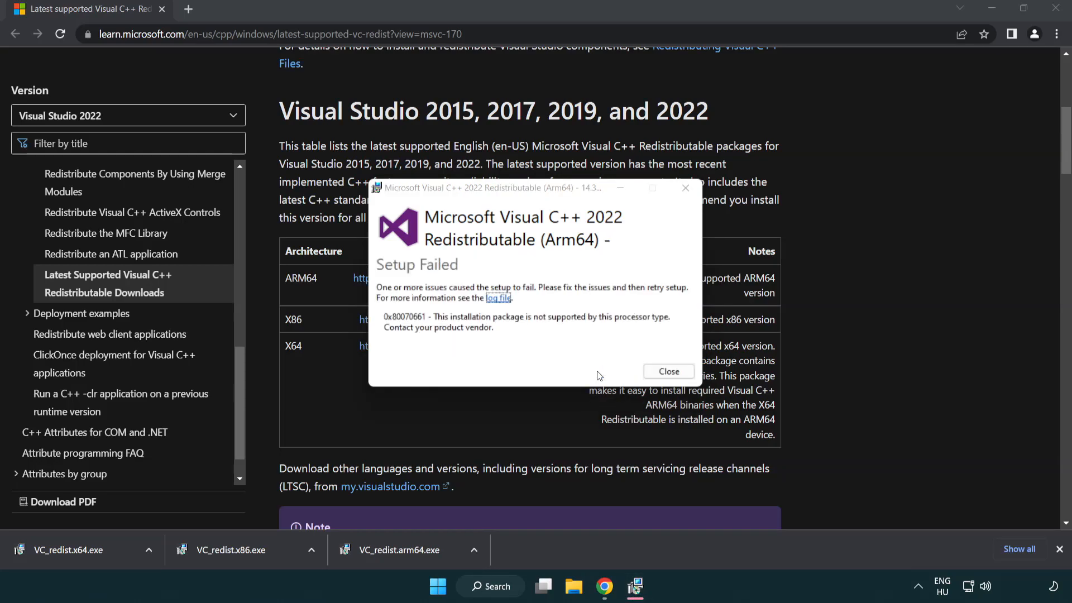
{"action": "left_click", "coordinate": [667, 371]}
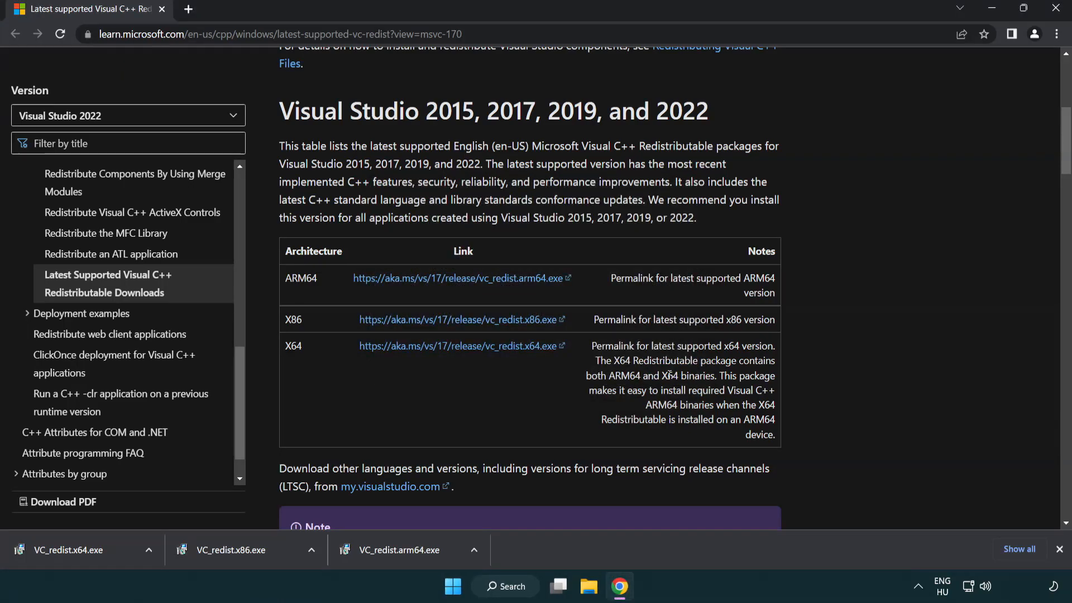
{"action": "mouse_move", "coordinate": [256, 560]}
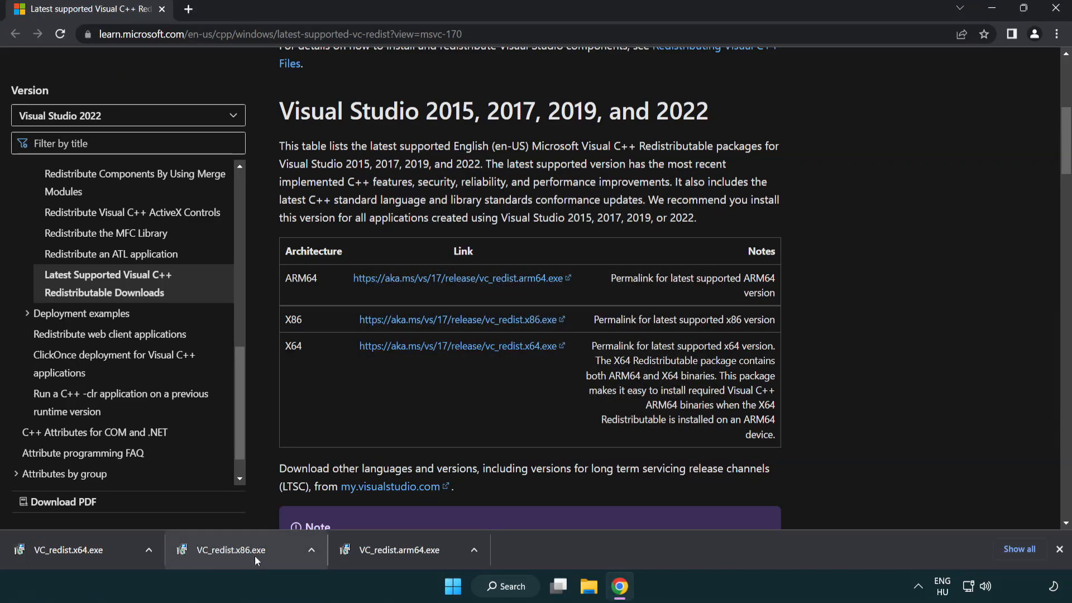
Install the x86 and x64 Visual C++ 2015-2022 Redistributables (14.34.31931) and close both setups
{"action": "left_click", "coordinate": [232, 549]}
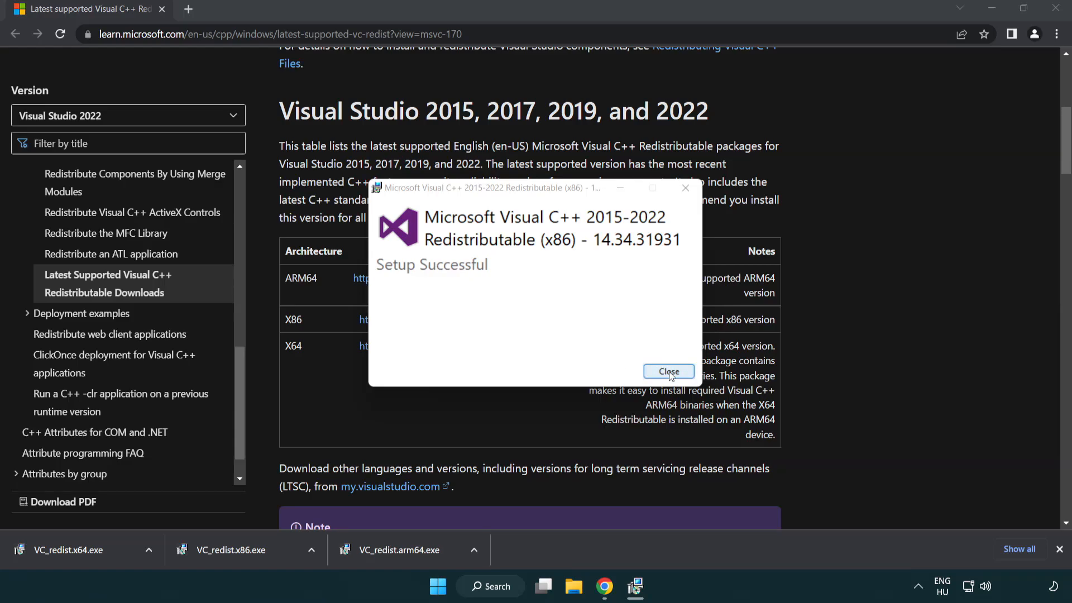
{"action": "left_click", "coordinate": [668, 371]}
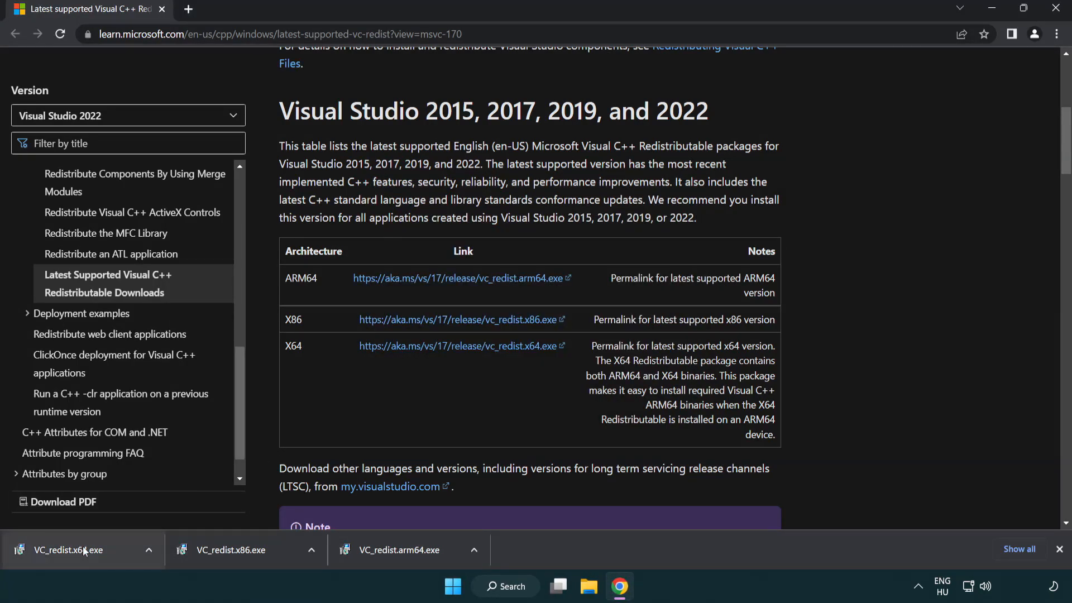
{"action": "left_click", "coordinate": [68, 550]}
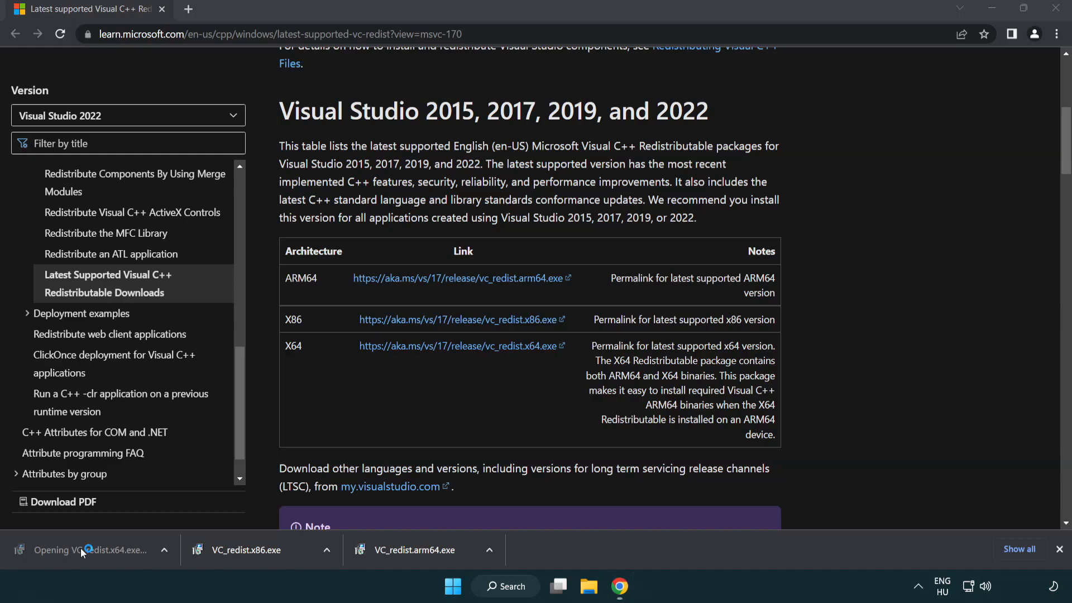
{"action": "left_click", "coordinate": [88, 550]}
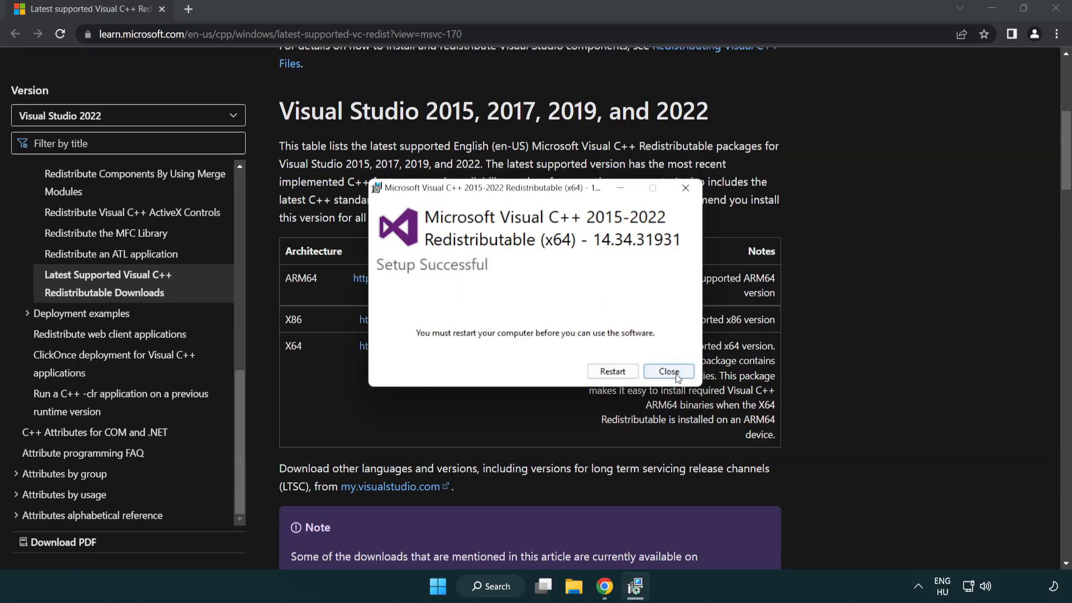
{"action": "left_click", "coordinate": [668, 371]}
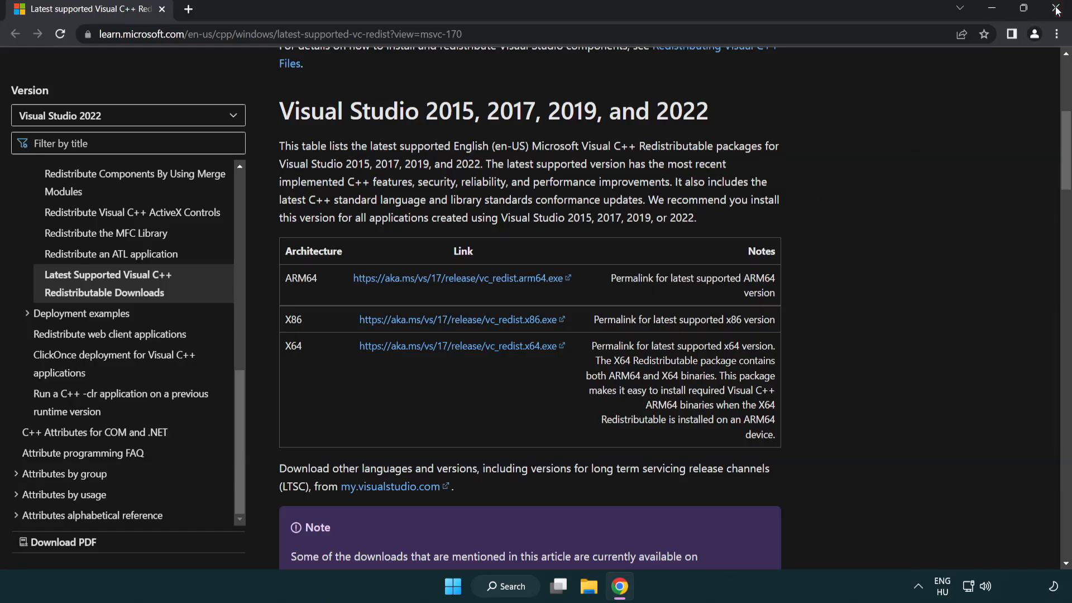
Close Chrome, search for cmd, and run Command Prompt as administrator
{"action": "left_click", "coordinate": [1056, 9]}
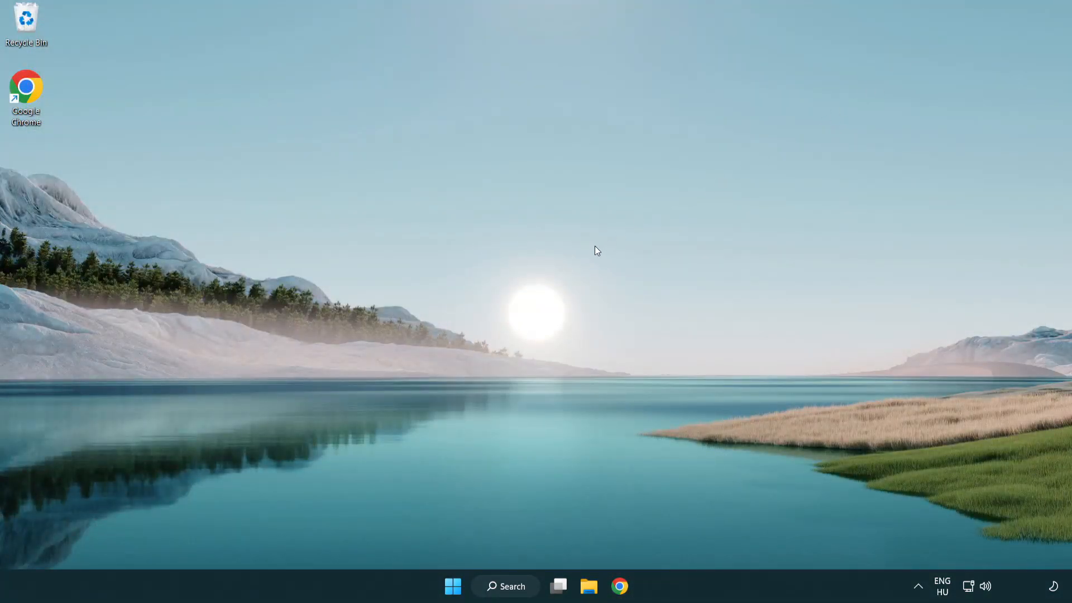
{"action": "mouse_move", "coordinate": [527, 566]}
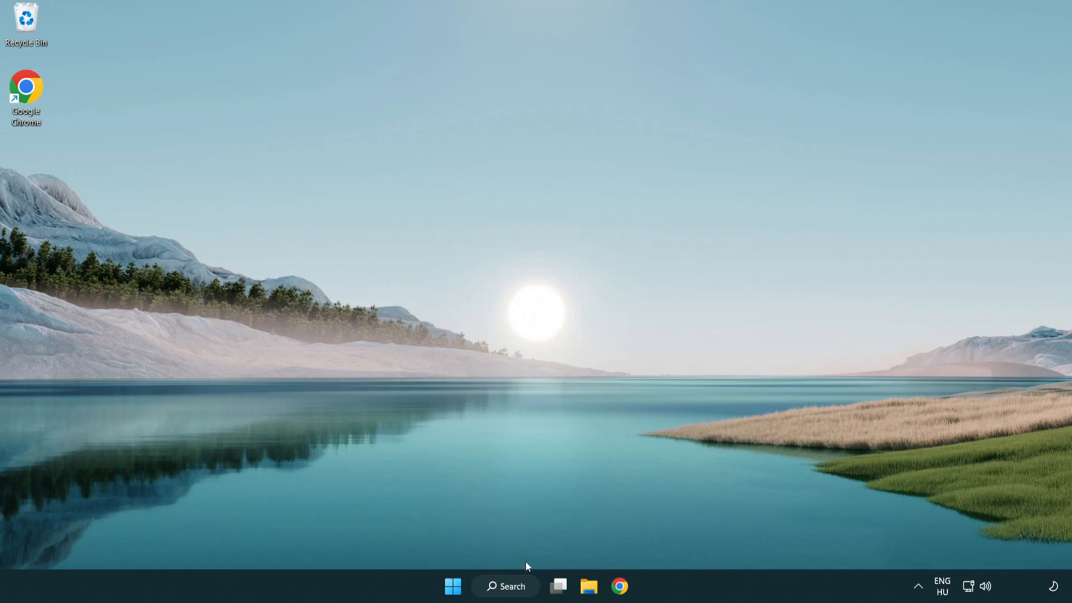
{"action": "left_click", "coordinate": [504, 586]}
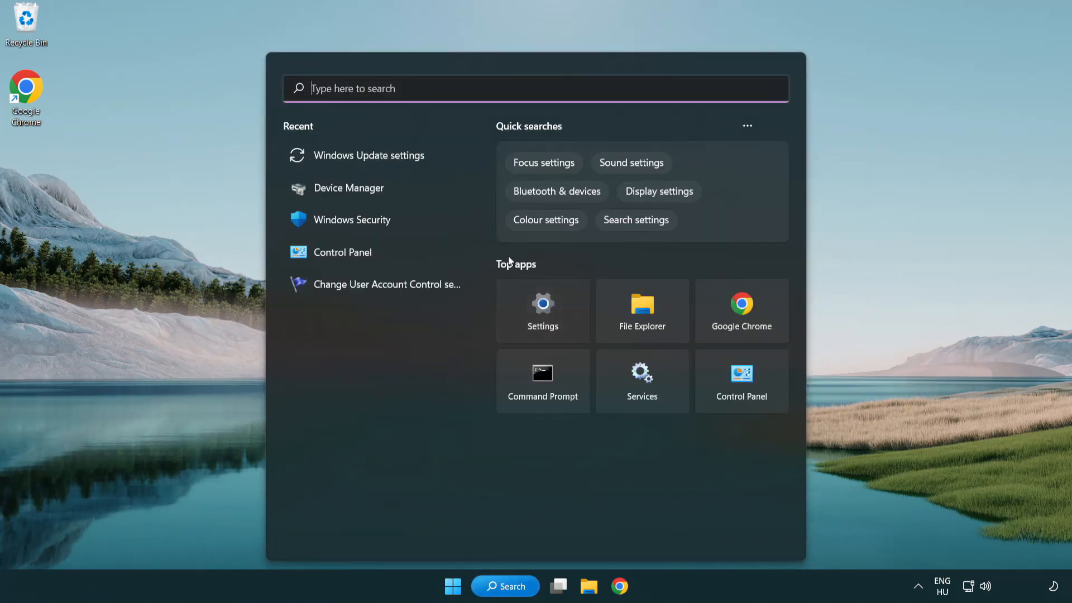
{"action": "type", "text": "cm"}
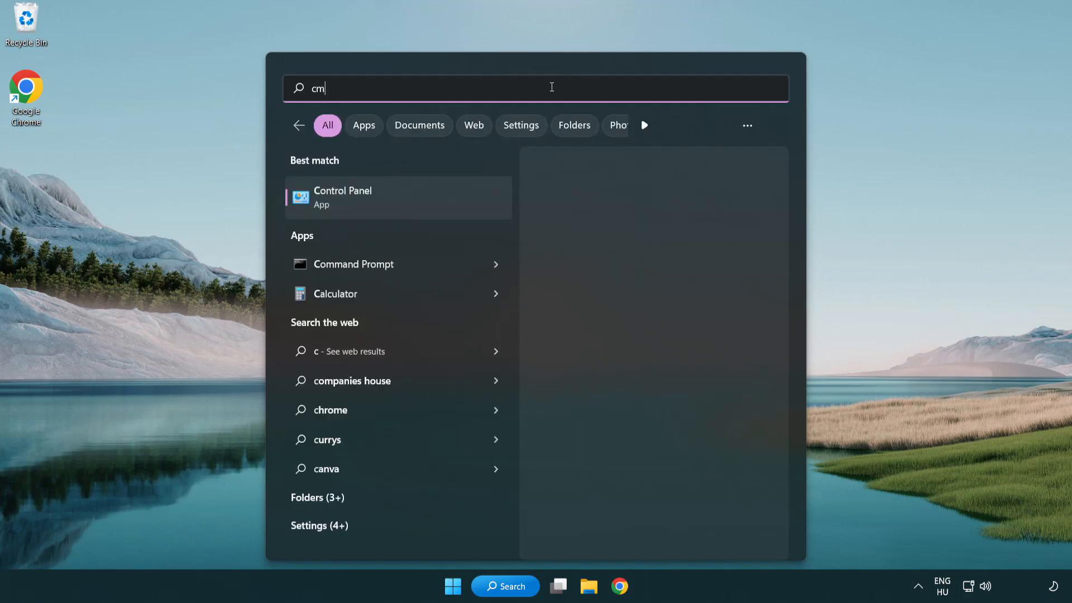
{"action": "type", "text": "d"}
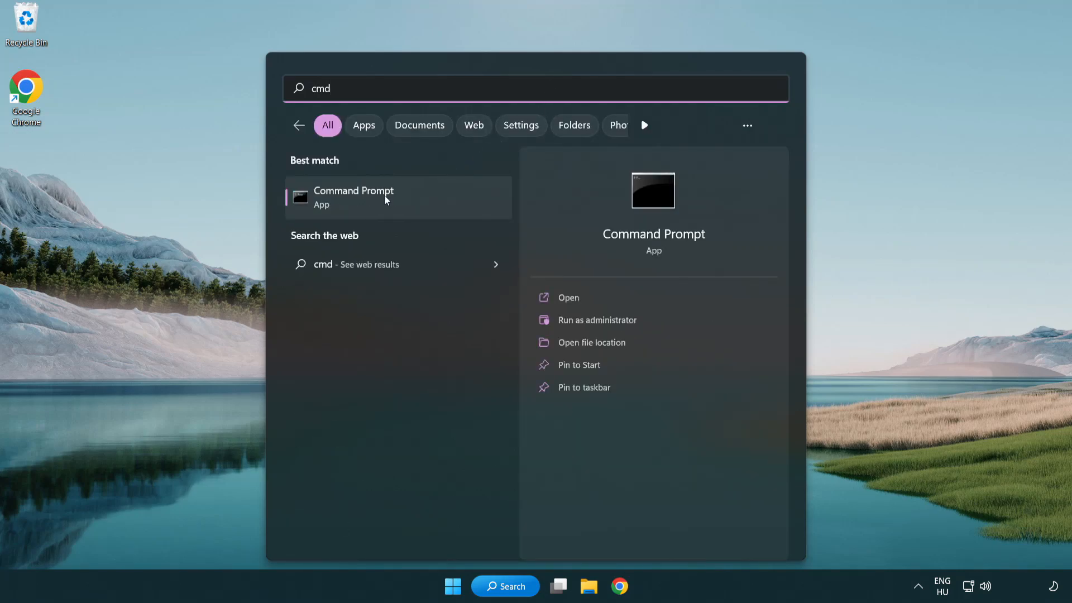
{"action": "right_click", "coordinate": [354, 198]}
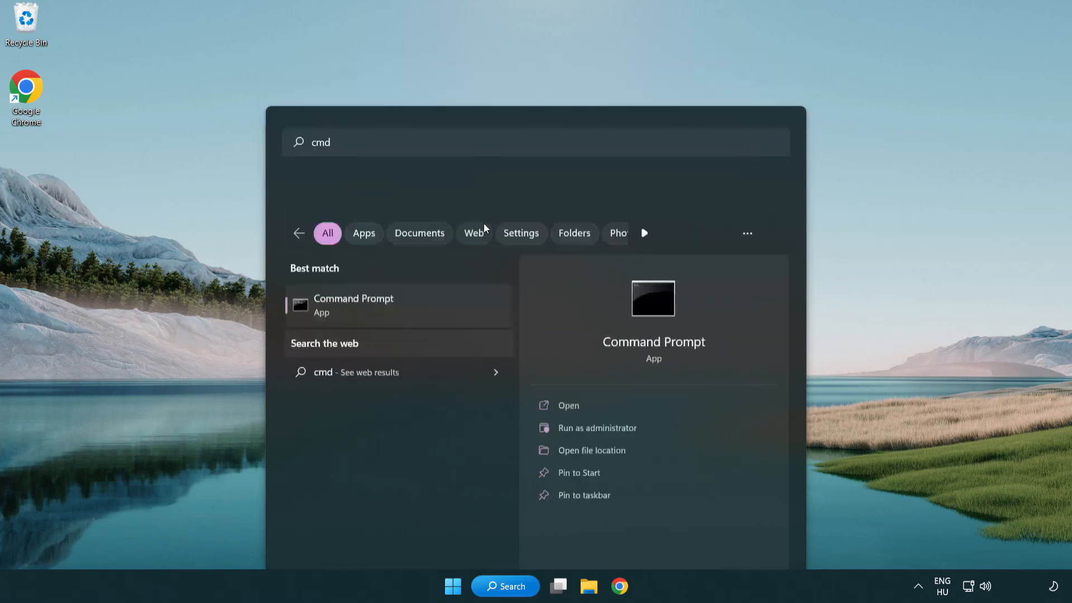
{"action": "left_click", "coordinate": [596, 427]}
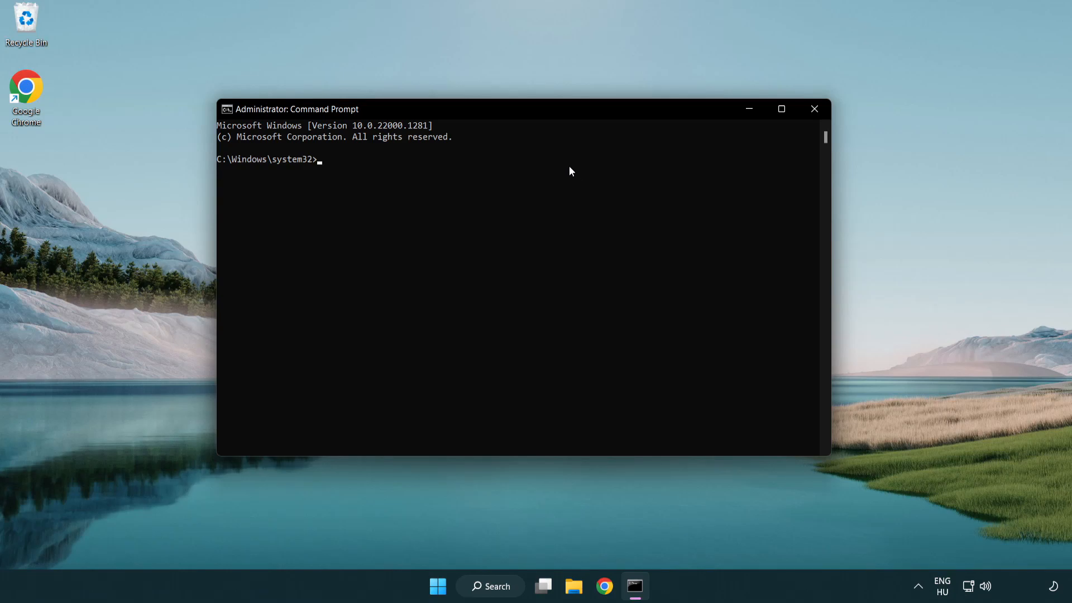
Run sfc /scannow with no integrity violations, close Command Prompt, and show Start's Restart option
{"action": "type", "text": "sfc /"}
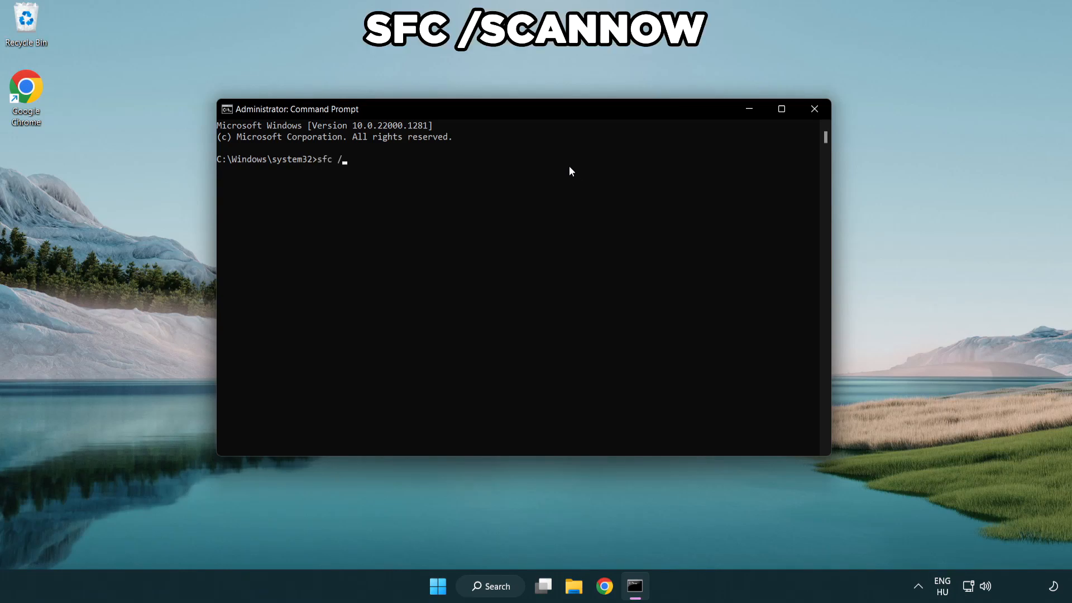
{"action": "type", "text": "scannow"}
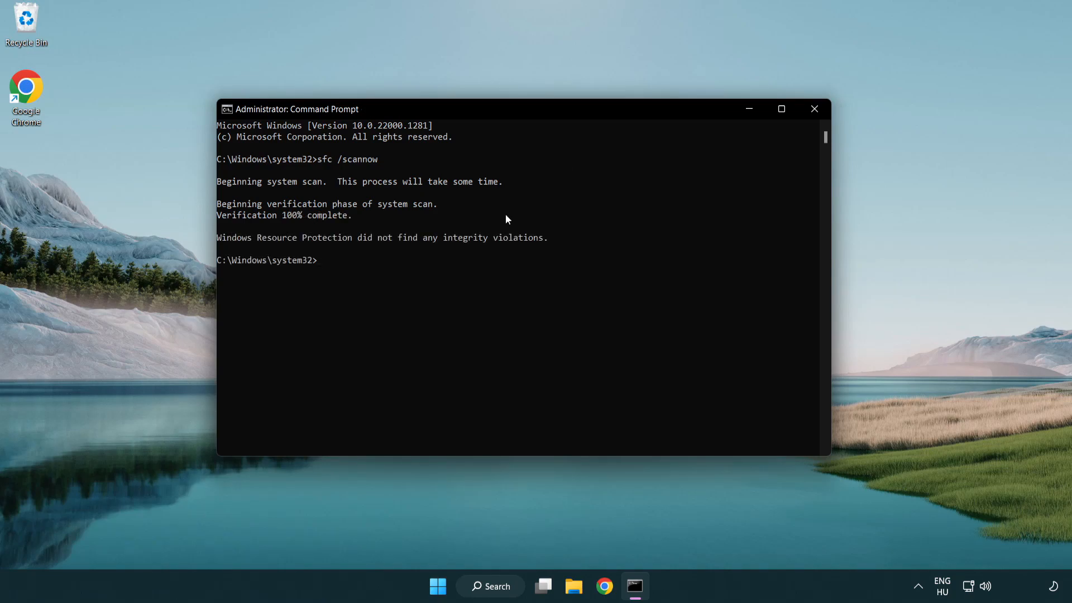
{"action": "mouse_move", "coordinate": [807, 134]}
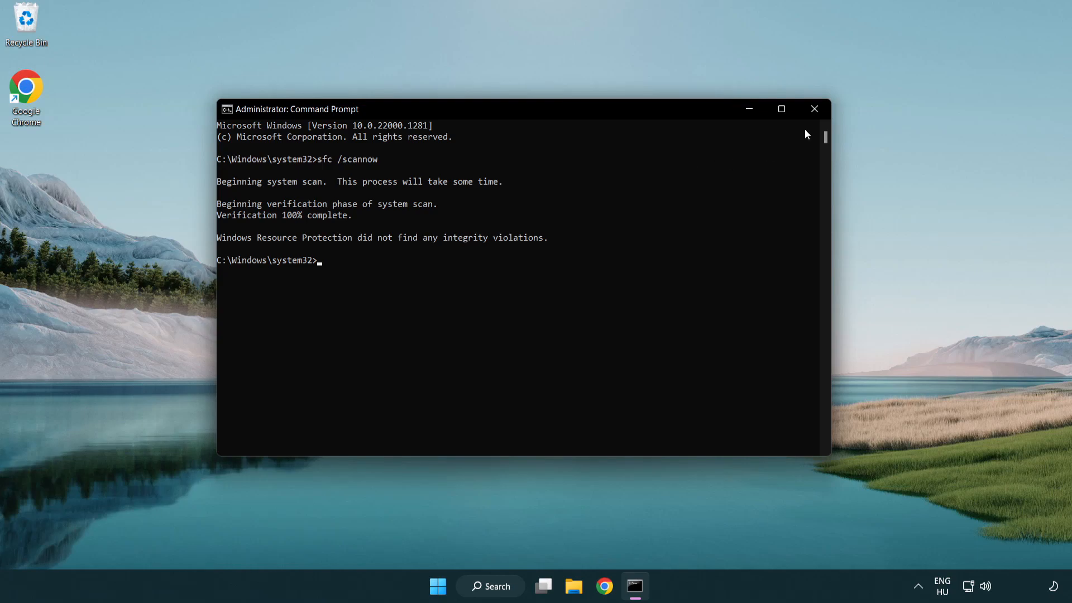
{"action": "mouse_move", "coordinate": [815, 109]}
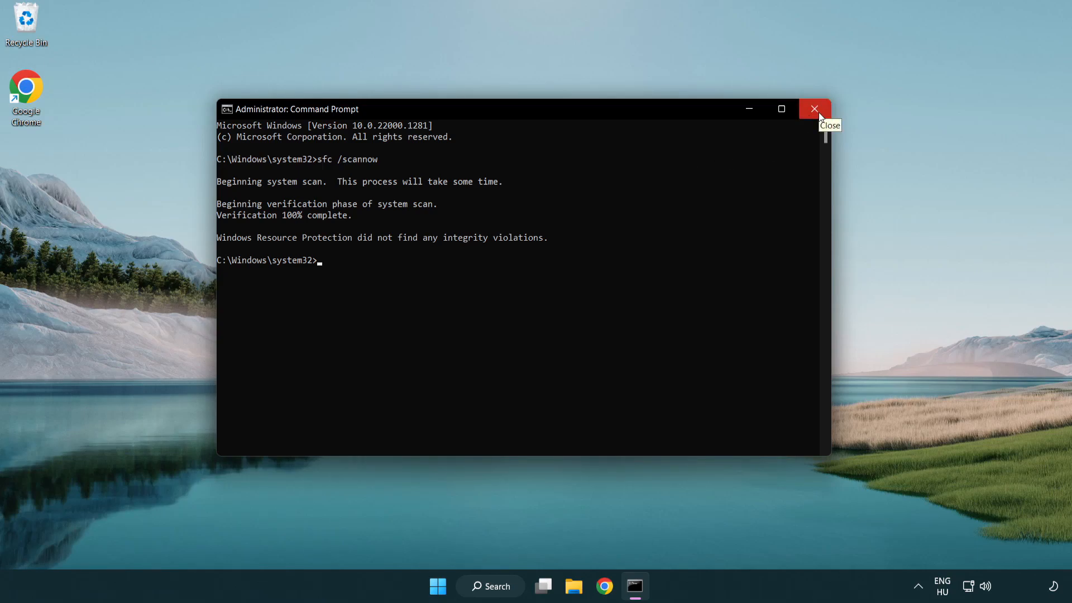
{"action": "left_click", "coordinate": [814, 109]}
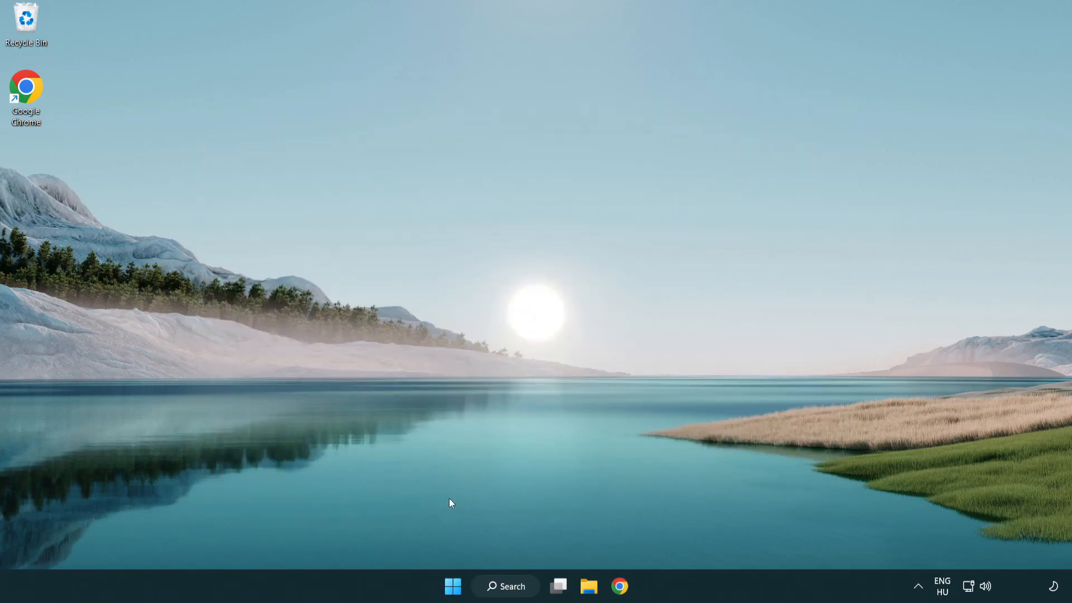
{"action": "left_click", "coordinate": [452, 586]}
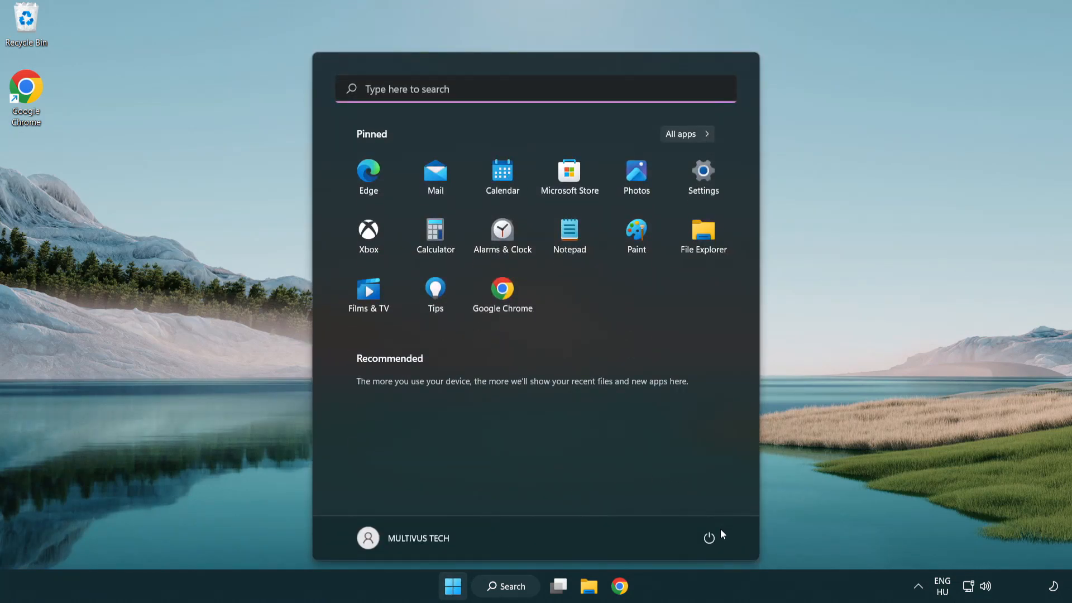
{"action": "left_click", "coordinate": [709, 537]}
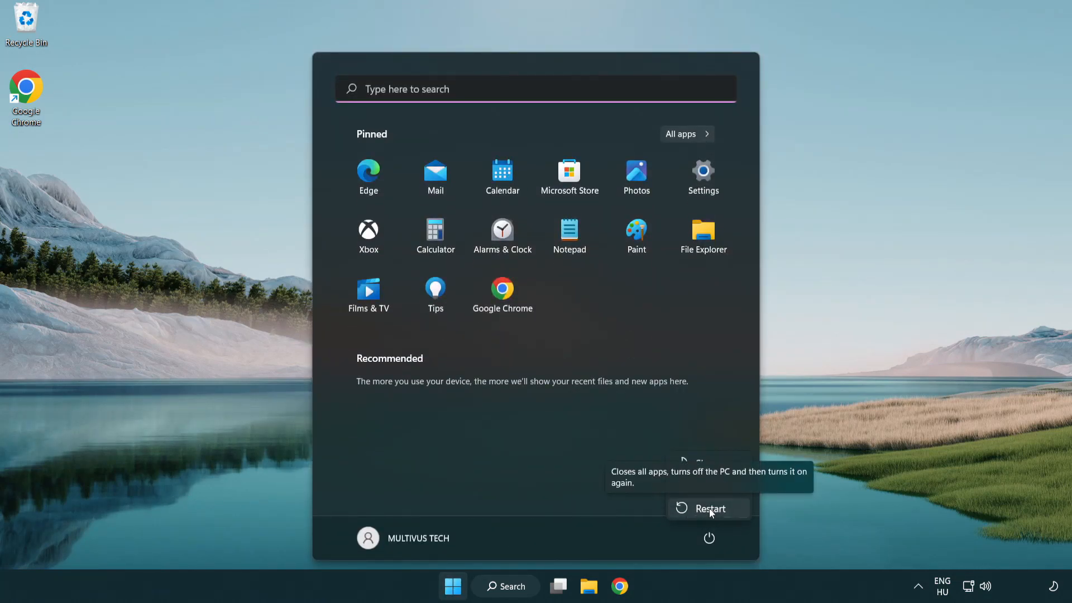